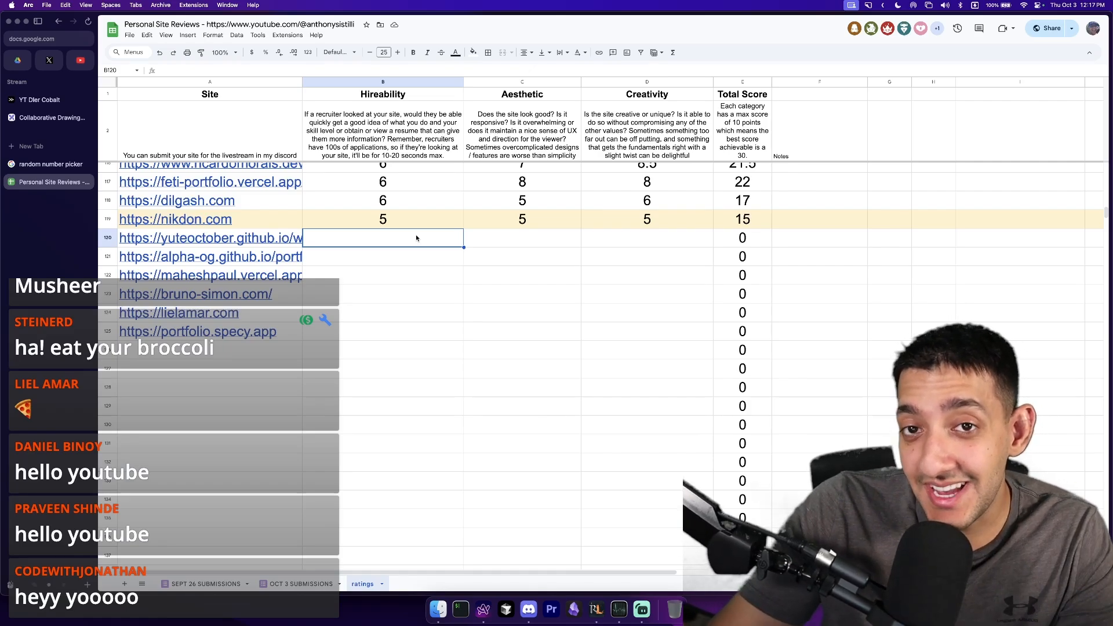
pyautogui.click(210, 238)
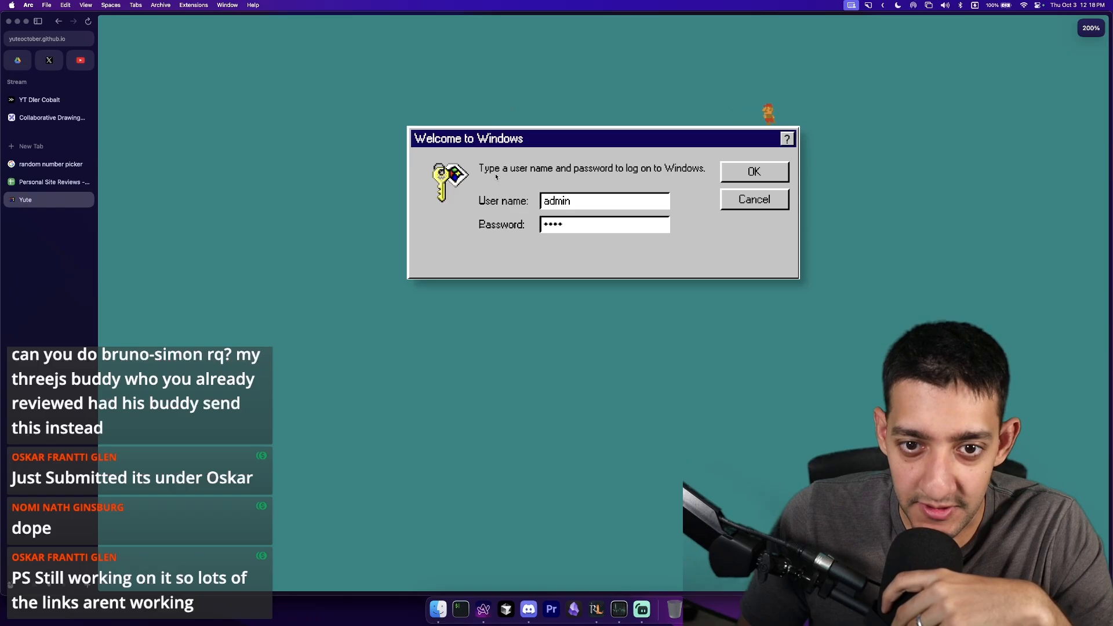
# Log in to the retro Windows desktop and scroll through the MSN chat window
pyautogui.click(753, 172)
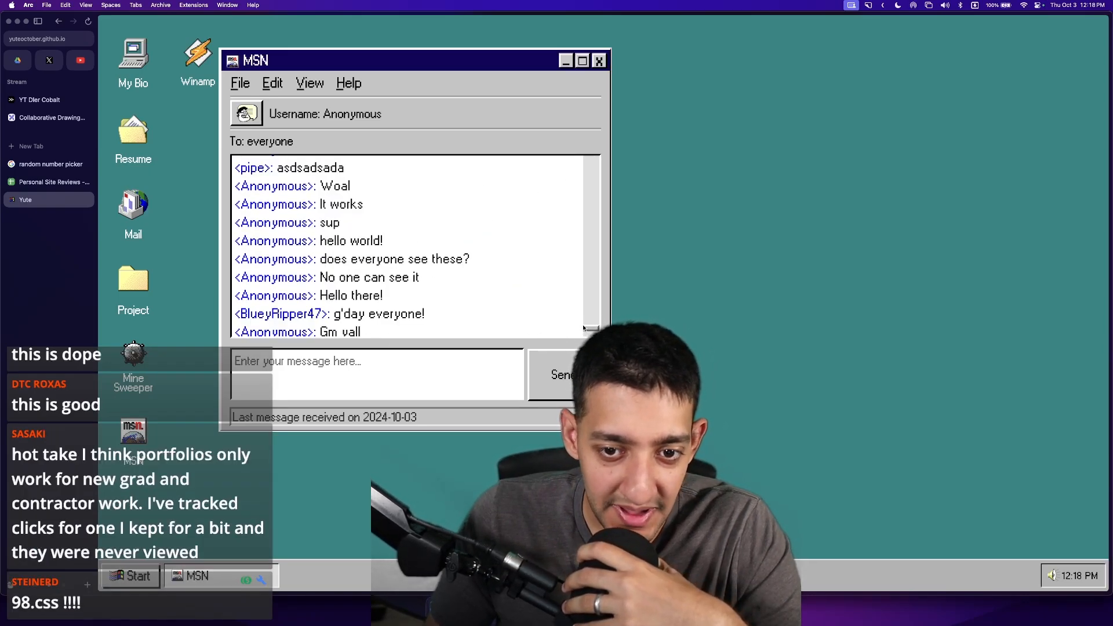
pyautogui.scroll(-3)
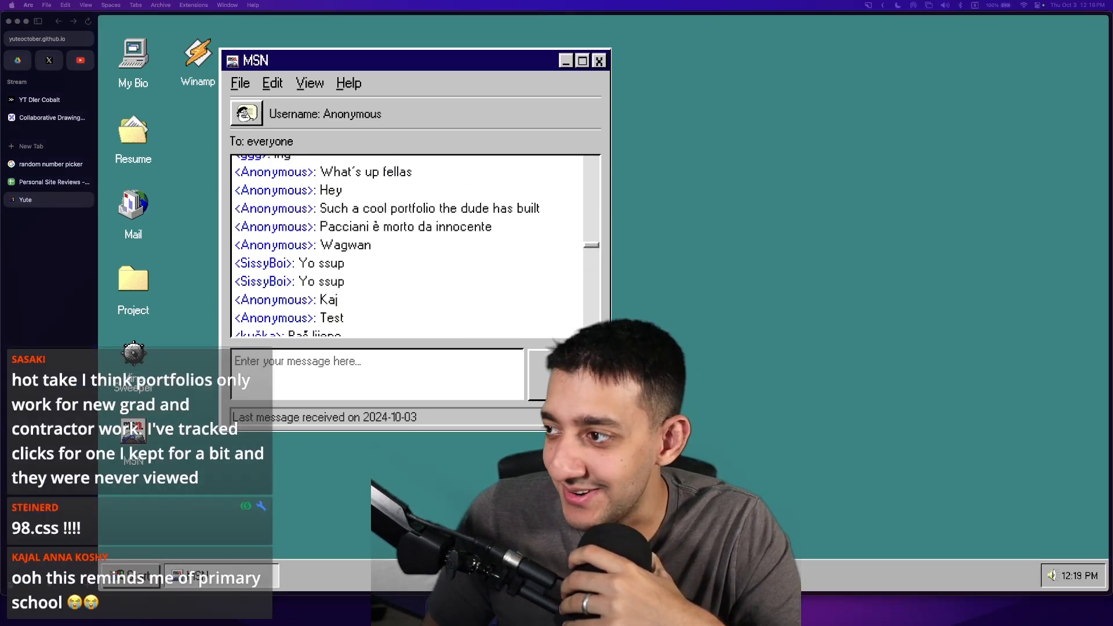
pyautogui.scroll(-3)
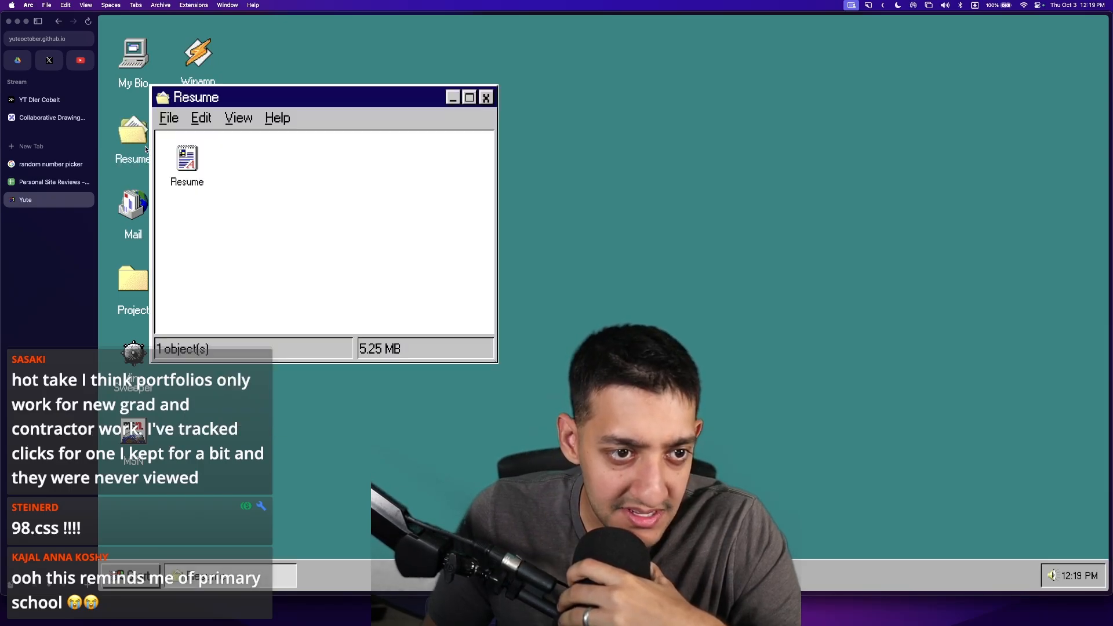
# Read the resume PDF, close it, and open the OpenNFT project item
pyautogui.doubleClick(187, 163)
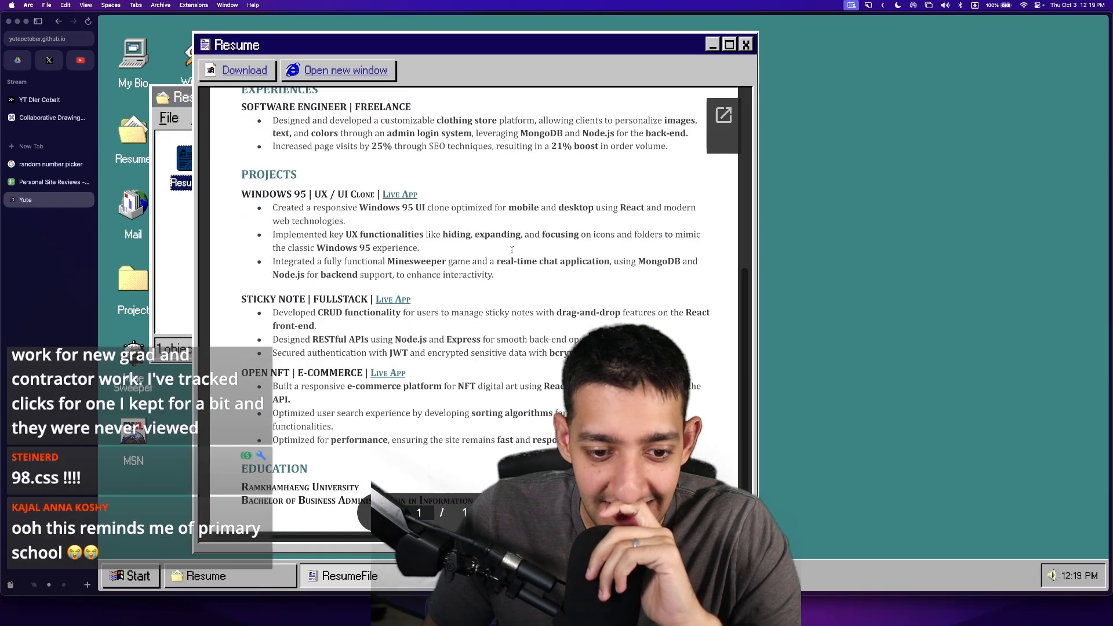
pyautogui.scroll(-3)
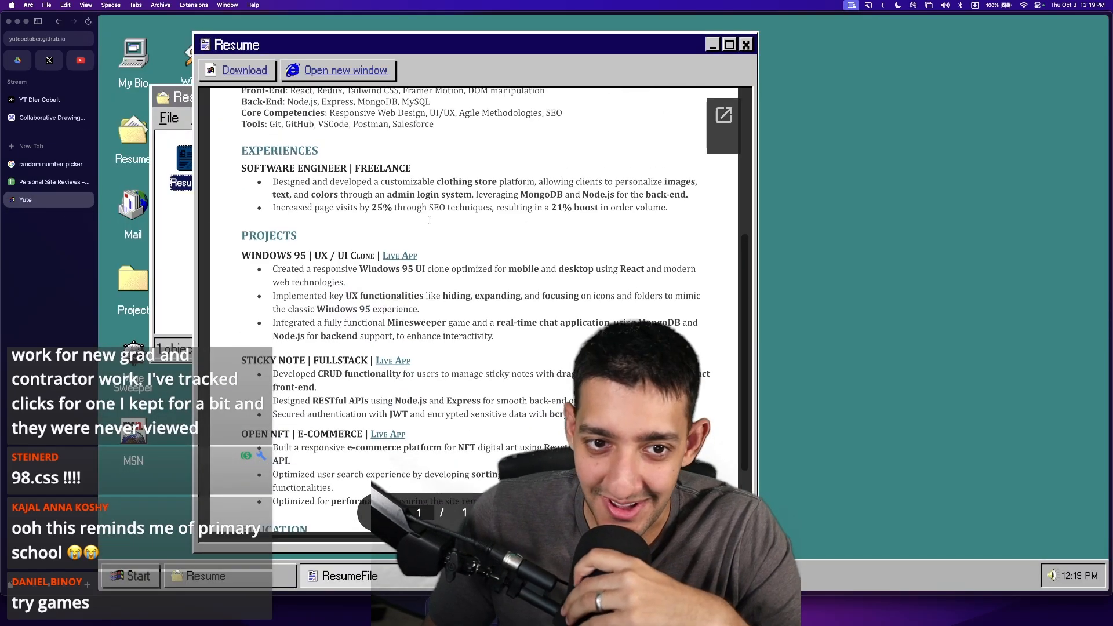
pyautogui.click(744, 44)
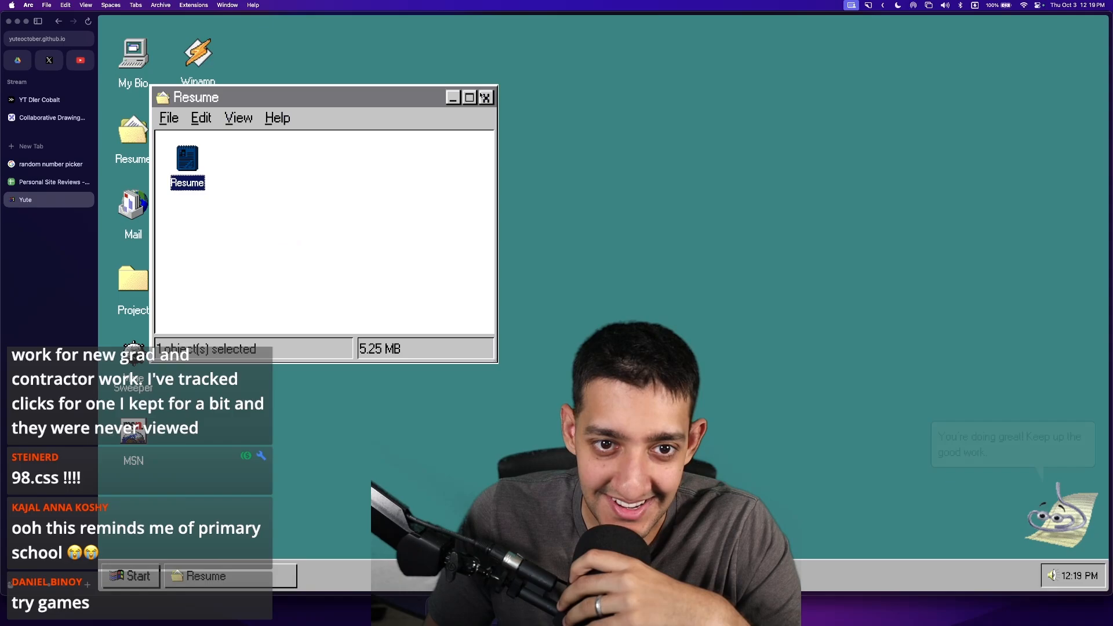
pyautogui.click(131, 576)
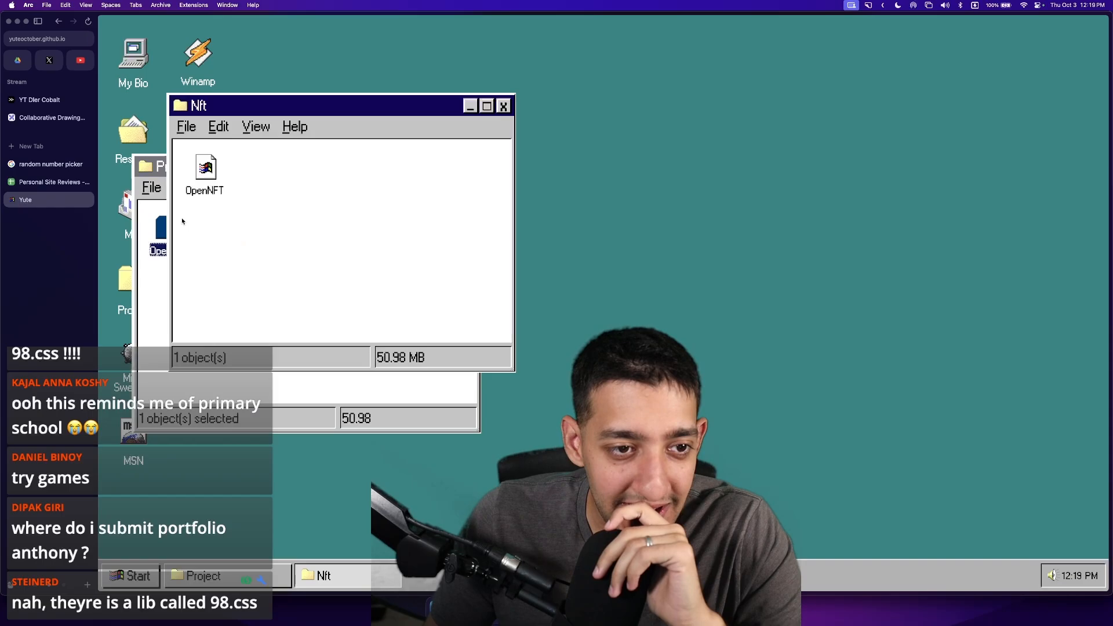
pyautogui.doubleClick(204, 174)
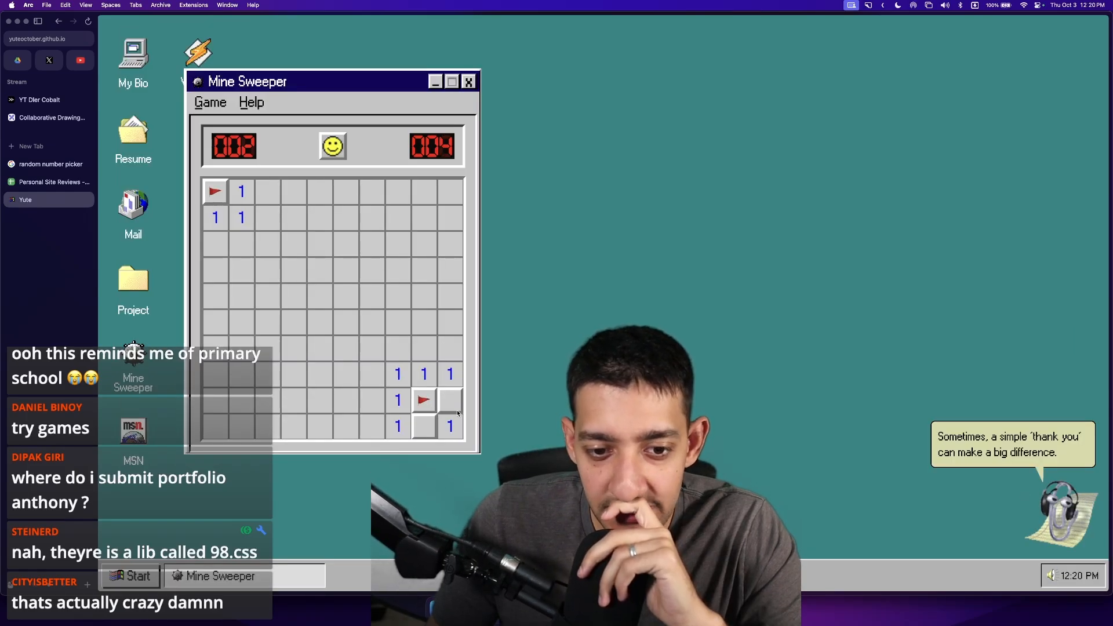
# Reveal Minesweeper squares until hitting a mine, then close the finished game
pyautogui.click(332, 148)
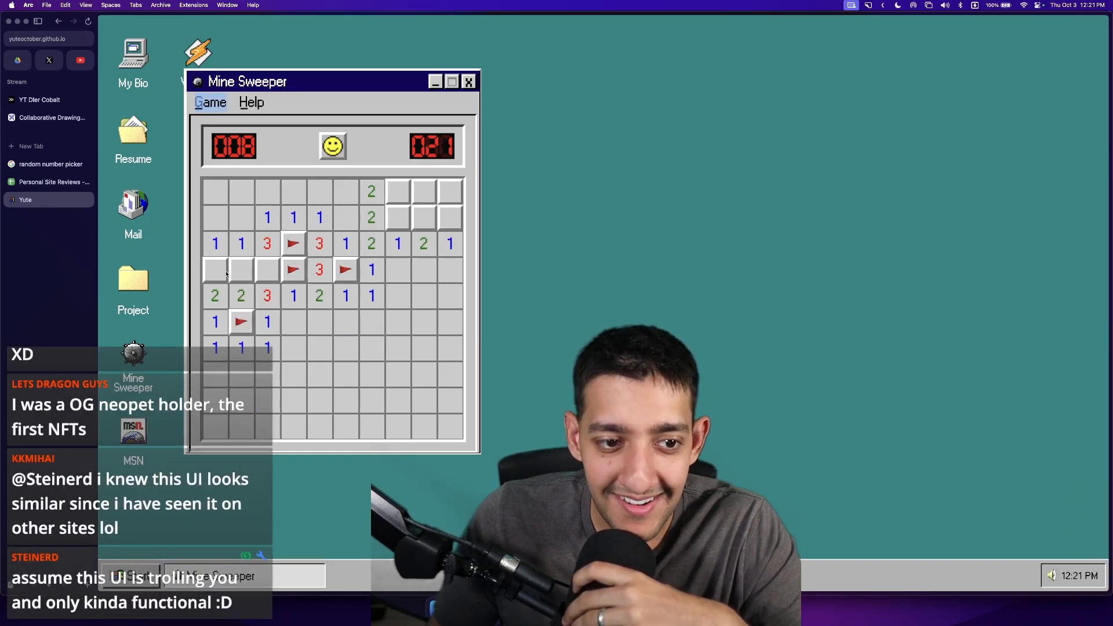
pyautogui.click(241, 269)
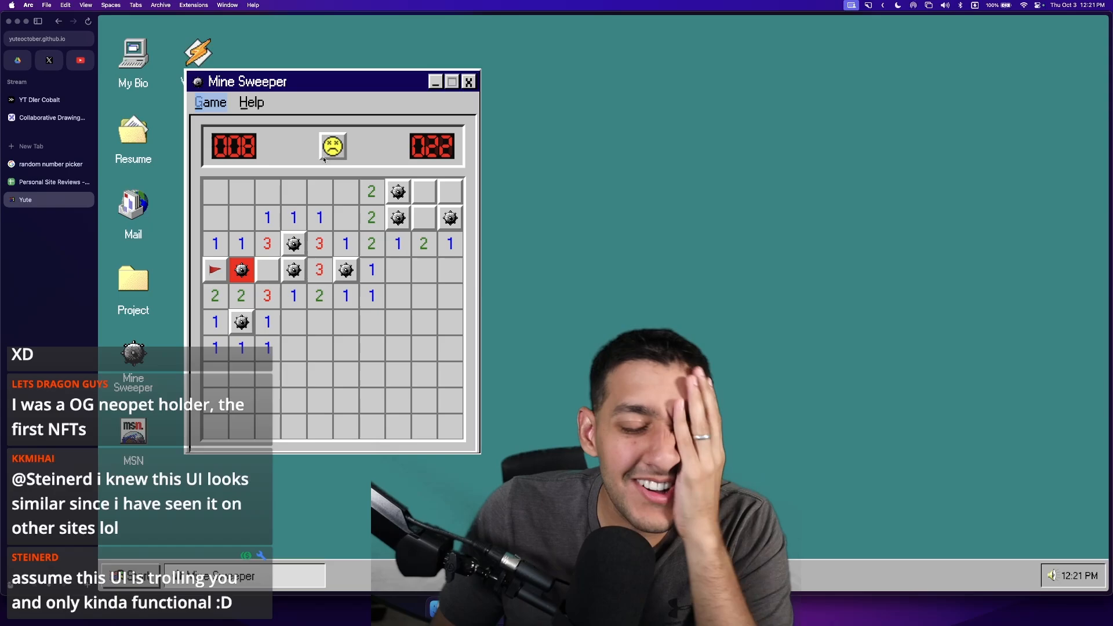
pyautogui.click(333, 147)
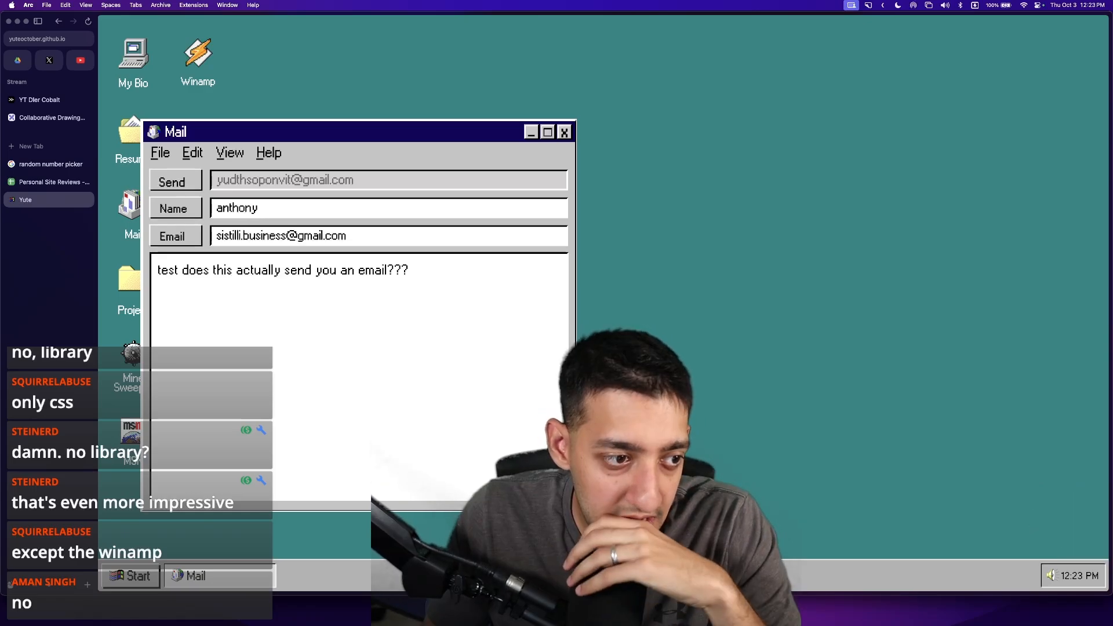
# Send the test message, dismiss the thank-you alert, and close the Mail app
pyautogui.click(171, 182)
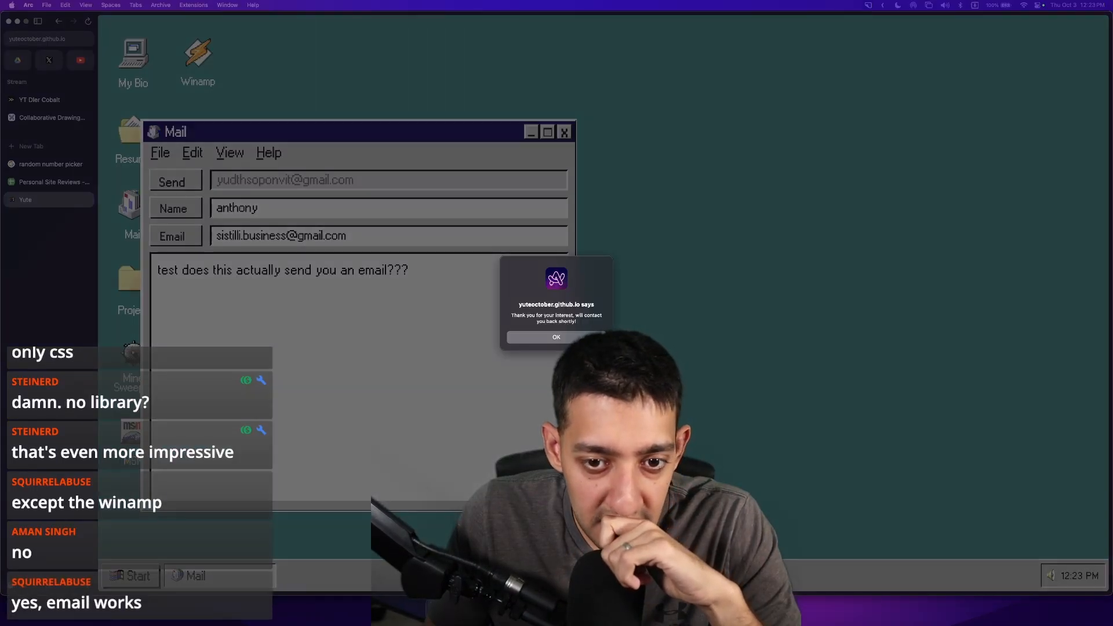
pyautogui.click(555, 338)
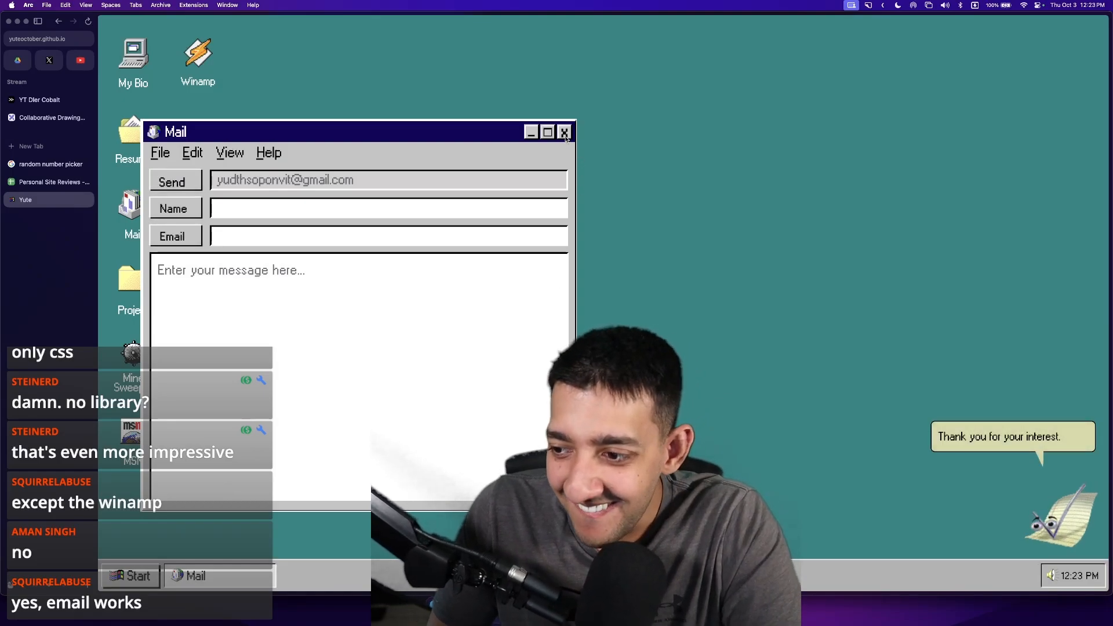
pyautogui.click(563, 132)
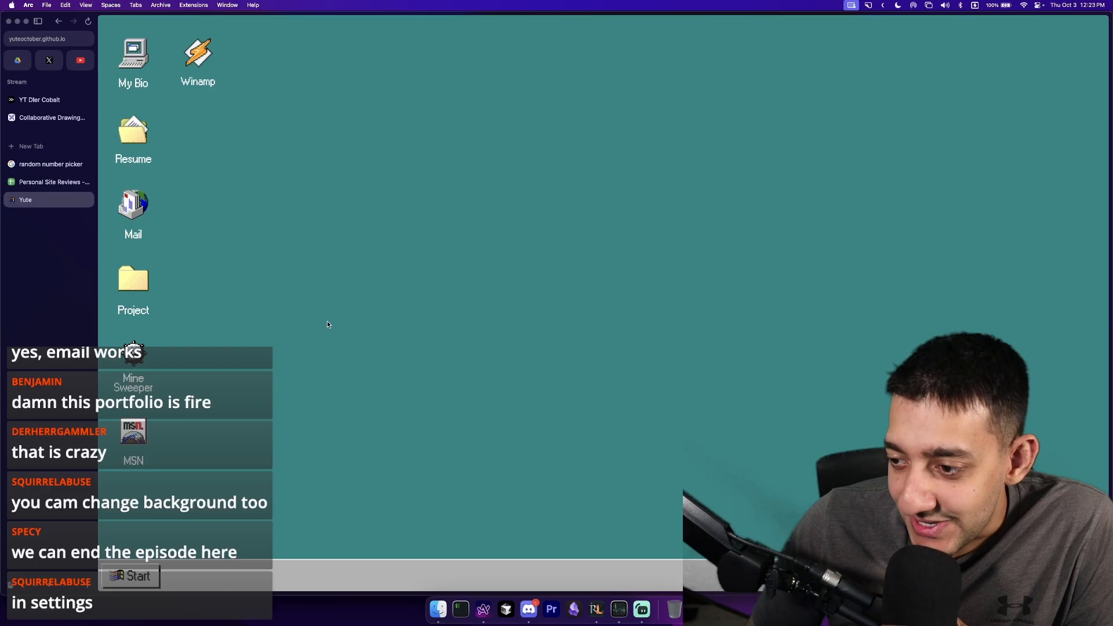
# Launch the Winamp player and play the track on the retro desktop
pyautogui.doubleClick(197, 53)
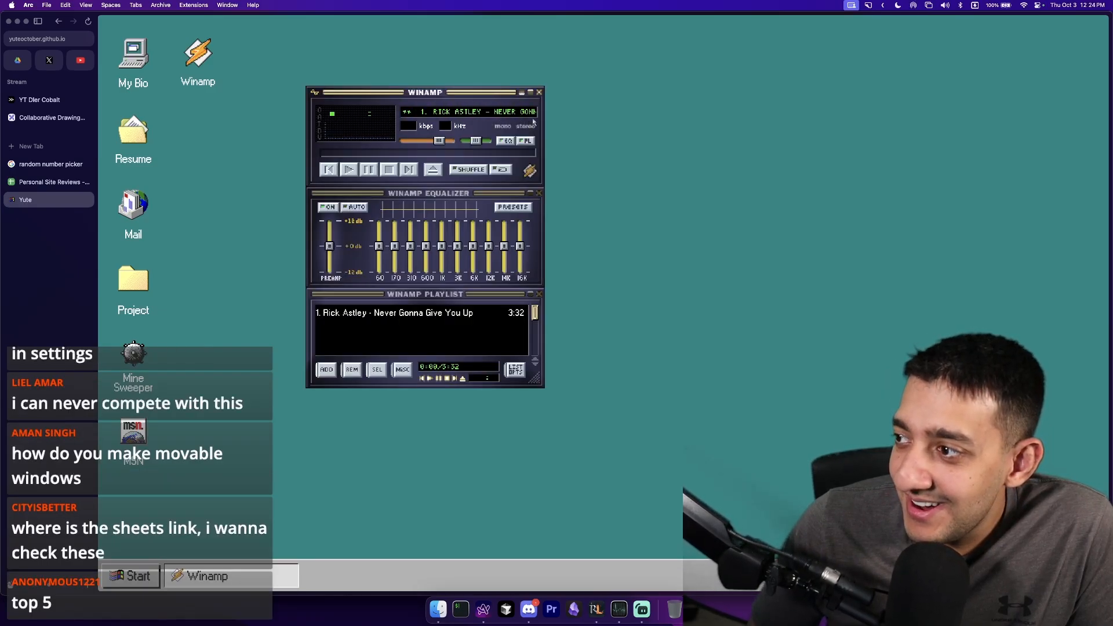
pyautogui.click(54, 182)
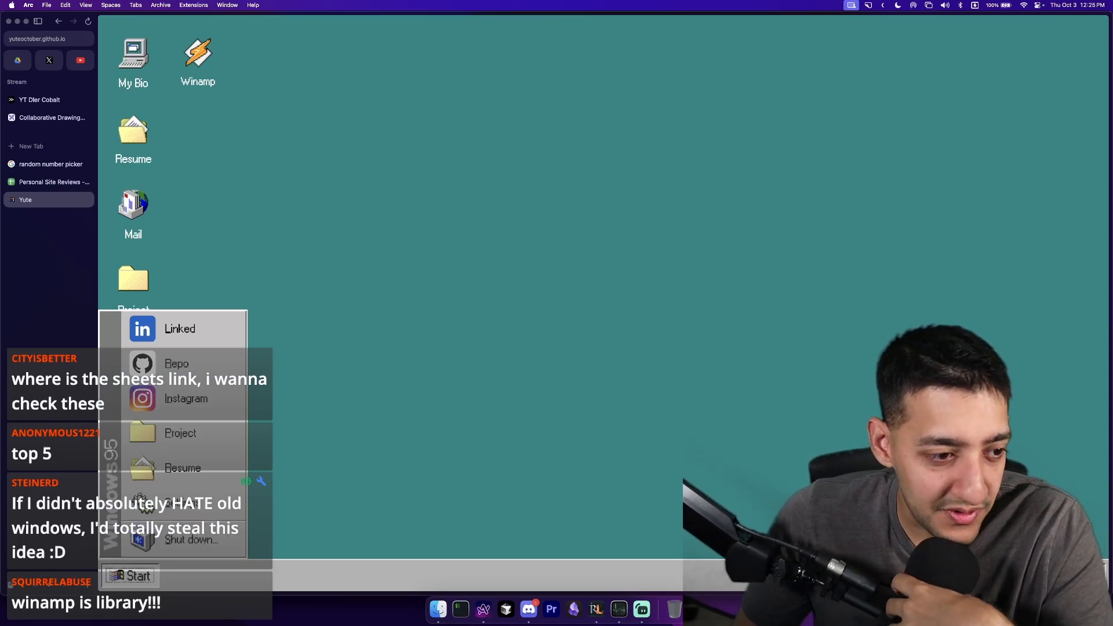
pyautogui.click(53, 182)
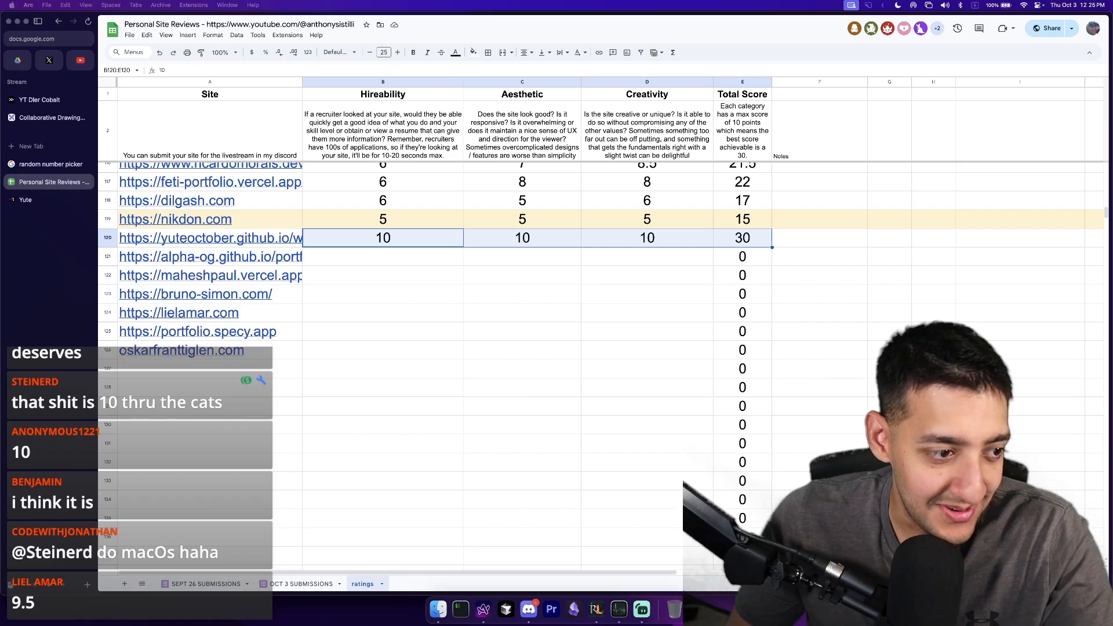
pyautogui.click(210, 237)
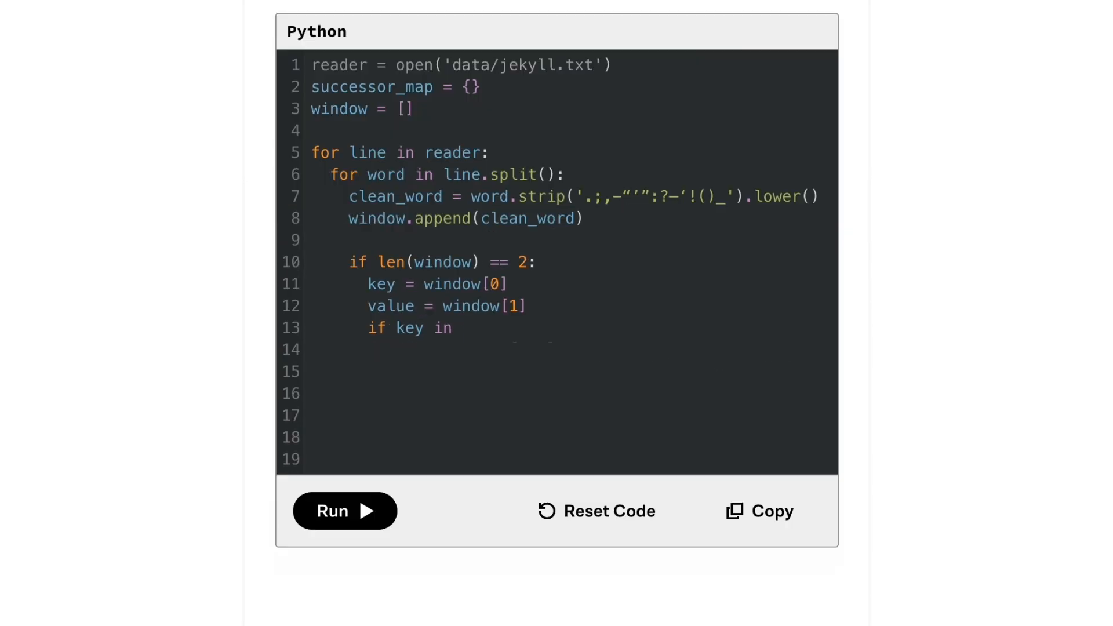
# Generate a continuation of 'The sky is', raise temperature to 0.9, and regenerate
pyautogui.scroll(-3)
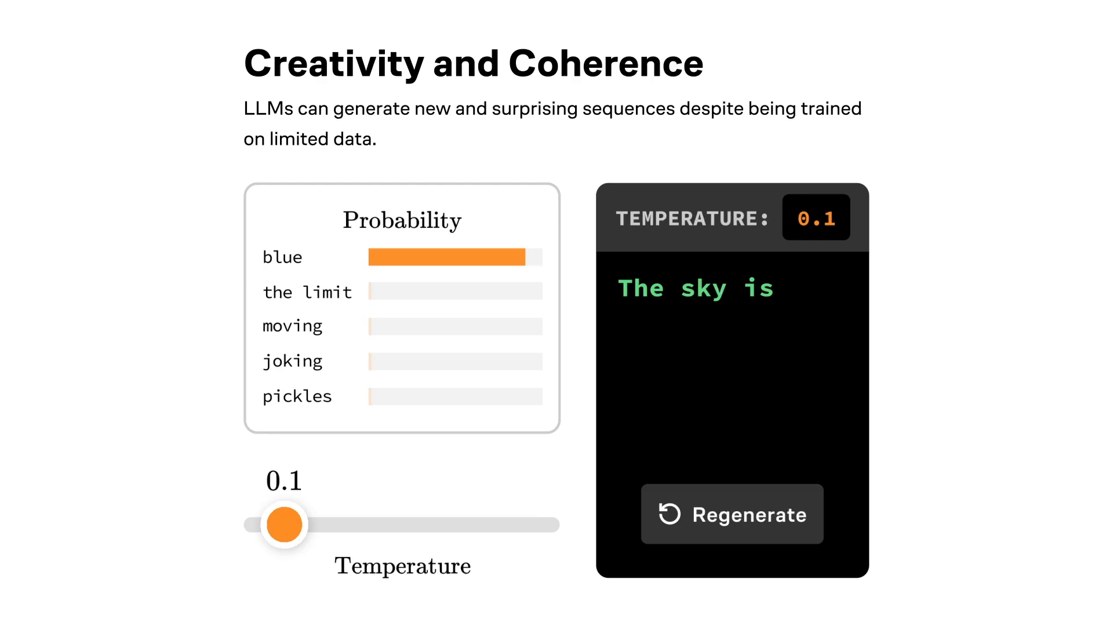
pyautogui.click(731, 514)
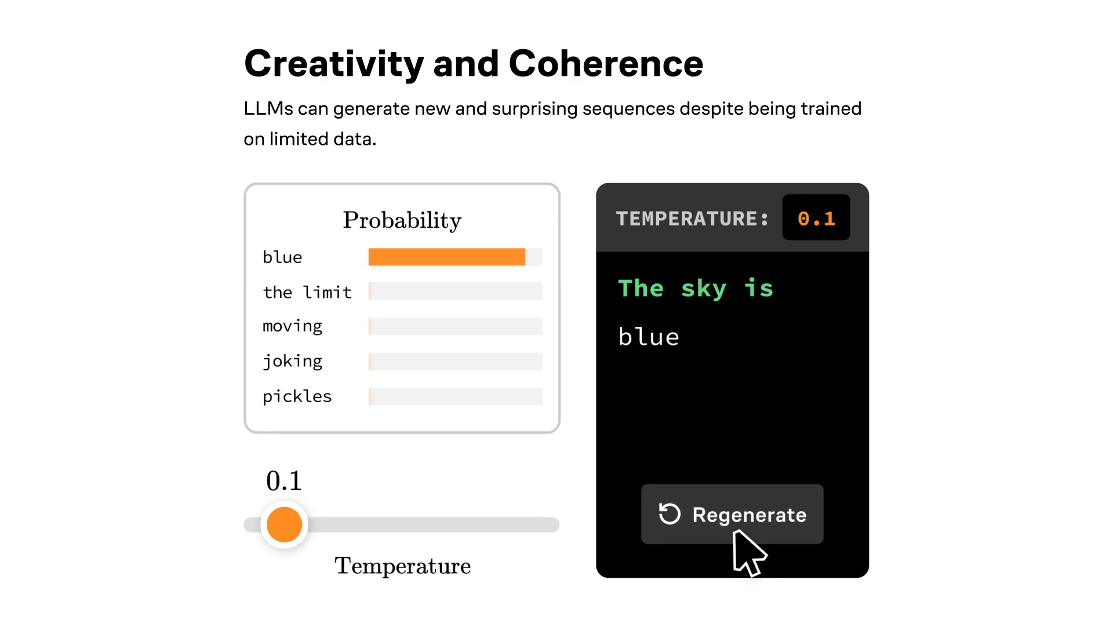
pyautogui.moveTo(284, 524); pyautogui.dragTo(508, 524)
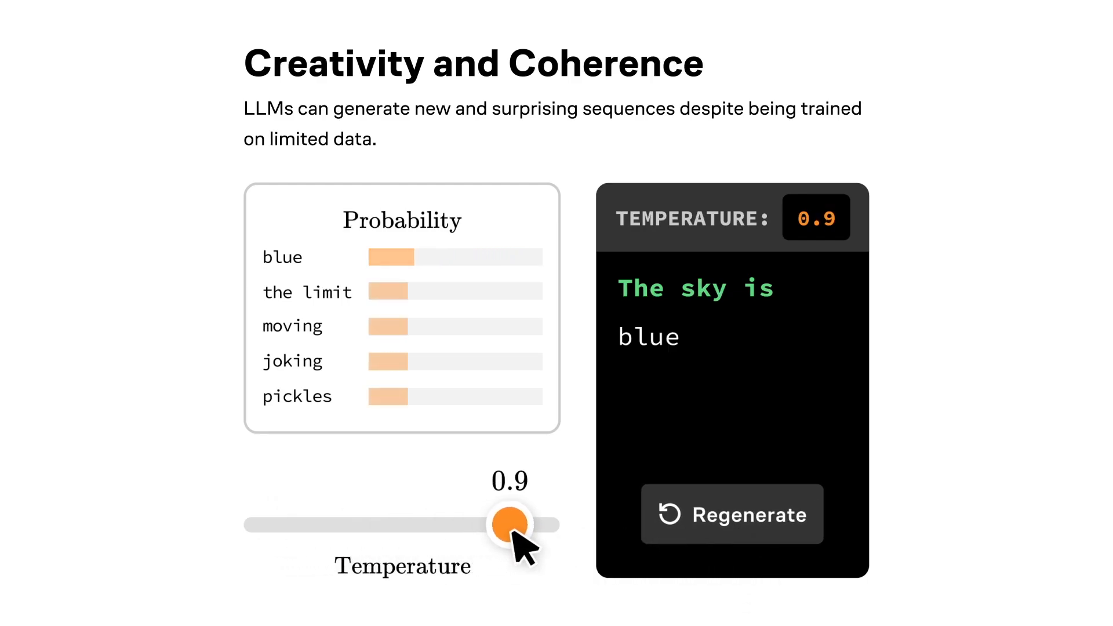
pyautogui.click(731, 514)
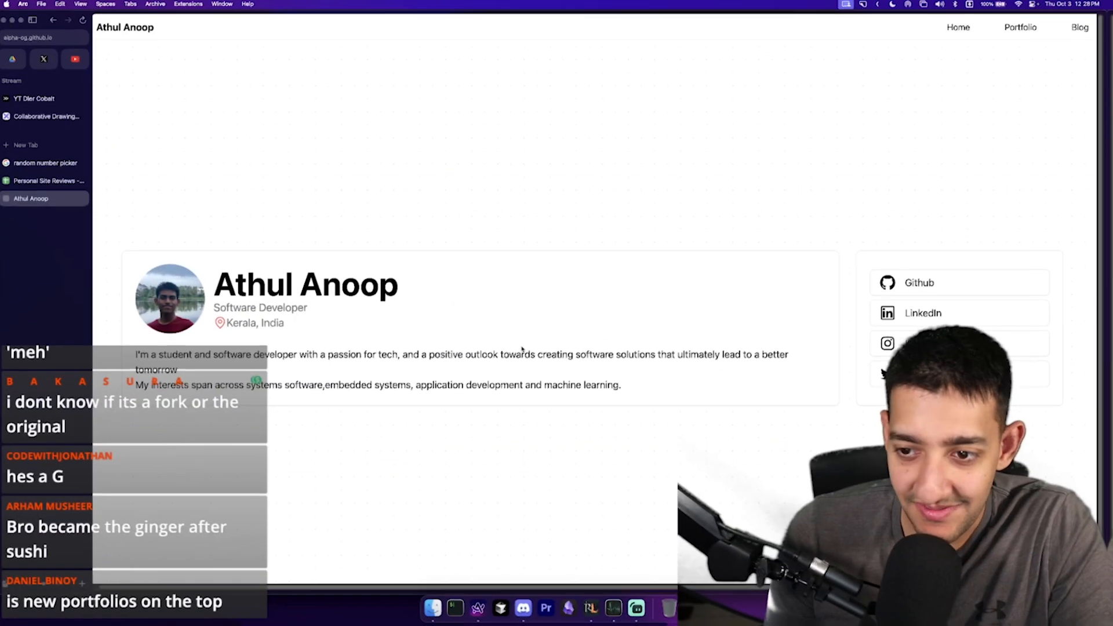
# Scroll down the alpha-og.github.io portfolio to the skills and projects sections
pyautogui.scroll(-3)
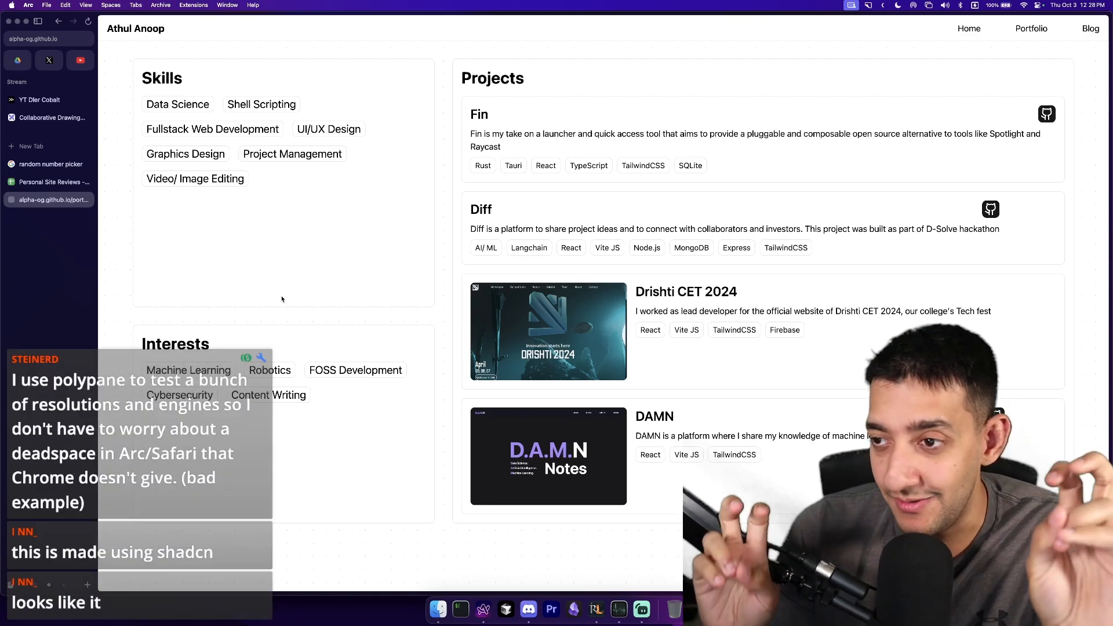
pyautogui.moveTo(428, 251)
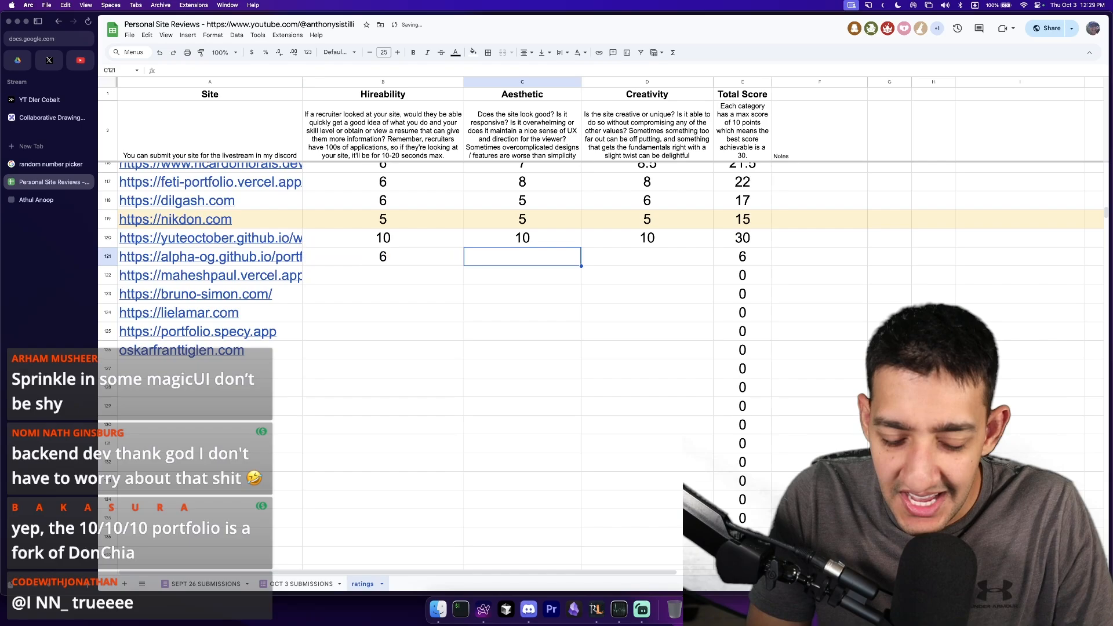
# Enter an aesthetic score of 4 for the alpha-og.github.io row
pyautogui.write('4')
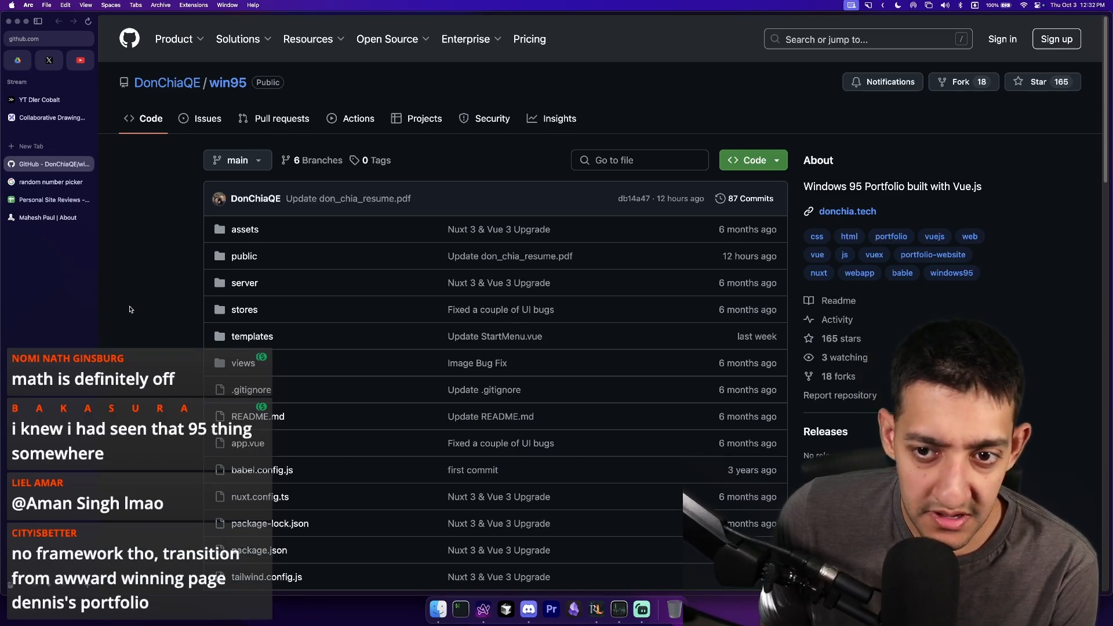
# Read through the win95 README on its Vue 3/Nuxt 3 stack and open the linked Reddit post
pyautogui.scroll(-3)
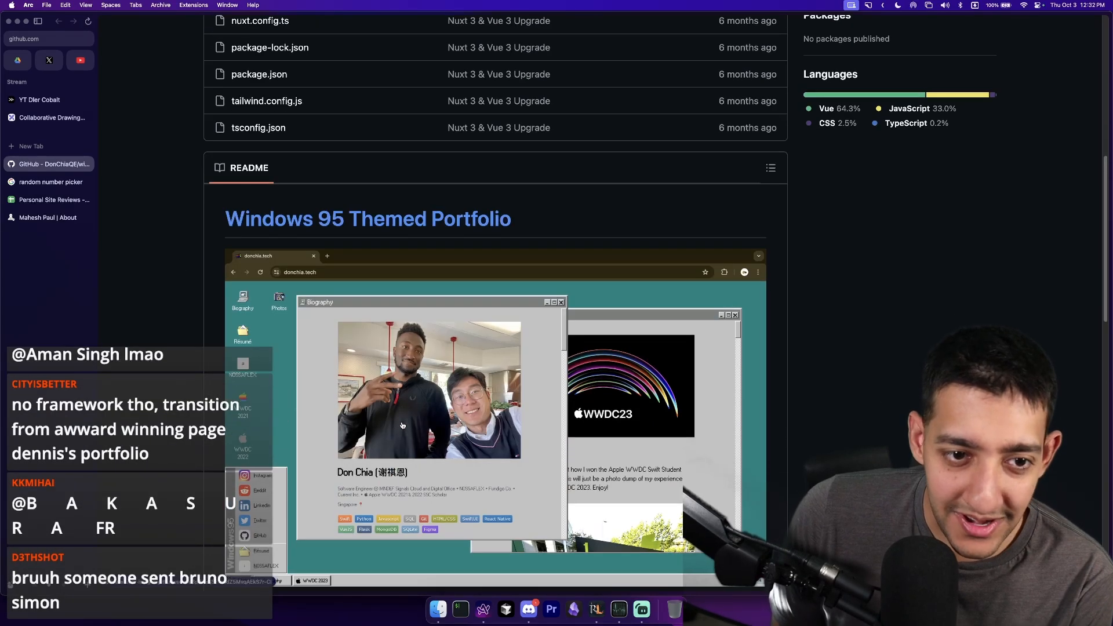
pyautogui.scroll(-3)
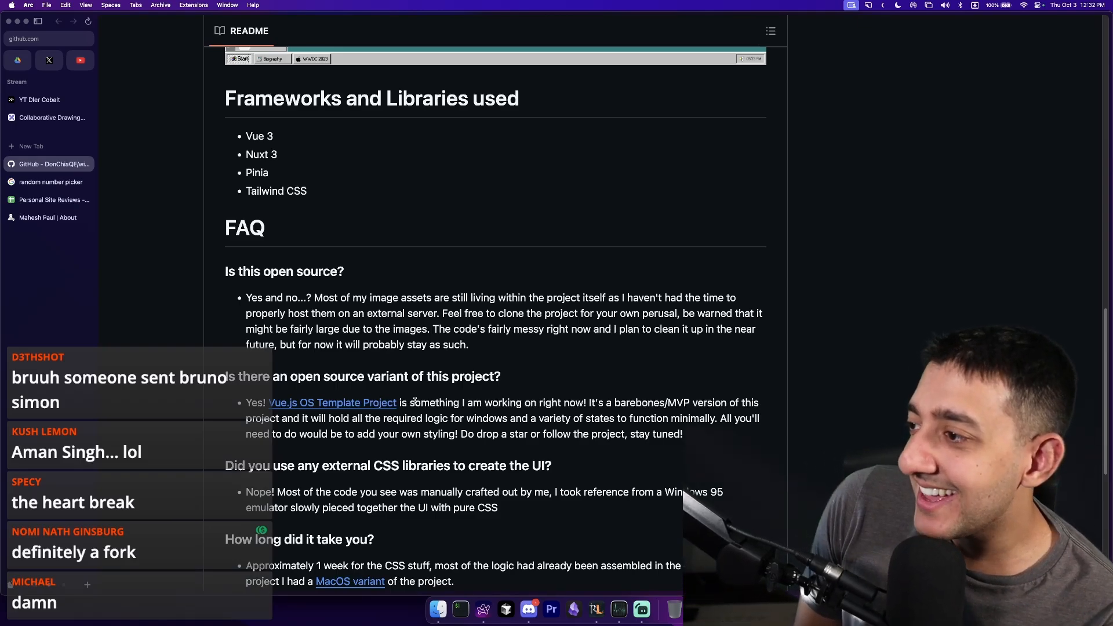
pyautogui.scroll(-3)
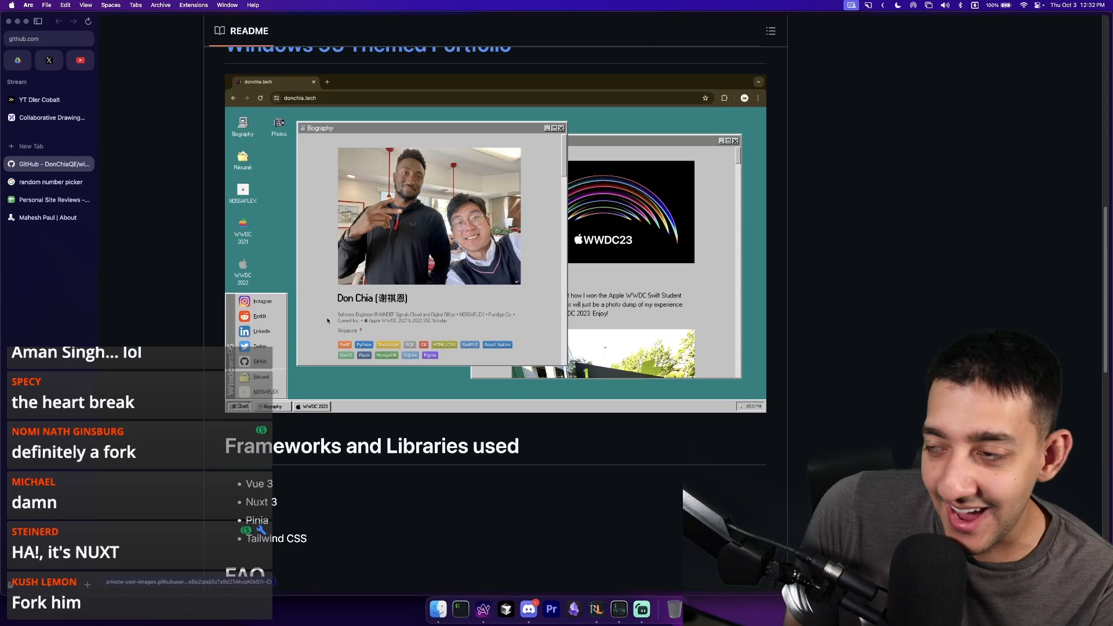
pyautogui.scroll(-3)
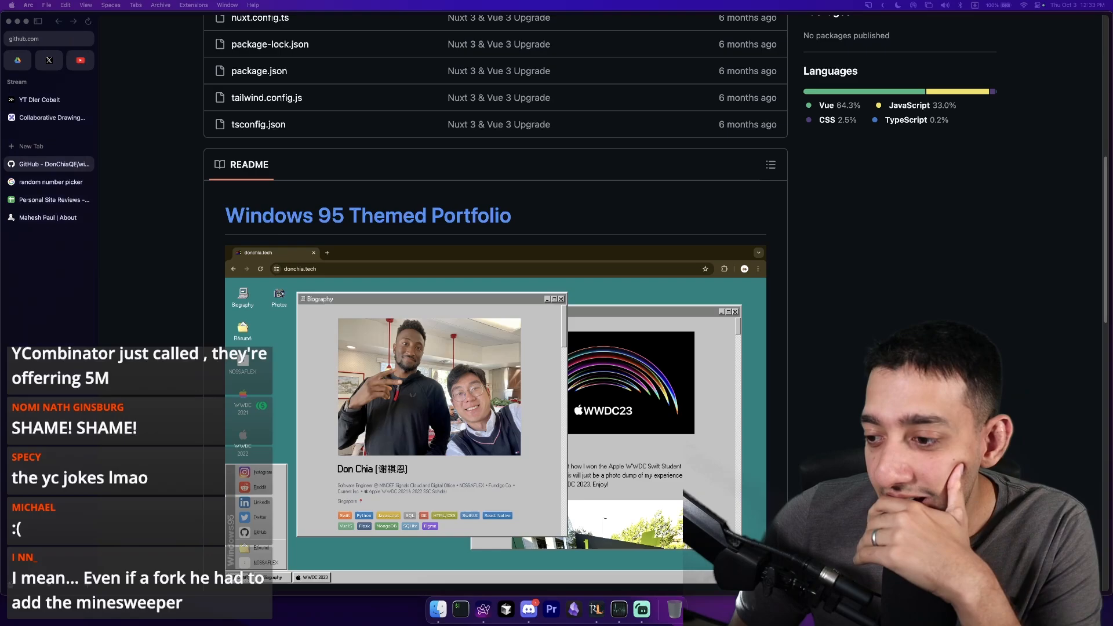
pyautogui.click(50, 163)
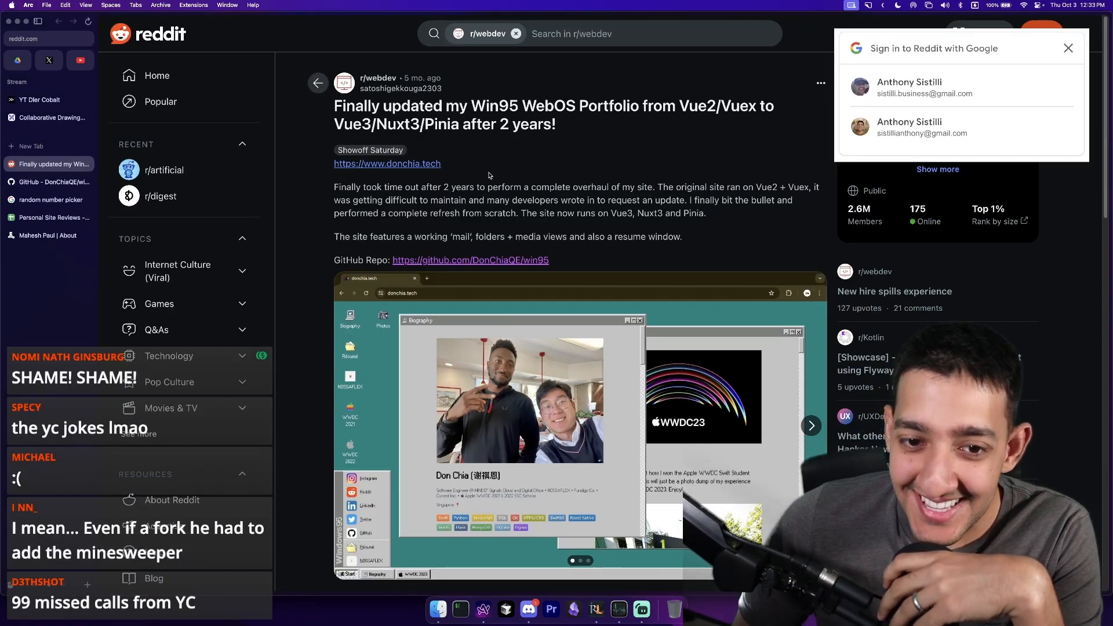
# Move the Biography window to the right and bring up the wins95Portfolio commit history on GitHub
pyautogui.scroll(-3)
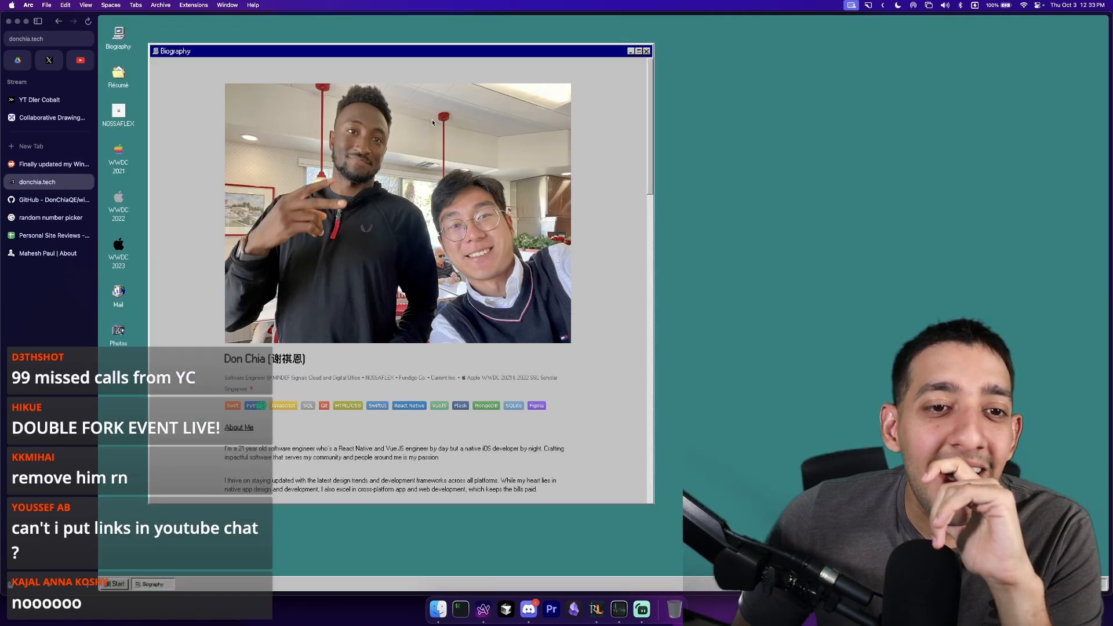
pyautogui.moveTo(397, 50); pyautogui.dragTo(468, 52)
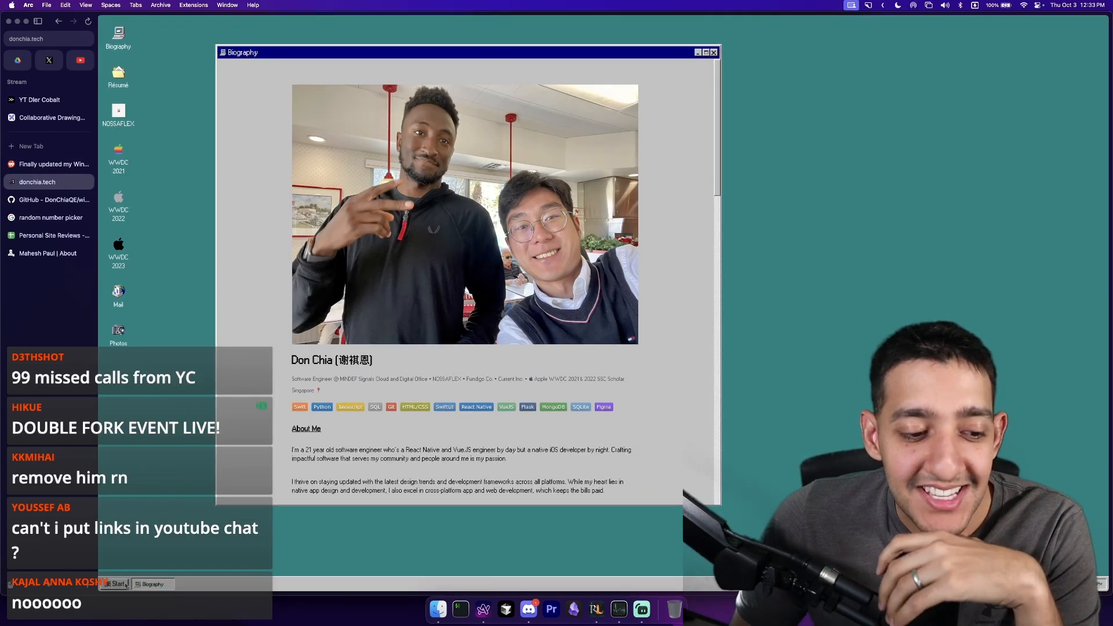
pyautogui.click(116, 583)
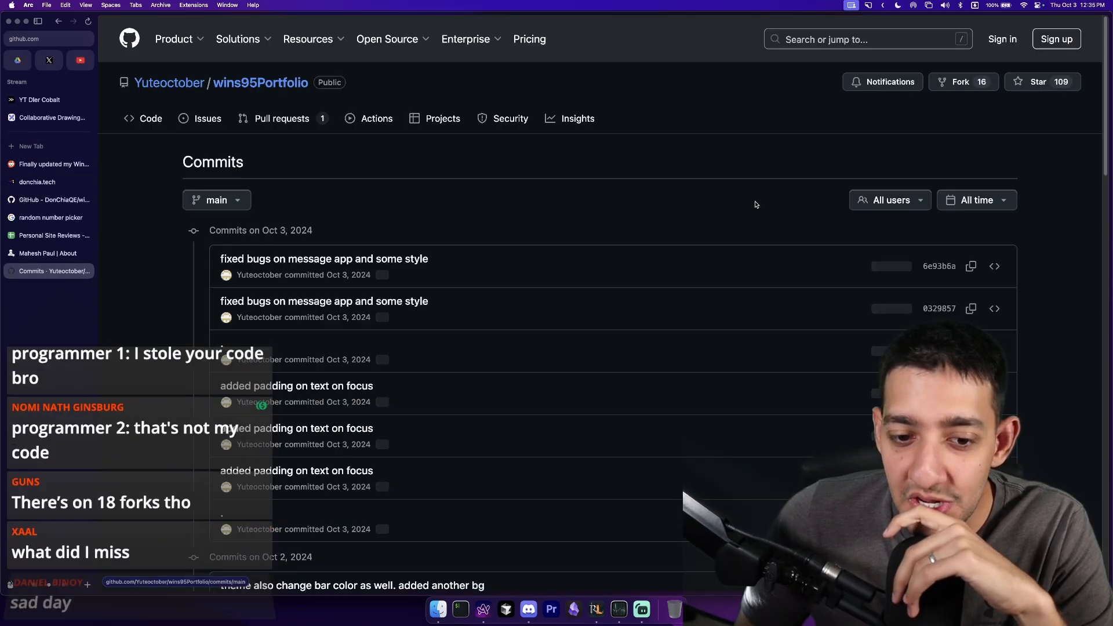
# Scroll through the wins95Portfolio commits and on to the README's Windows 95-style feature list
pyautogui.scroll(-3)
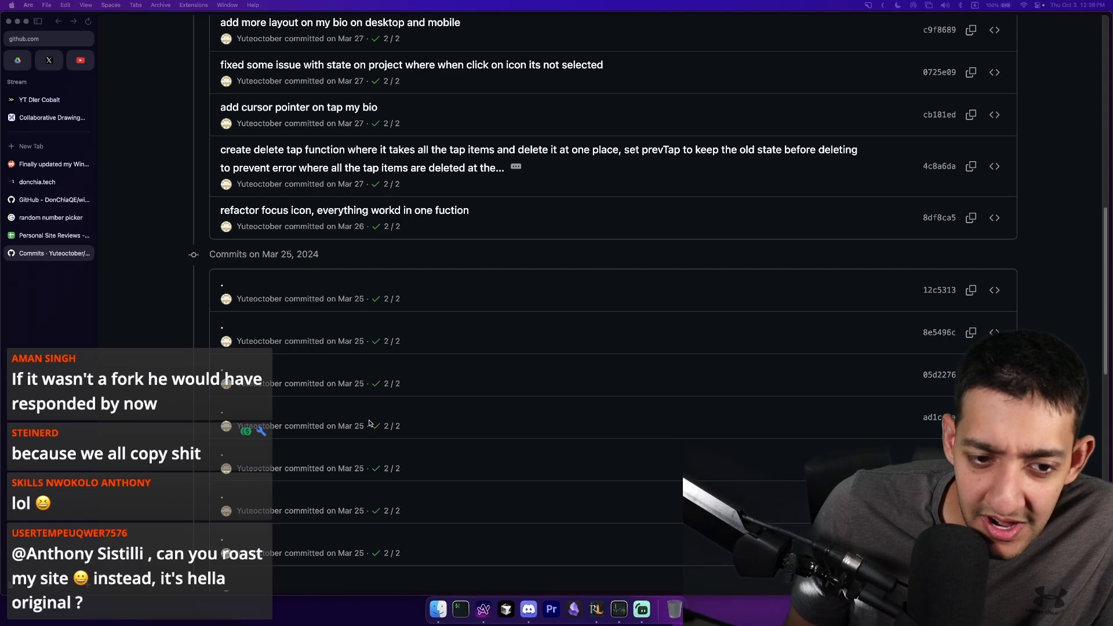
pyautogui.scroll(-3)
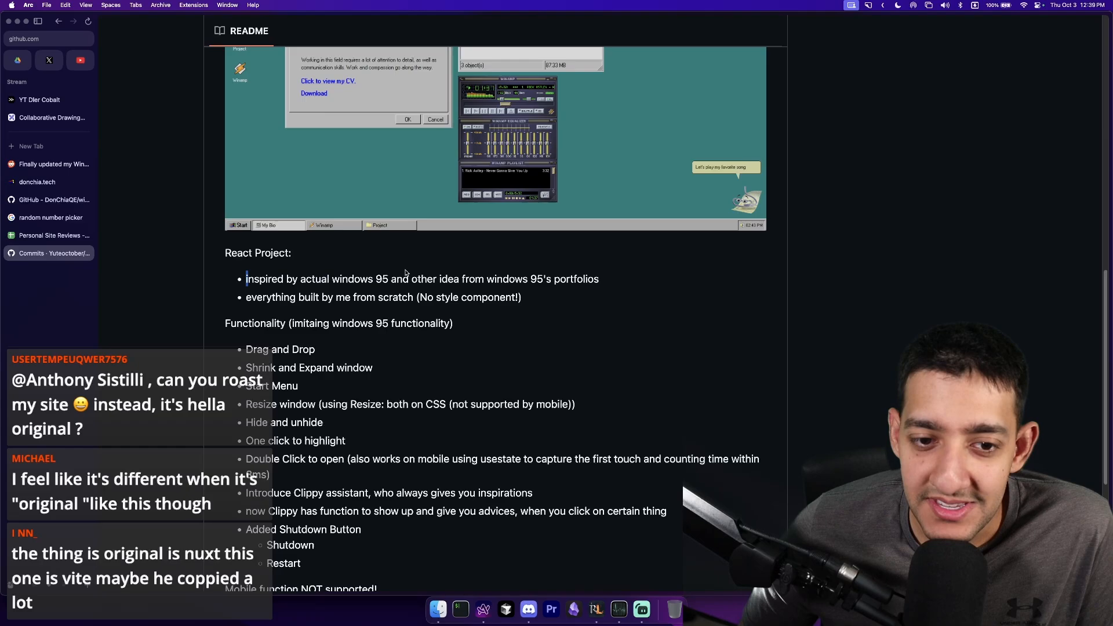
pyautogui.moveTo(245, 279); pyautogui.dragTo(513, 279)
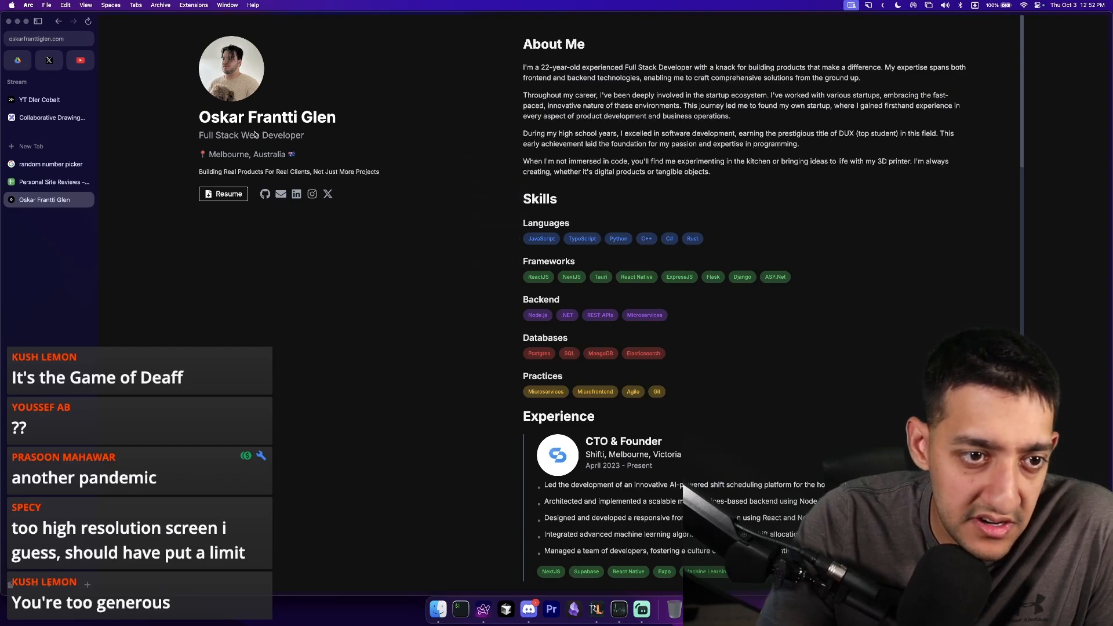
pyautogui.moveTo(317, 146)
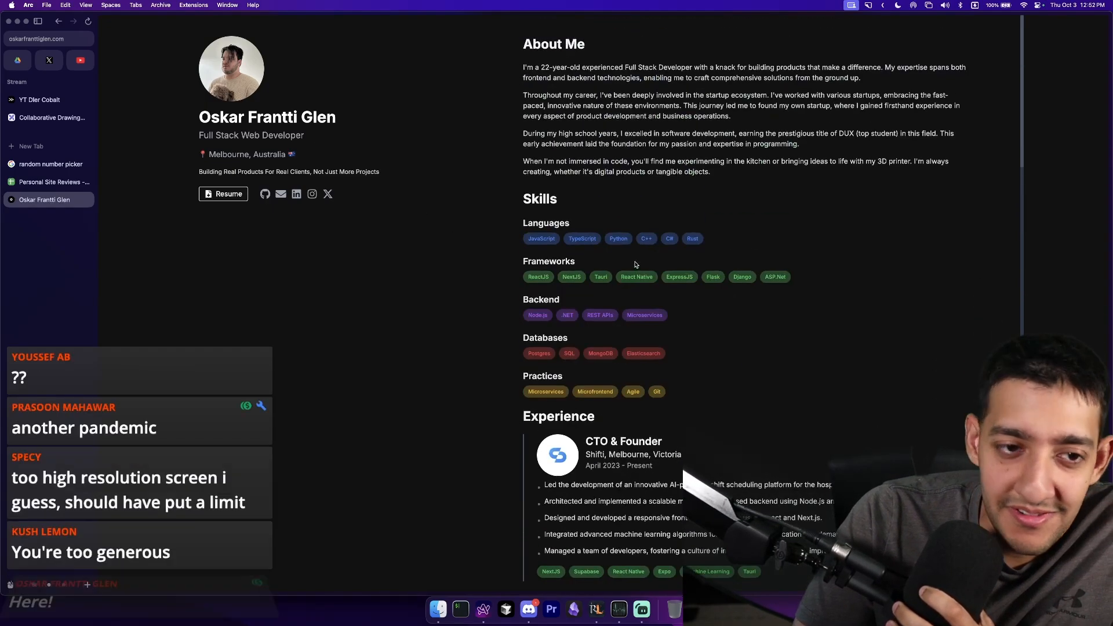
# Open oskarfranttiglen.com in a new tab and view its landing section
pyautogui.doubleClick(266, 116)
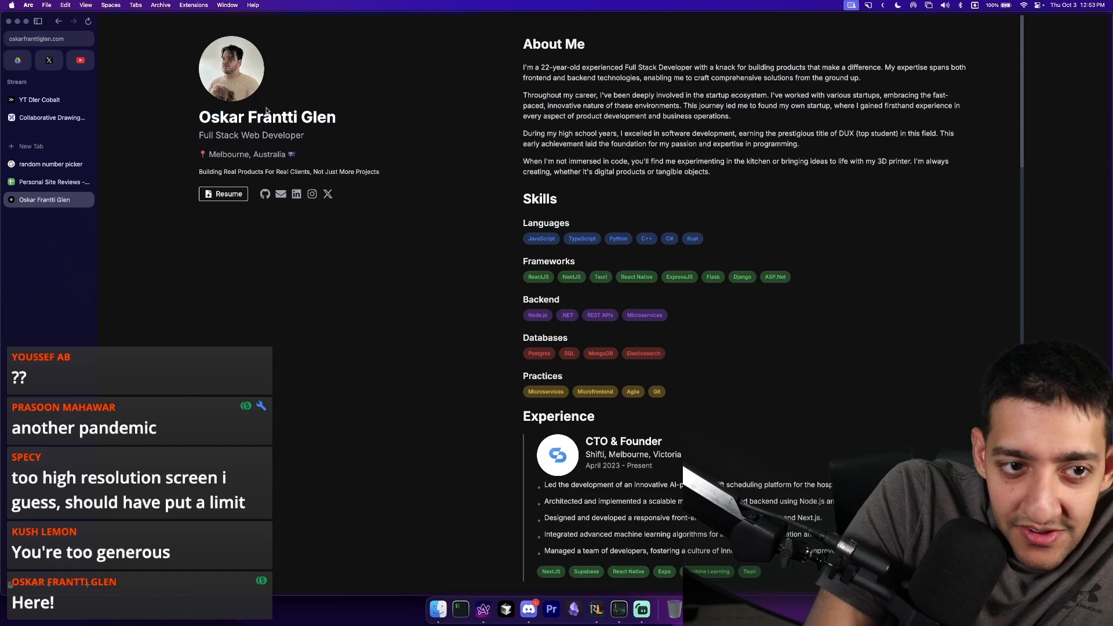
pyautogui.doubleClick(228, 154)
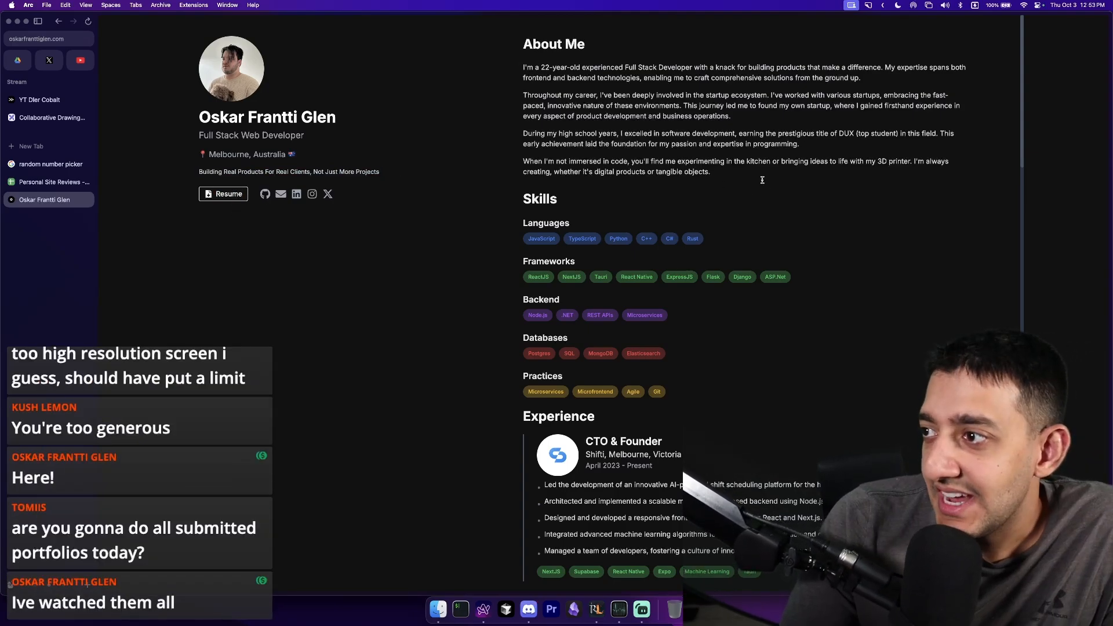
pyautogui.moveTo(523, 67); pyautogui.dragTo(567, 198)
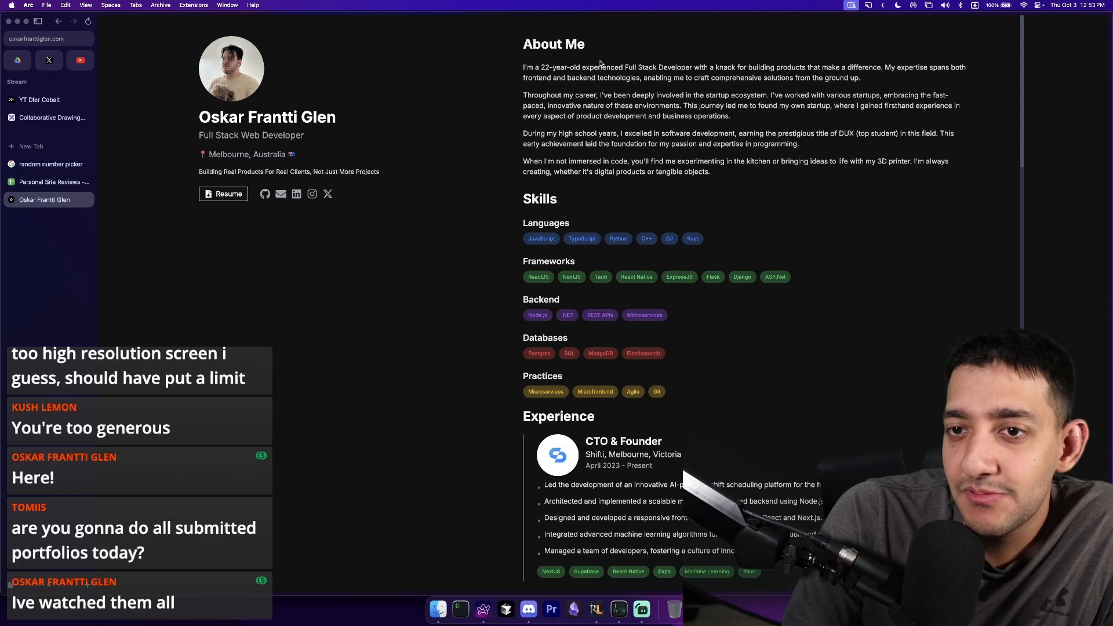
pyautogui.moveTo(555, 244)
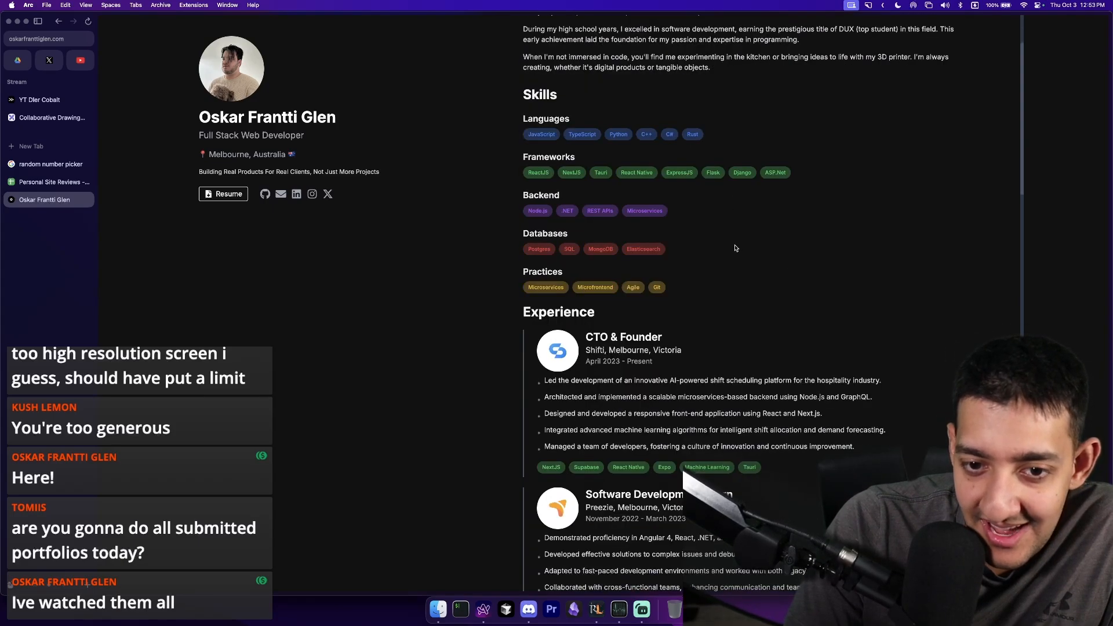
# Scroll through the Skills, Experience, Education and Projects sections down to FitQuest
pyautogui.scroll(-3)
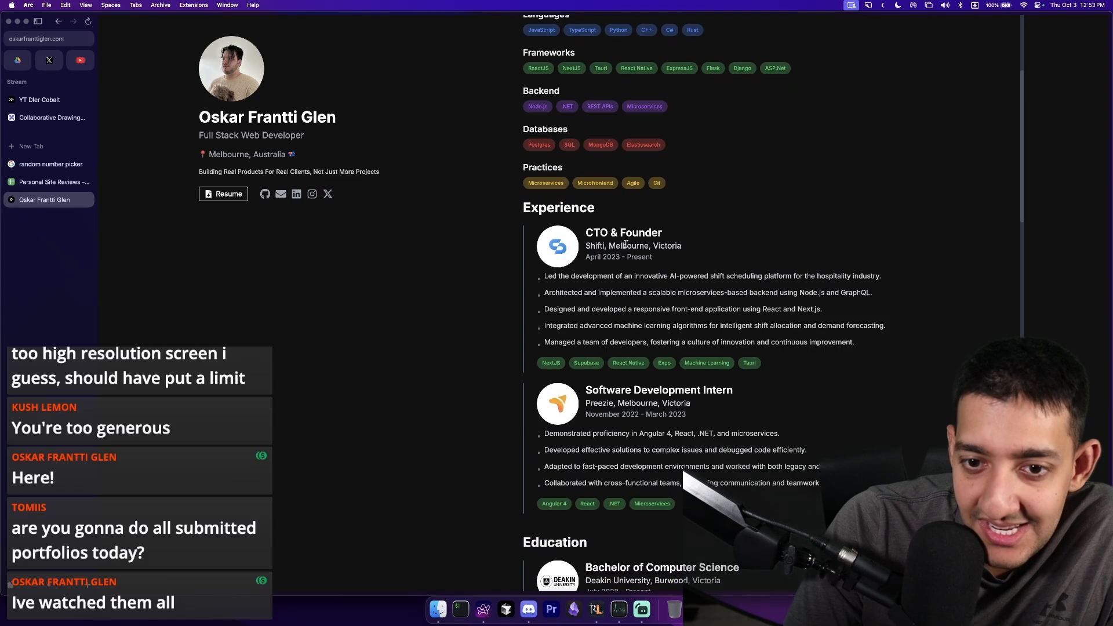
pyautogui.scroll(-3)
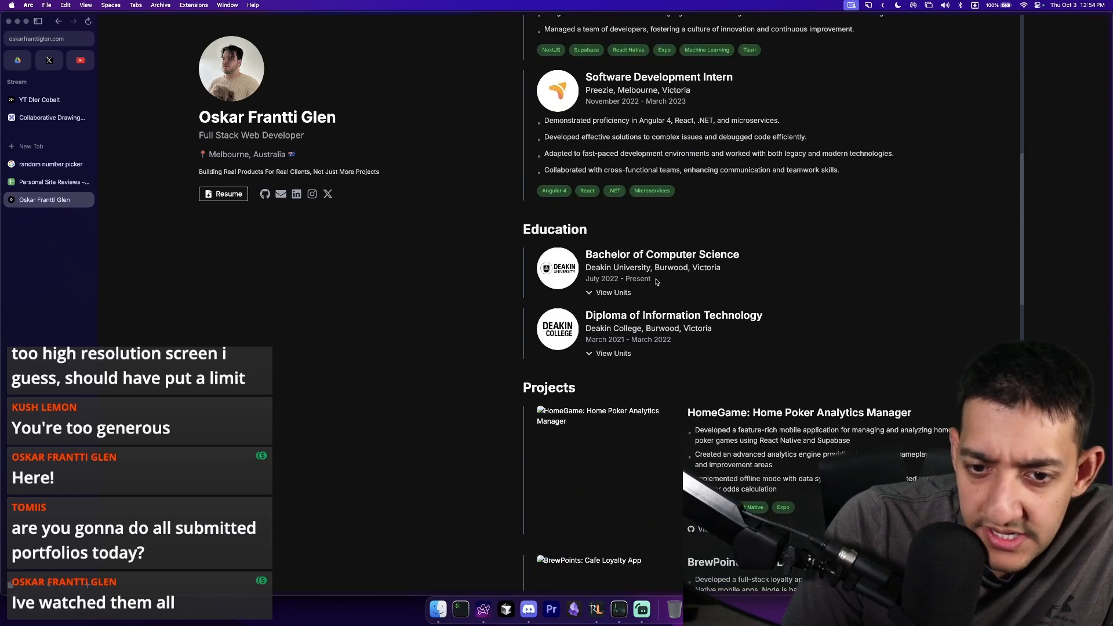
pyautogui.scroll(-3)
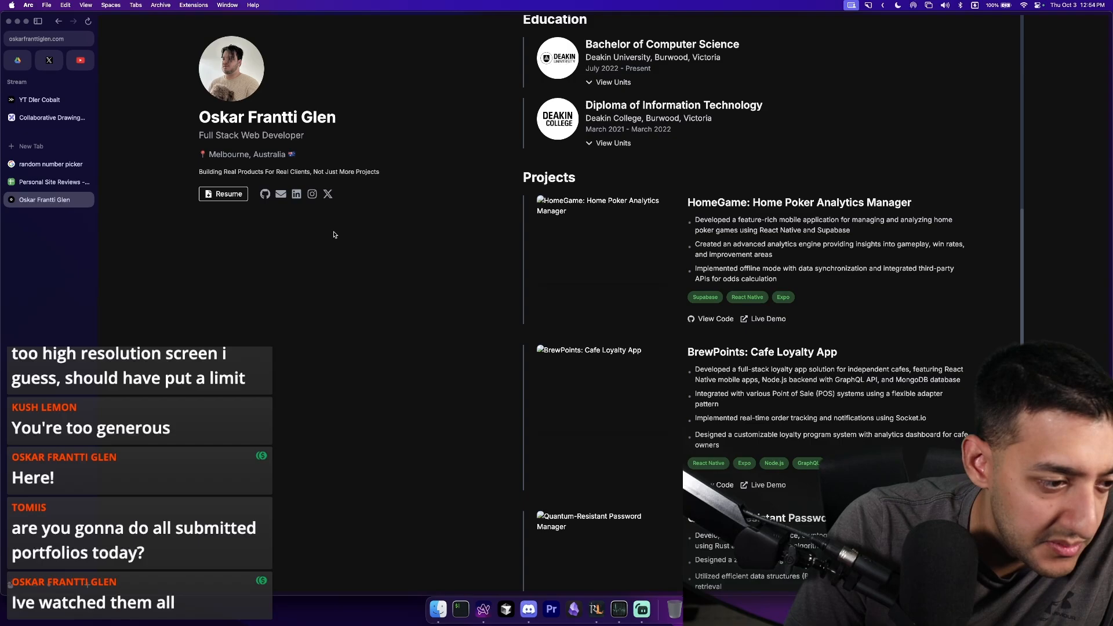
pyautogui.scroll(-3)
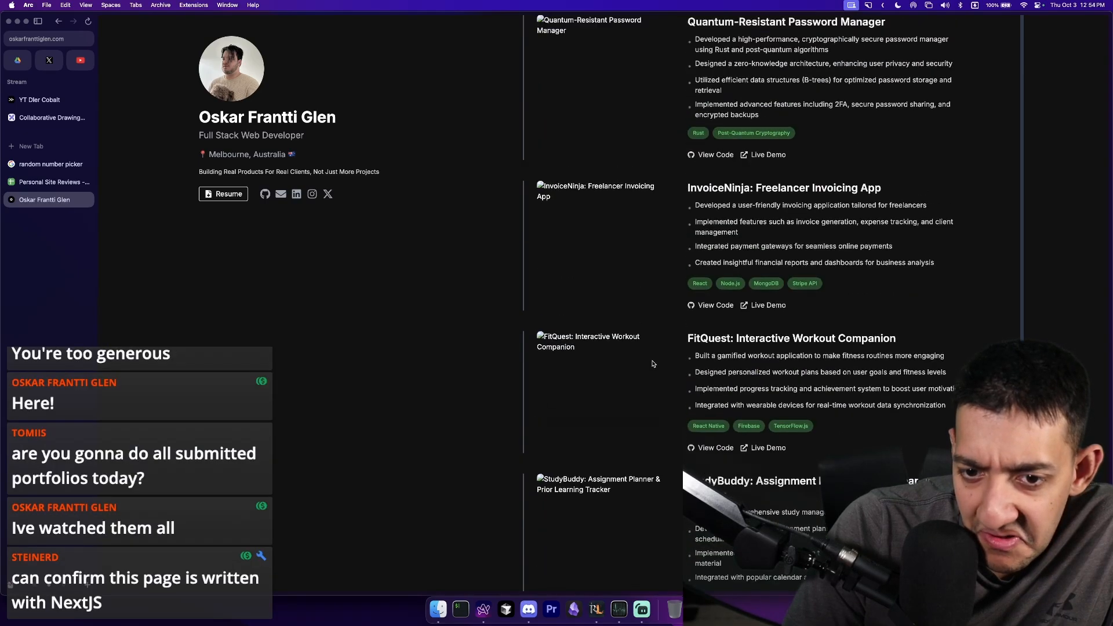
# Score oskarfranttiglen.com 9, 8 and 7 in B126 onward for a total of 24, then move to the ADSLabs tab
pyautogui.click(54, 182)
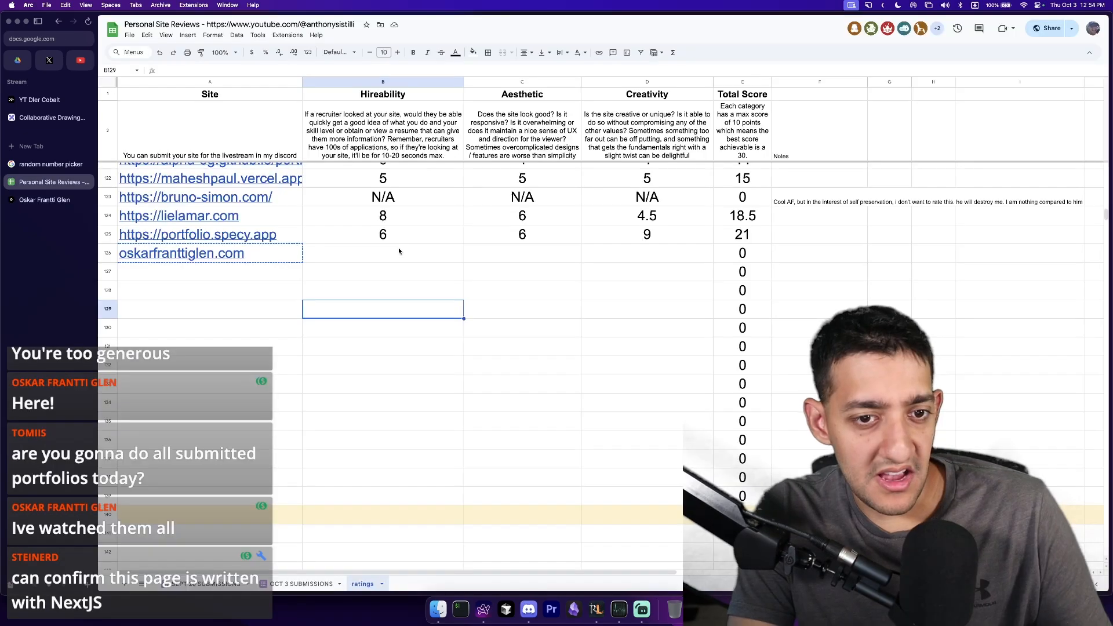
pyautogui.write('90')
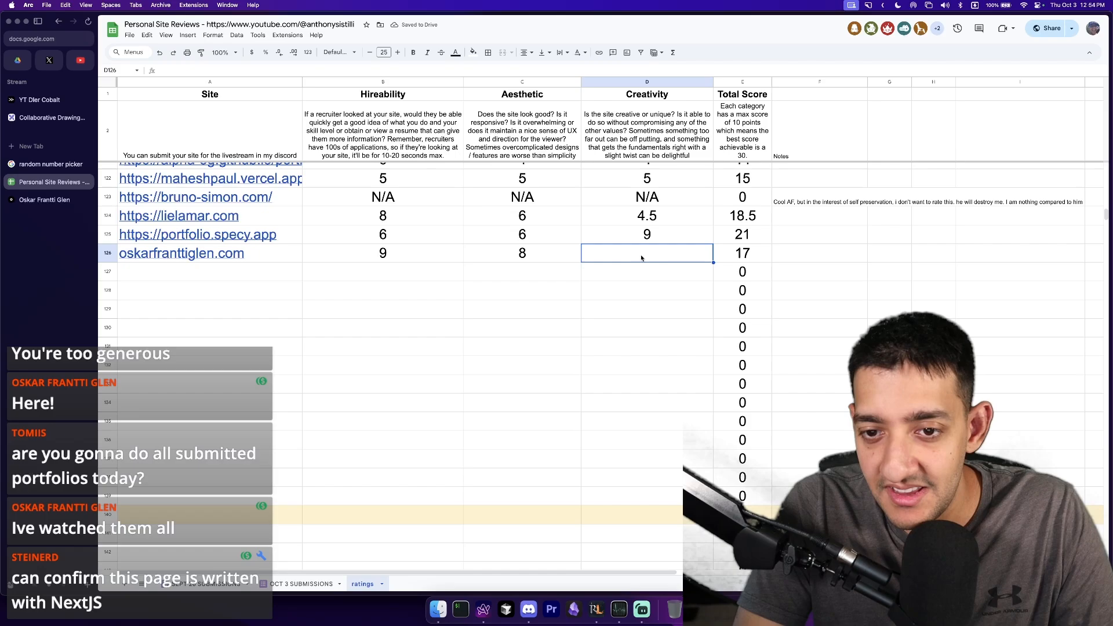
pyautogui.write('7')
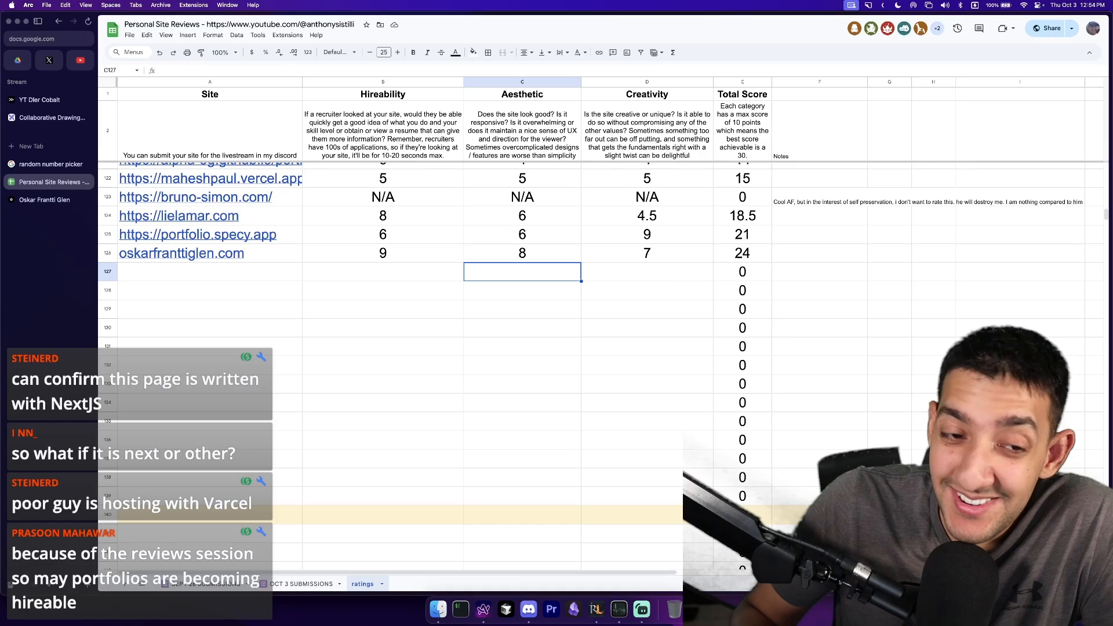
pyautogui.click(33, 217)
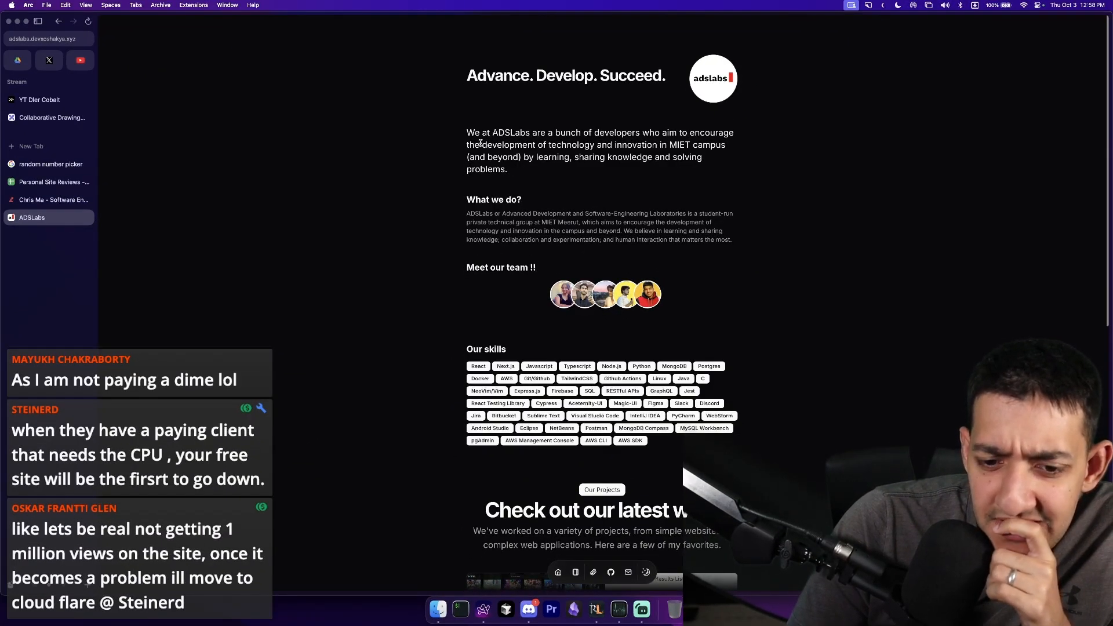
pyautogui.moveTo(795, 144)
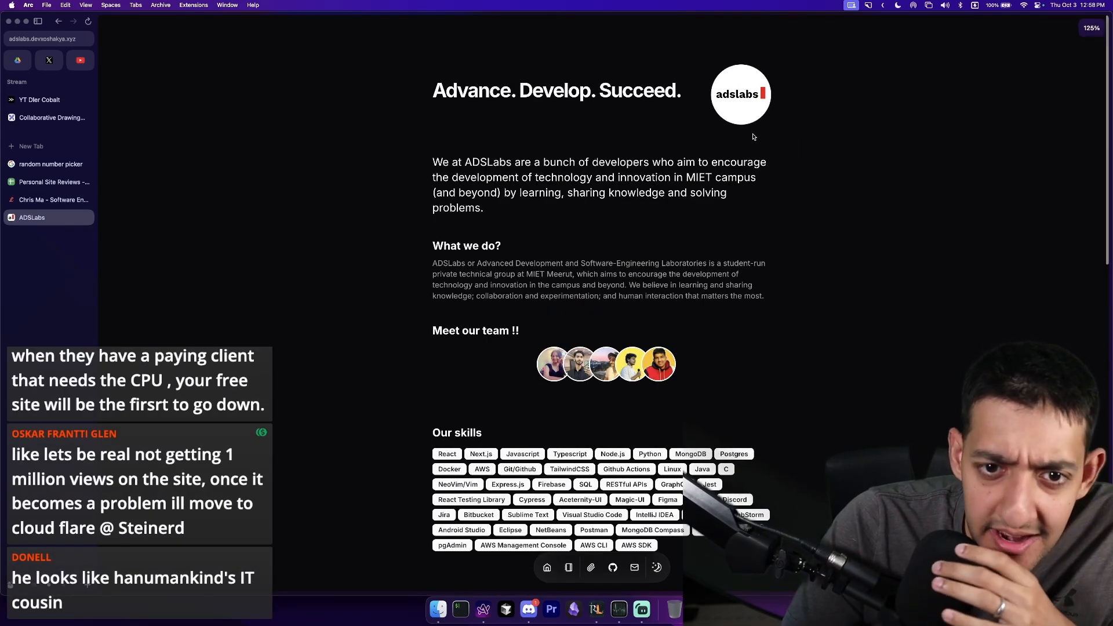
# Scroll through the ADSLabs introduction toward its mission, team and skills sections
pyautogui.scroll(-3)
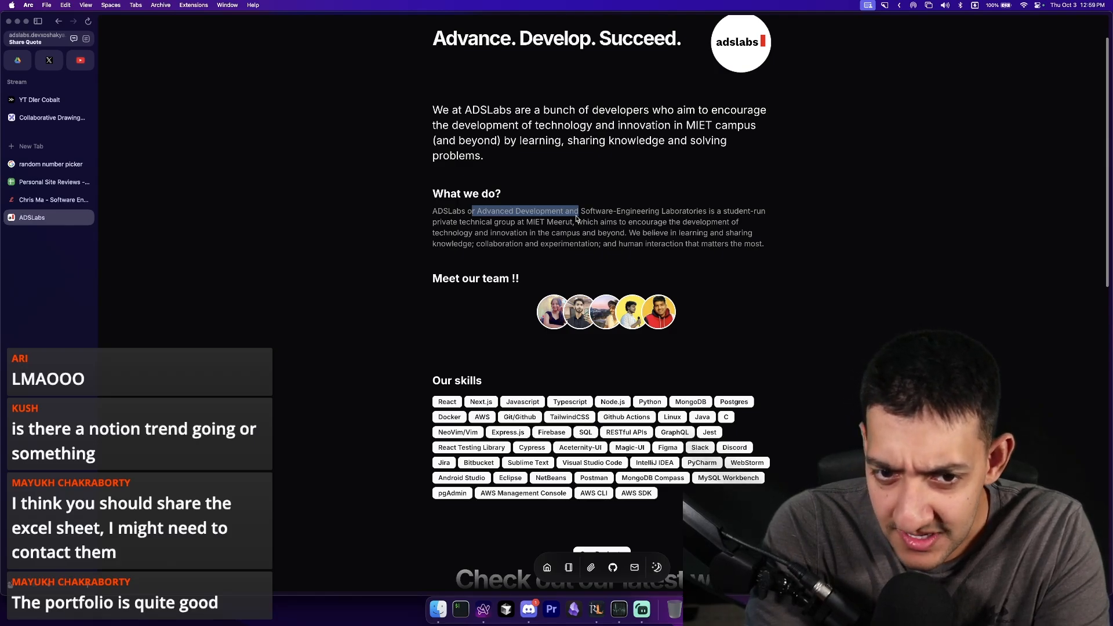
pyautogui.scroll(-3)
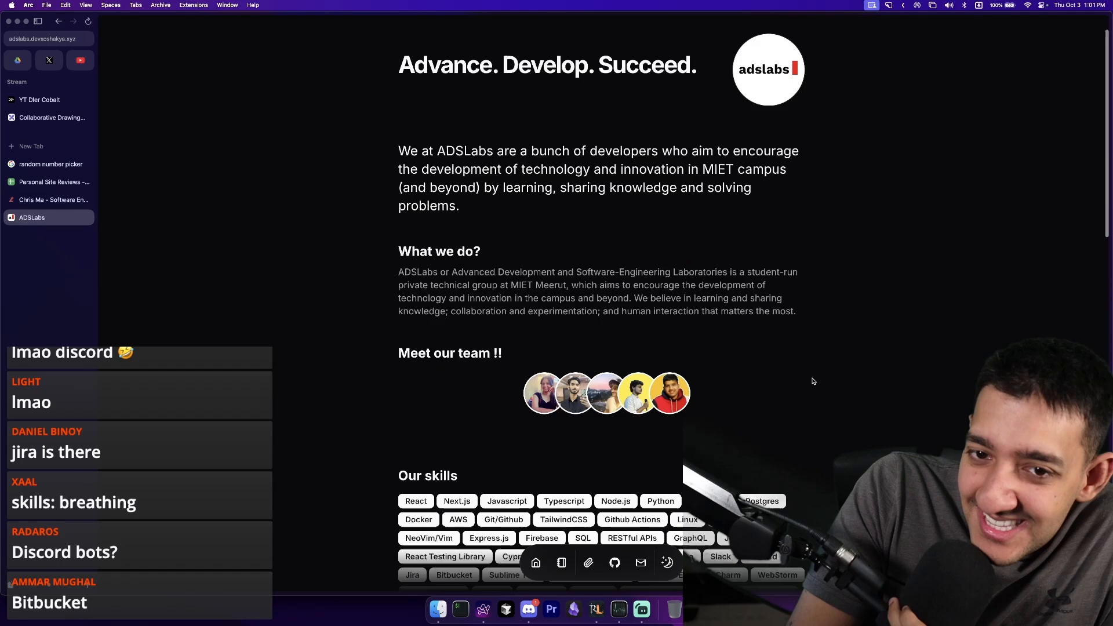
pyautogui.scroll(-3)
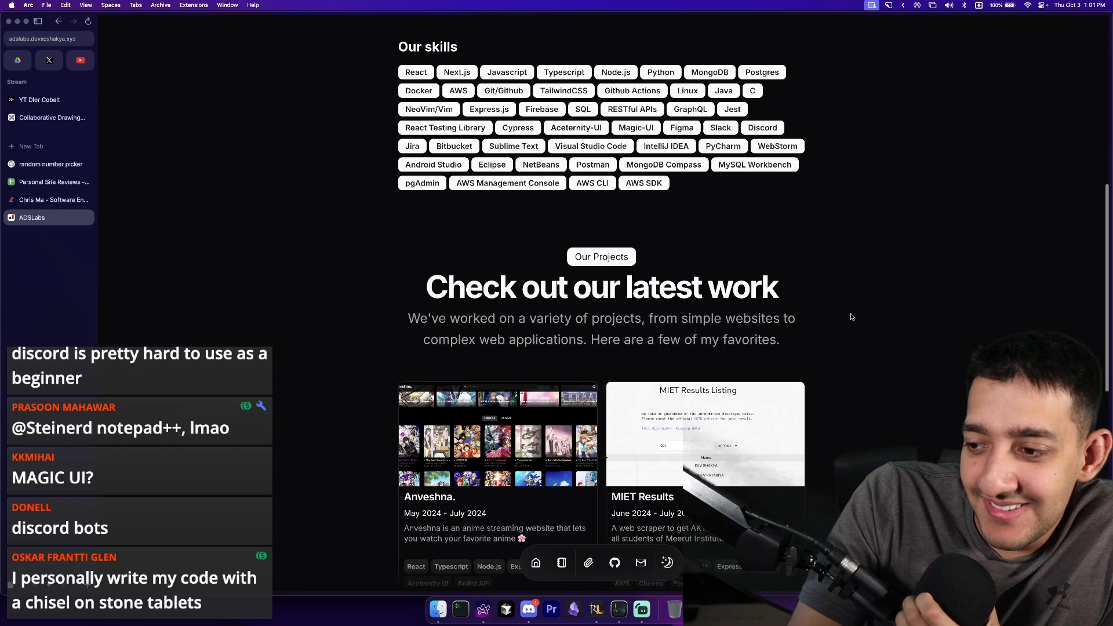
pyautogui.scroll(-3)
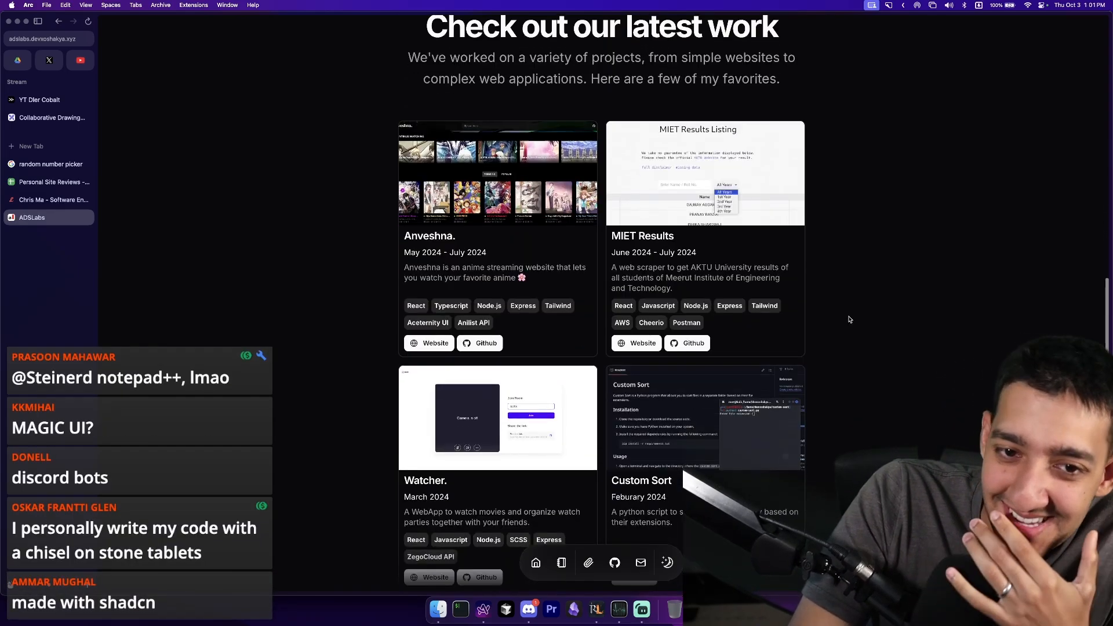
# Enter a hireability score of 4 for ADSLabs in B128 of the ratings sheet
pyautogui.click(52, 182)
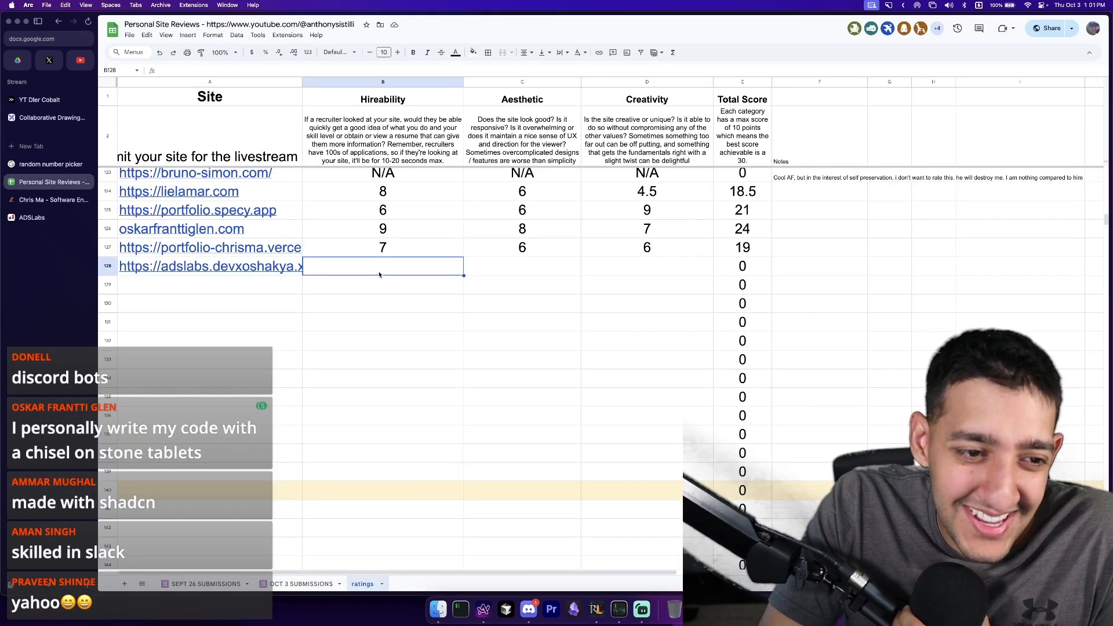
pyautogui.write('4')
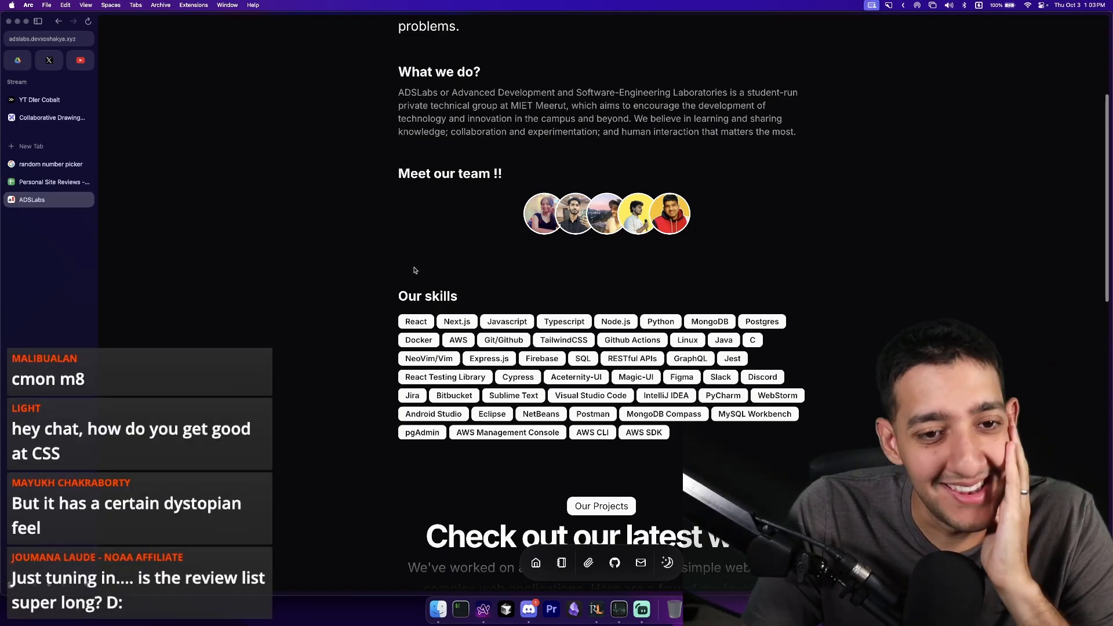
# Finish scrolling the ADSLabs skills and projects, then open the kdev.app portfolio
pyautogui.scroll(-3)
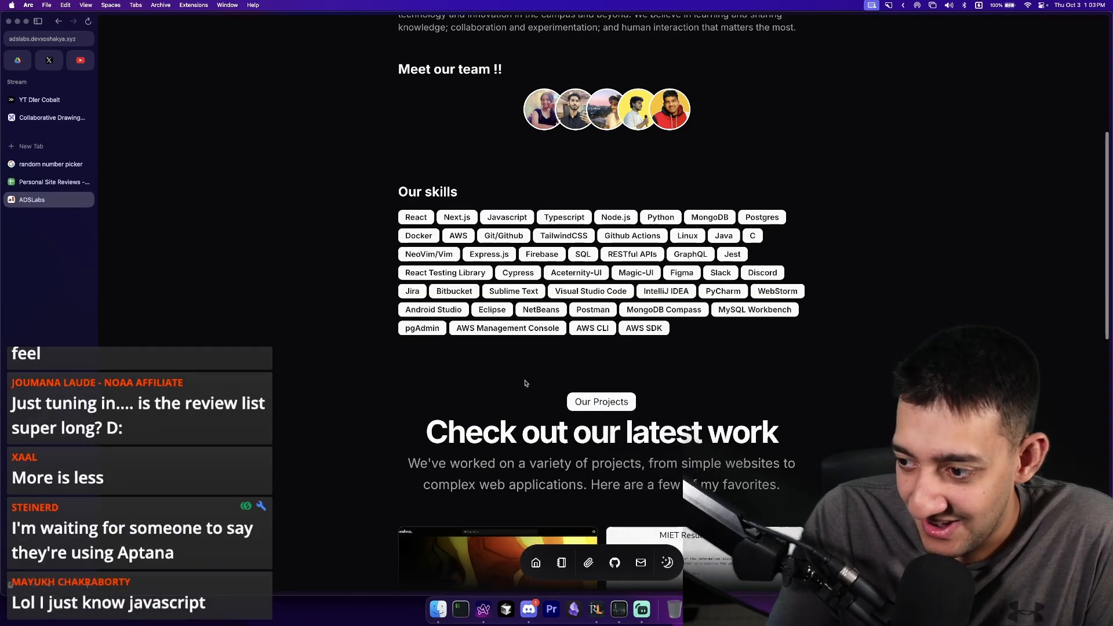
pyautogui.click(54, 182)
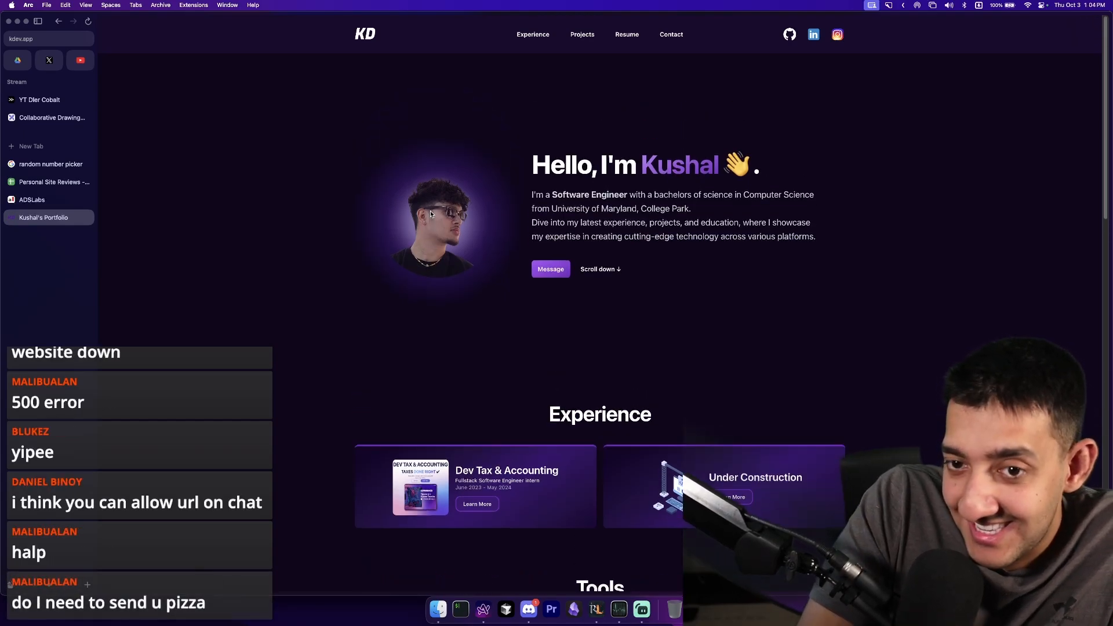
# Scroll down kdev.app past Experience and Tools to the GAINZ project
pyautogui.moveTo(532, 195); pyautogui.dragTo(627, 194)
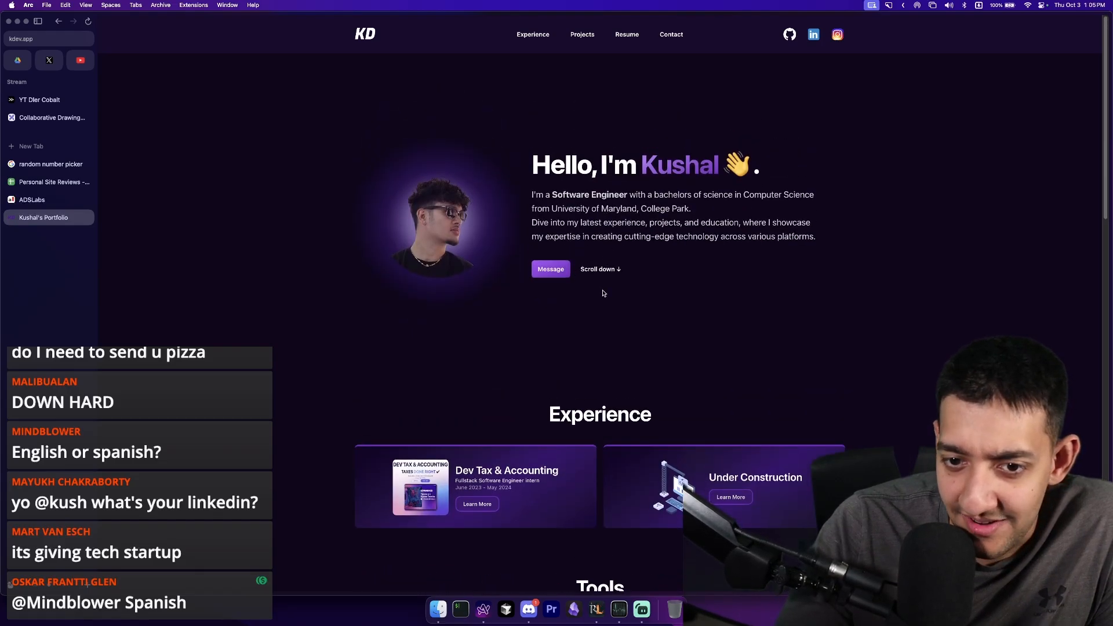
pyautogui.scroll(-3)
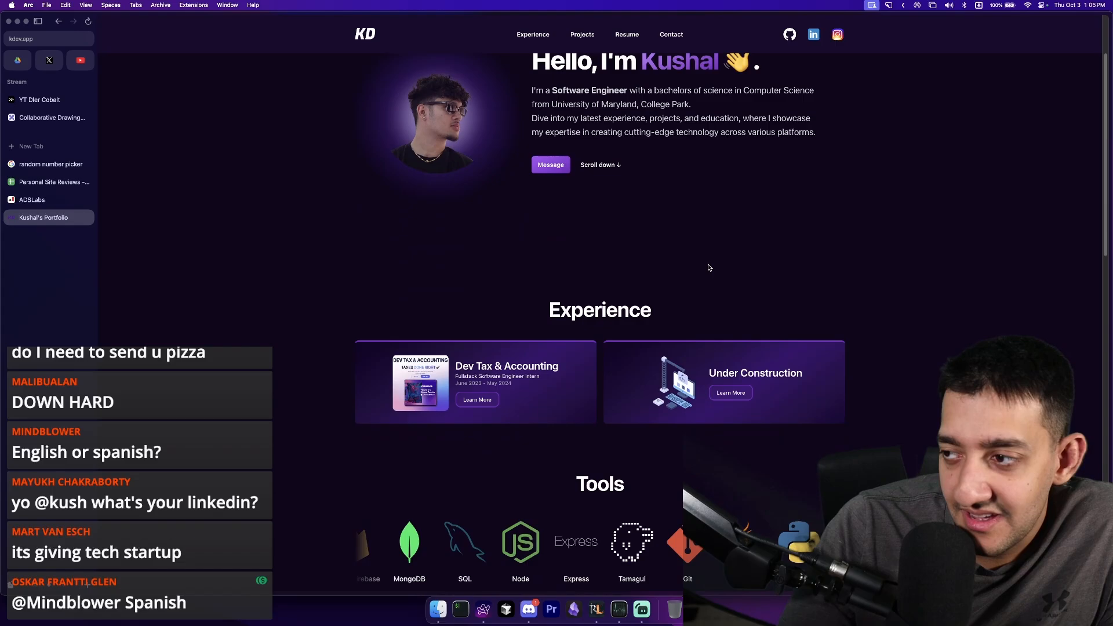
pyautogui.scroll(-3)
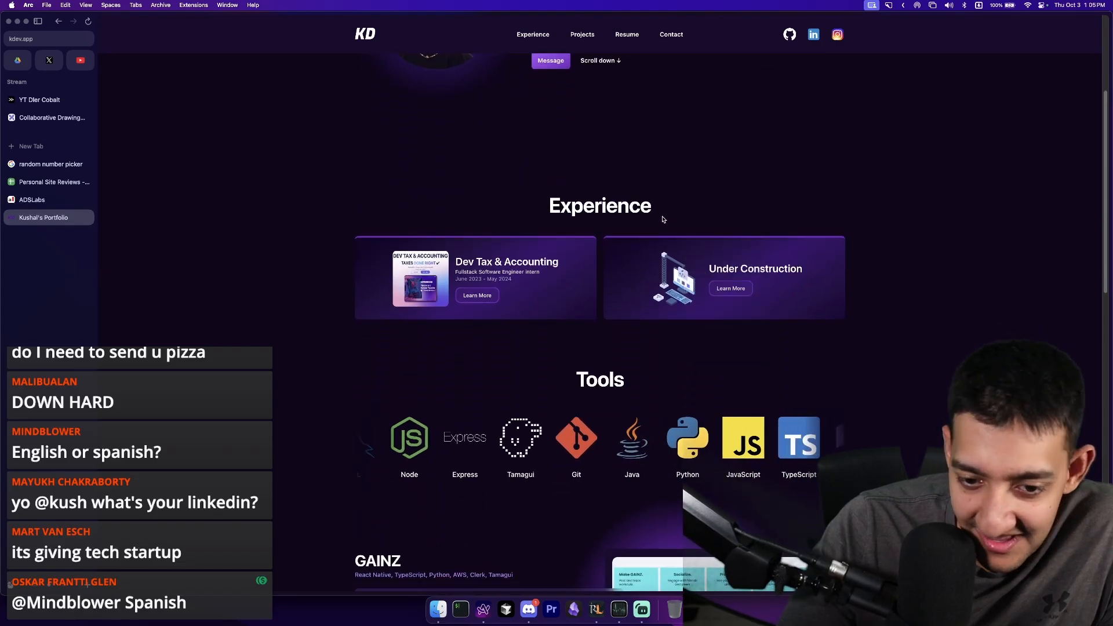
pyautogui.scroll(-3)
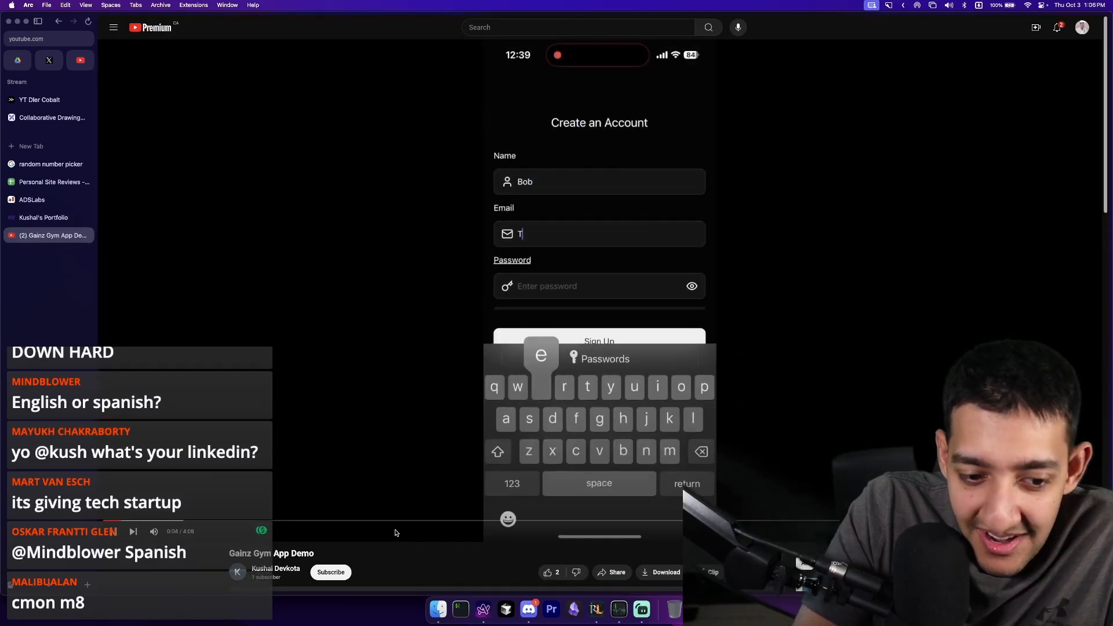
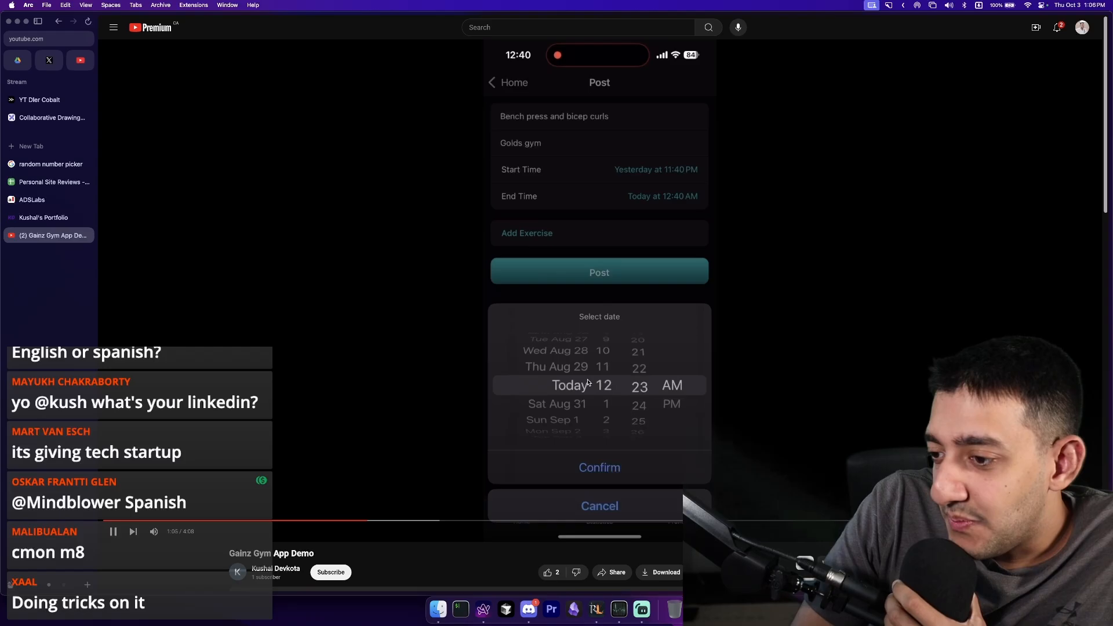
pyautogui.click(44, 217)
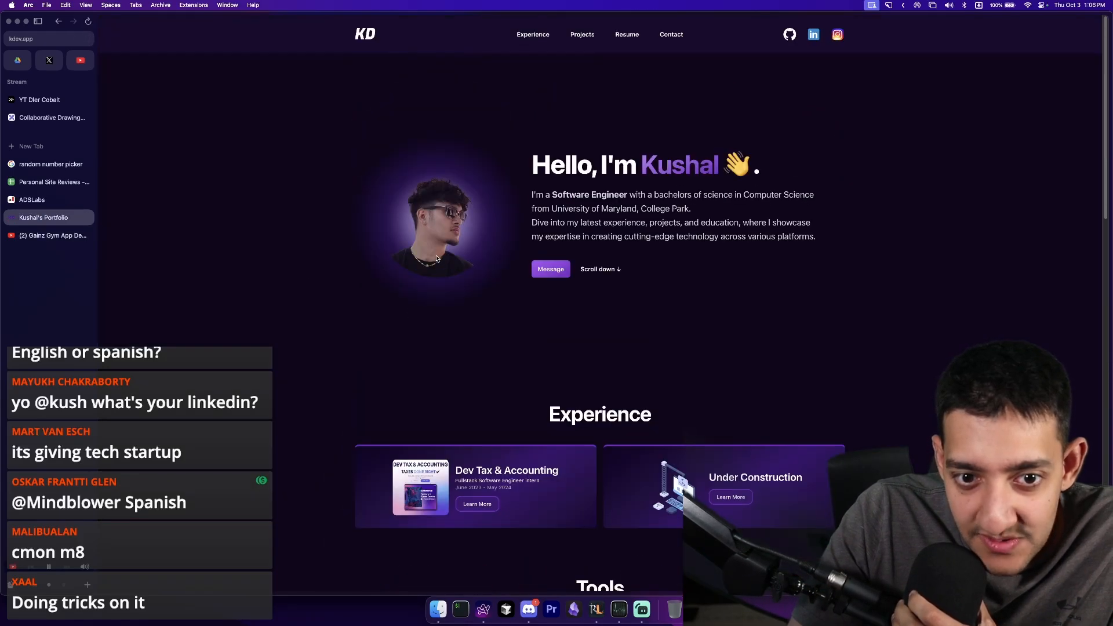
# Close the Gainz YouTube tab and return to the Personal Site Reviews spreadsheet
pyautogui.click(53, 235)
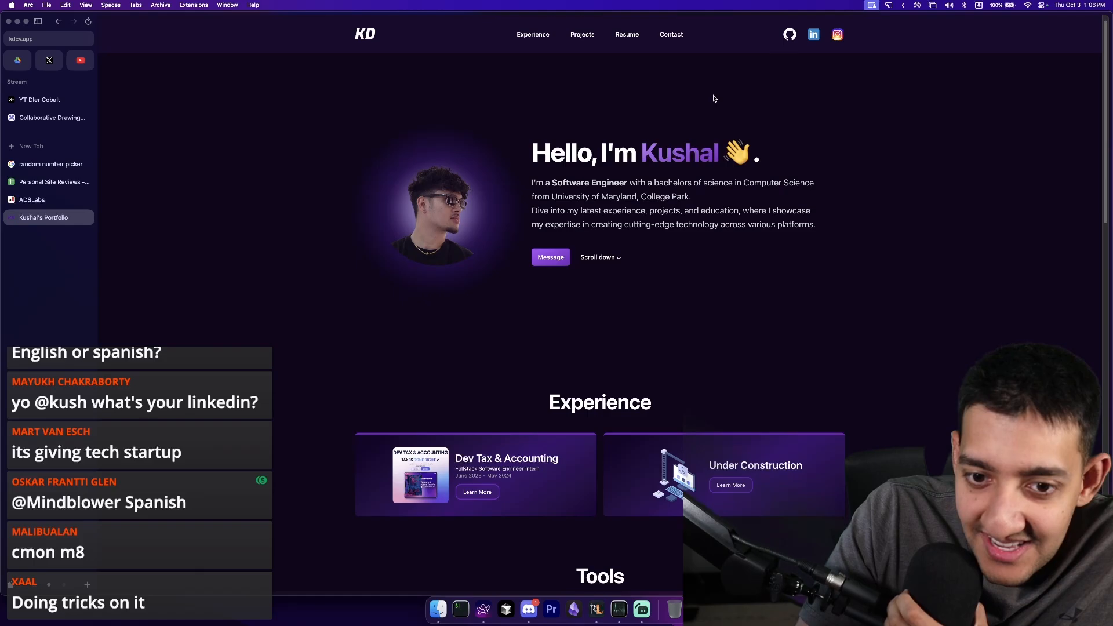
pyautogui.click(54, 182)
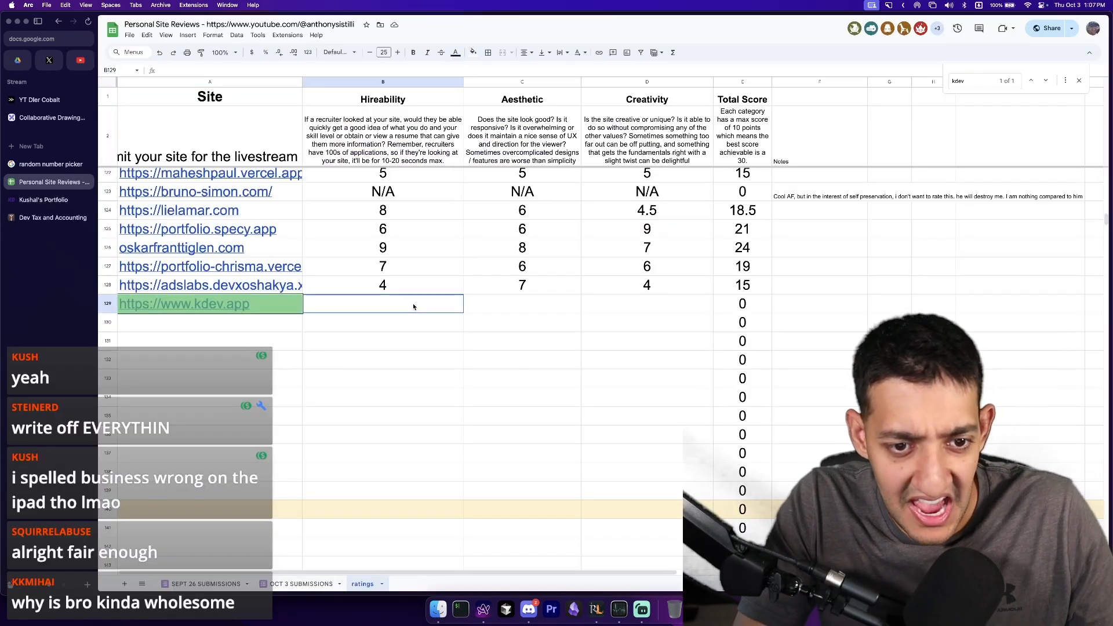
# Enter 8 for kdev.app's Hireability and 8 for its Aesthetic score
pyautogui.write('8')
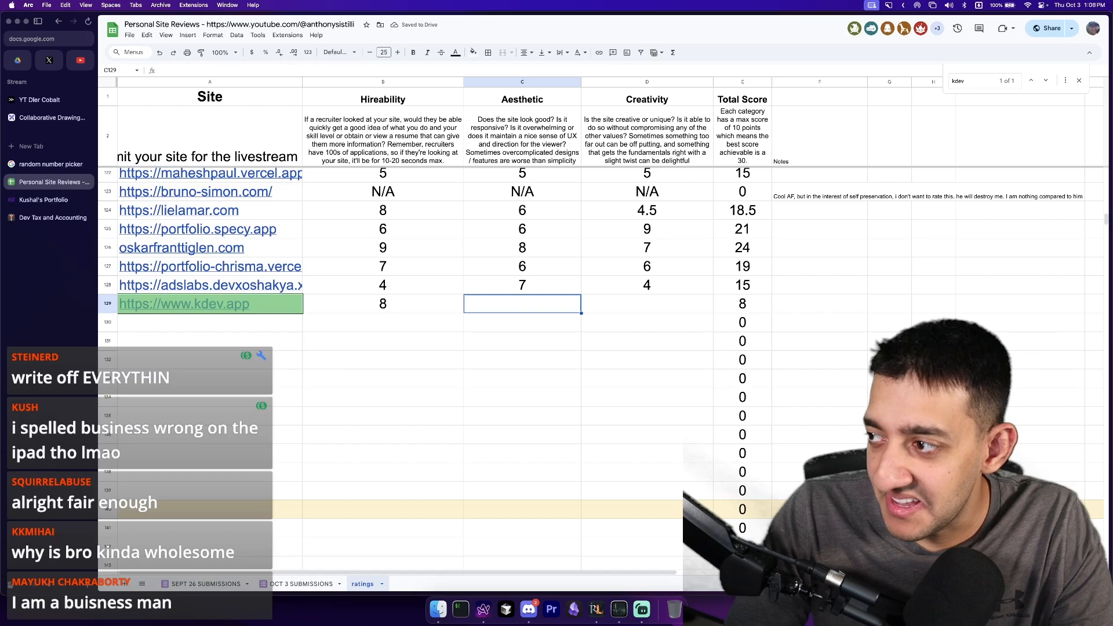
pyautogui.write('8')
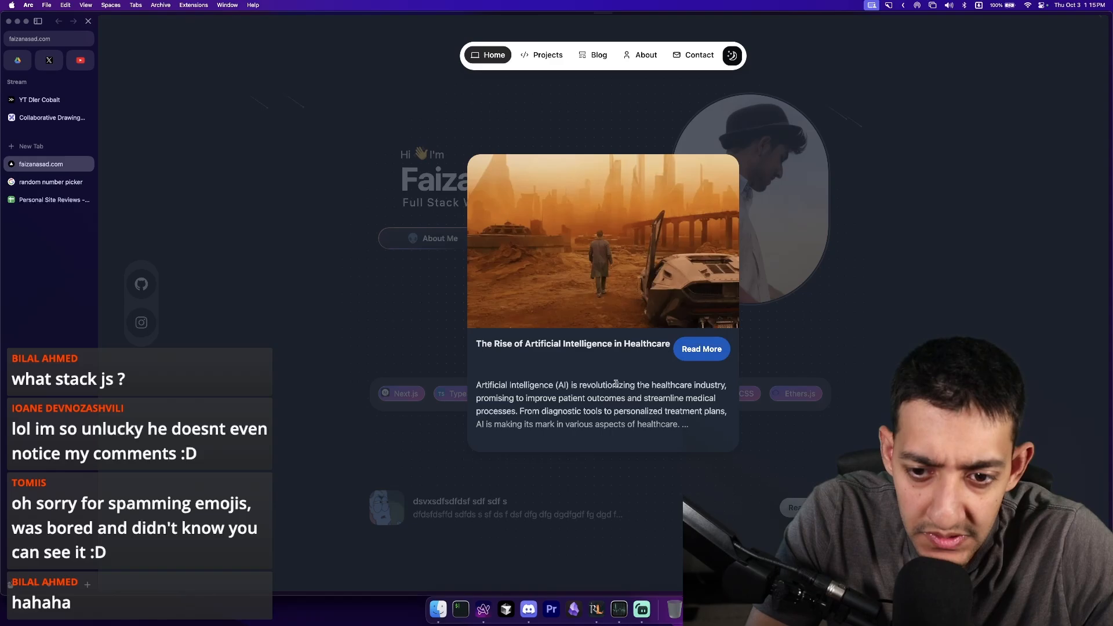
# Read the AI in Healthcare blog post, browse the Frontend, Backend and Blockchain skills and About page, then return to the ratings sheet
pyautogui.click(700, 349)
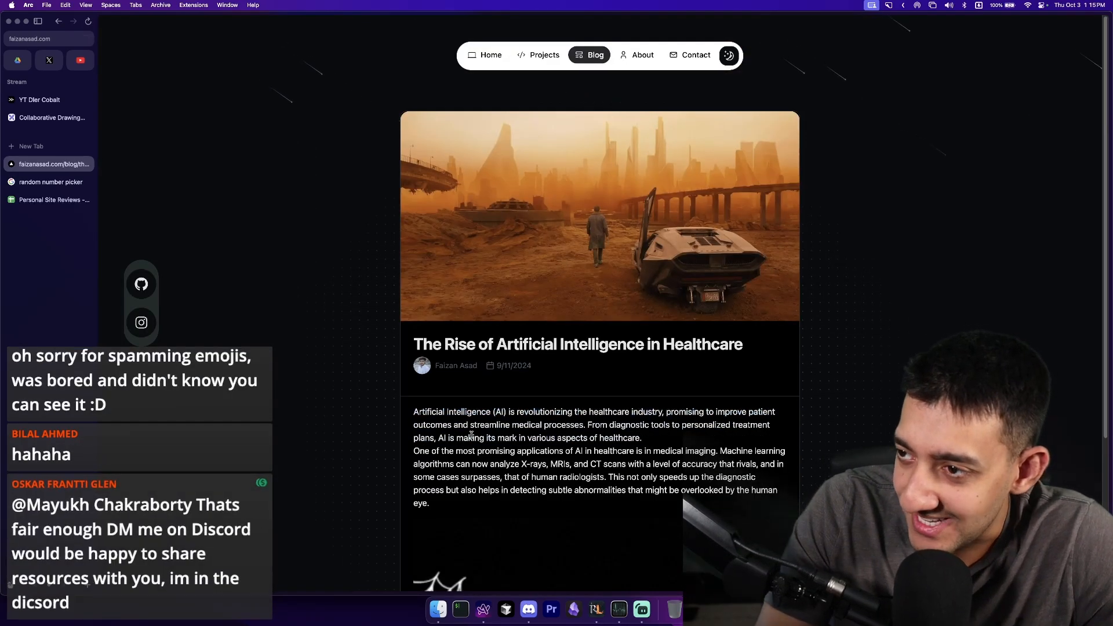
pyautogui.click(490, 55)
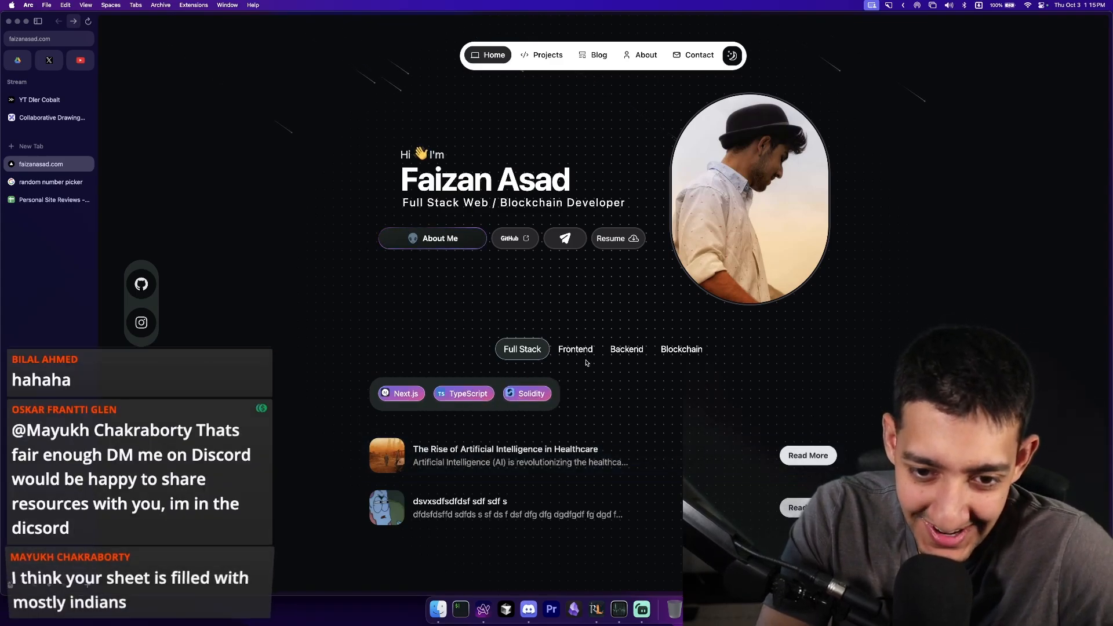
pyautogui.click(575, 349)
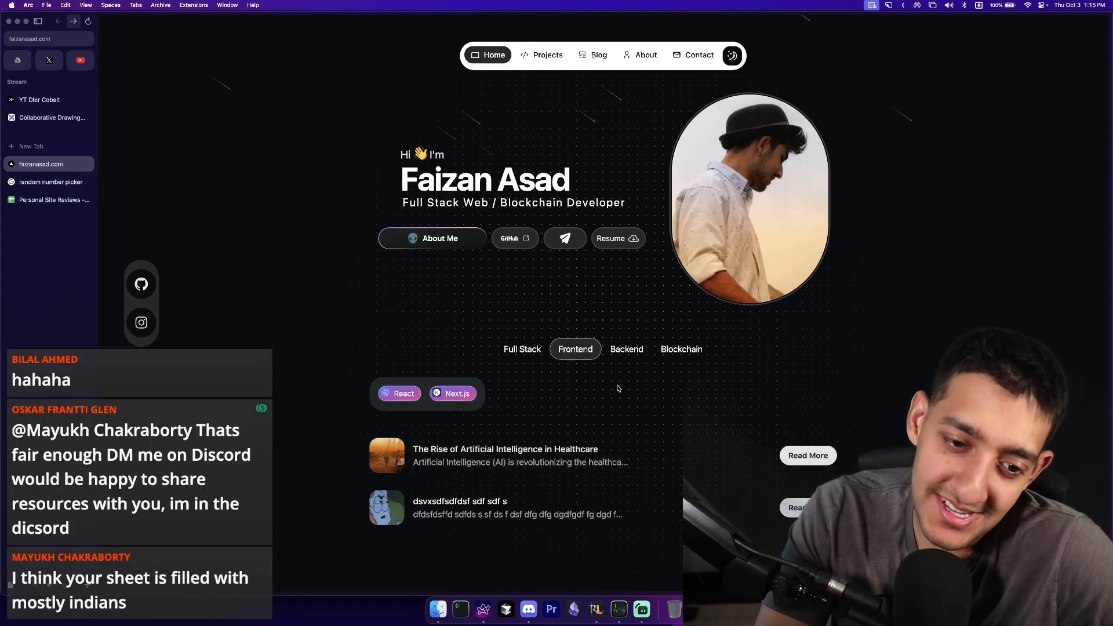
pyautogui.click(625, 349)
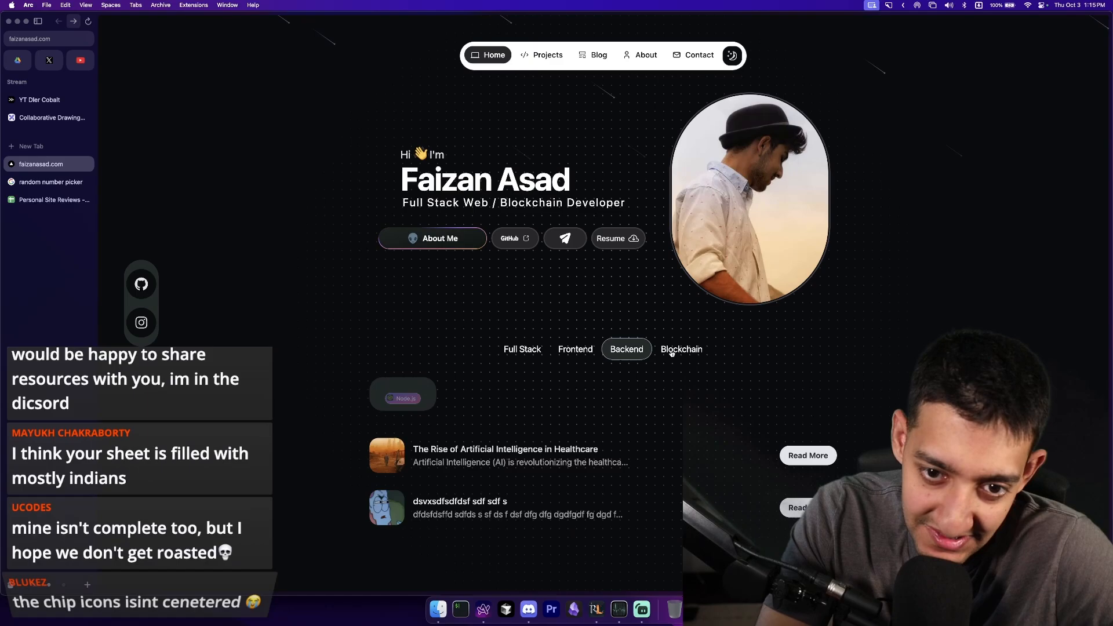
pyautogui.click(547, 54)
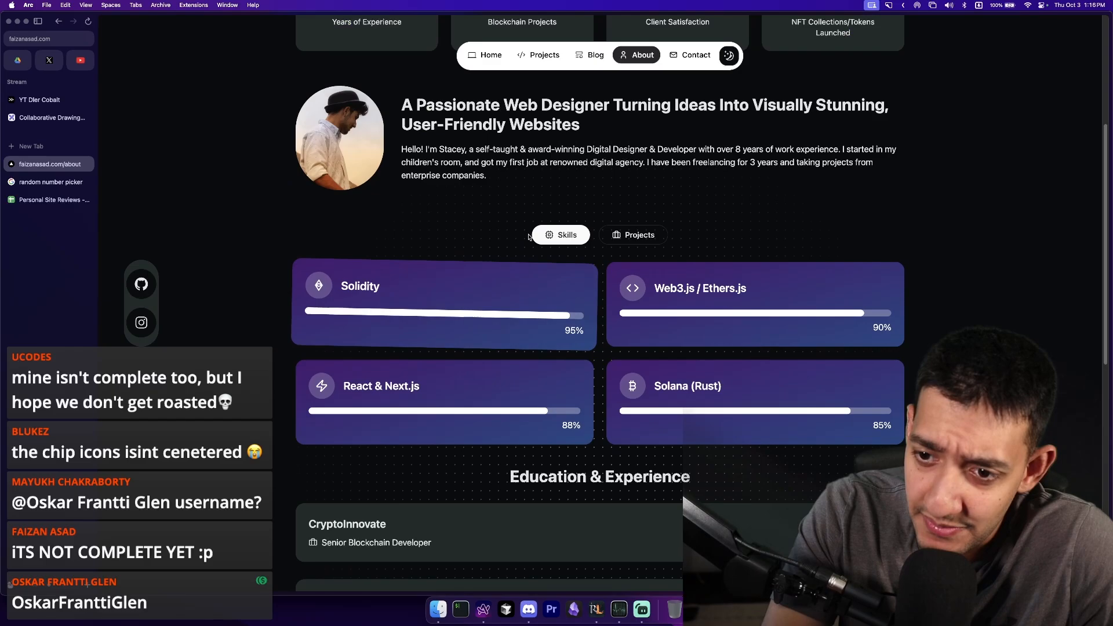
pyautogui.scroll(-3)
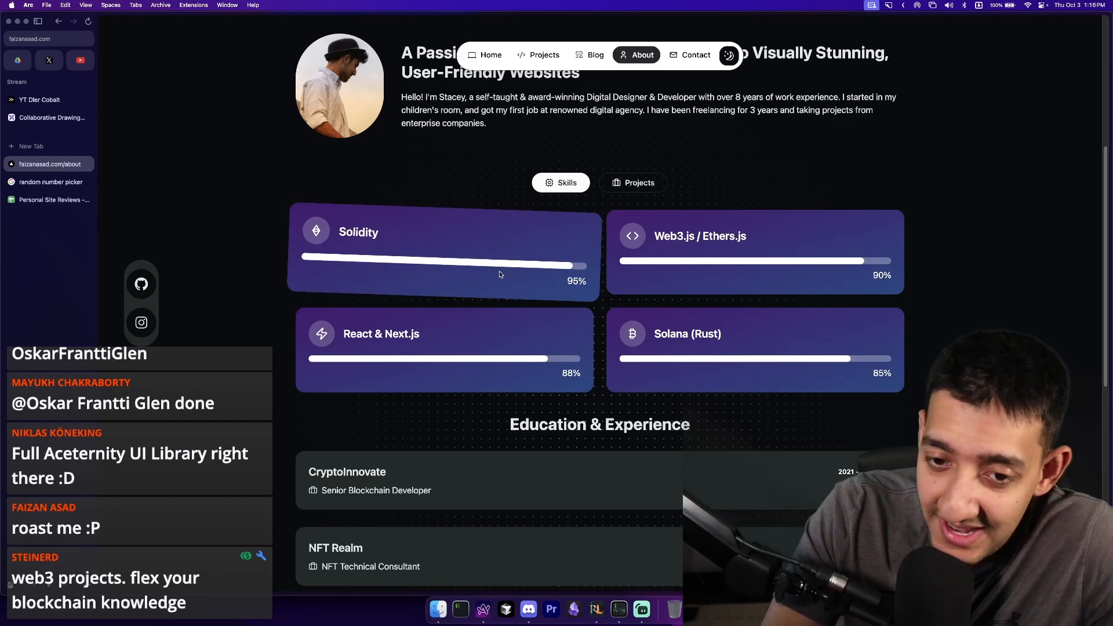
pyautogui.moveTo(507, 248)
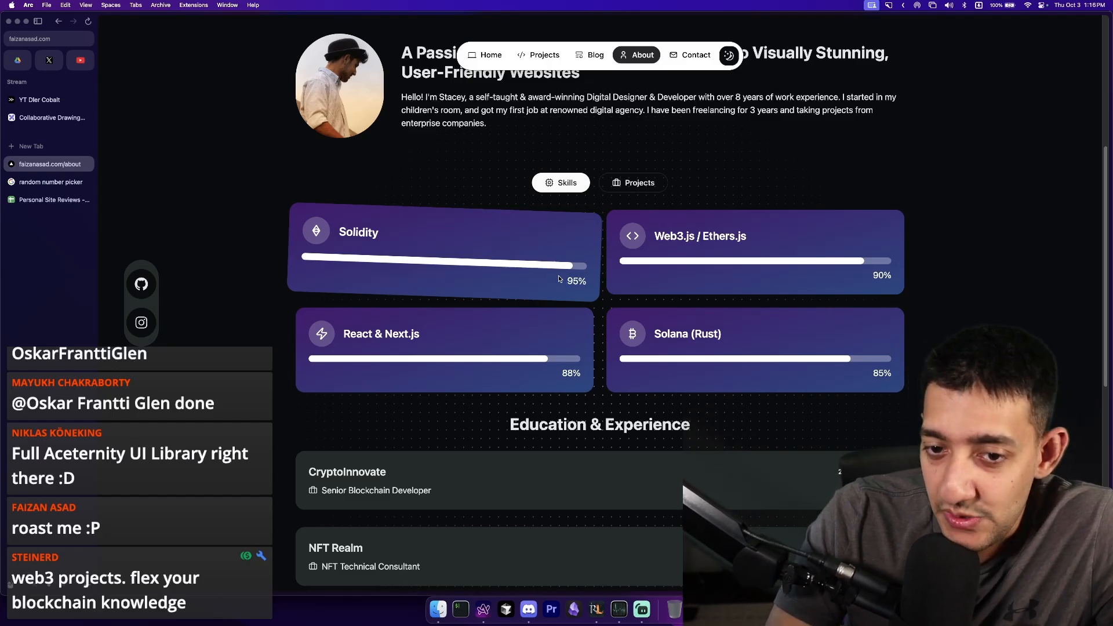
pyautogui.moveTo(561, 283)
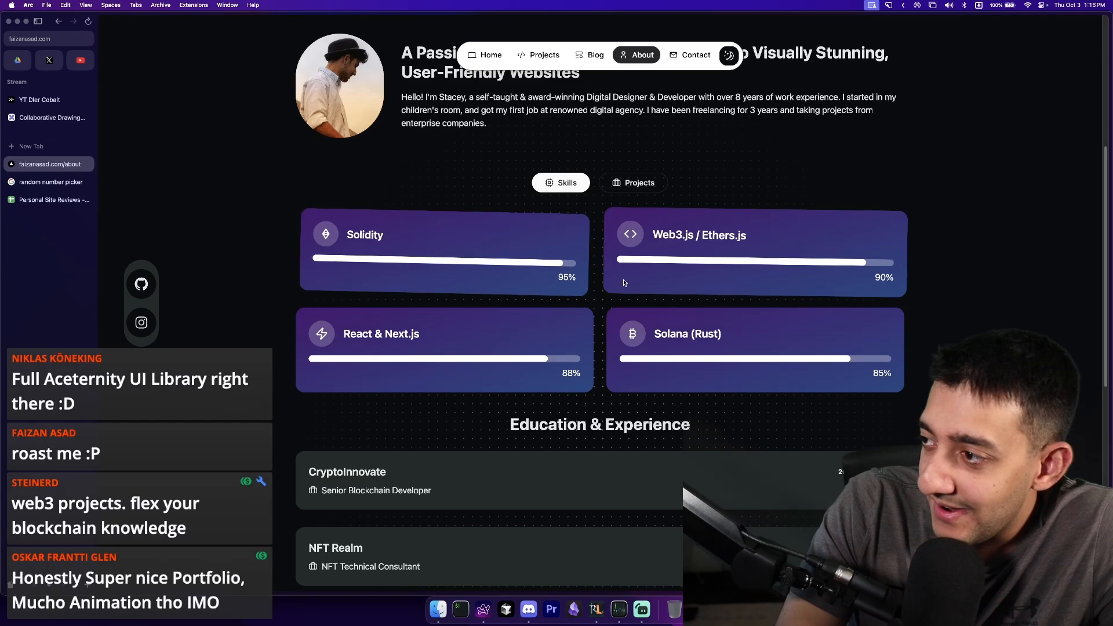
pyautogui.click(53, 199)
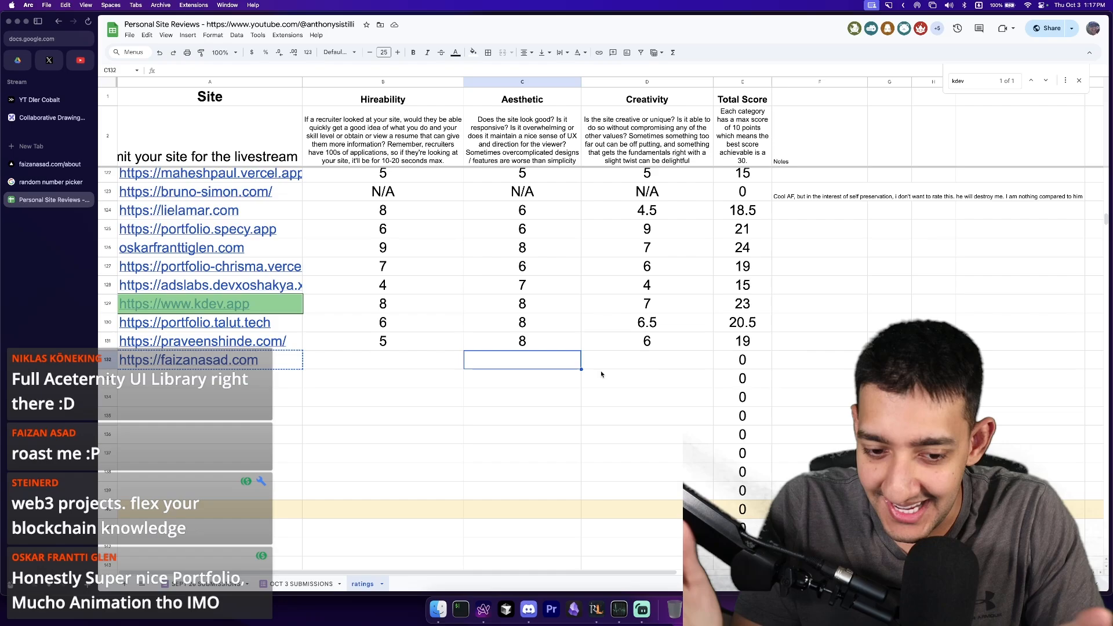
pyautogui.write('5')
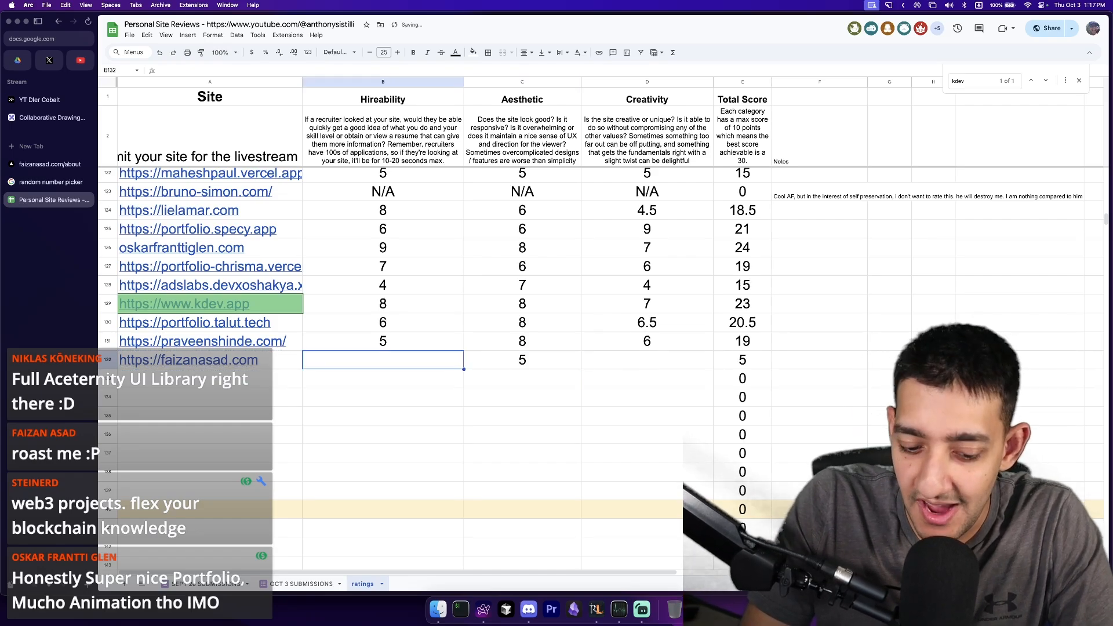
pyautogui.write('6')
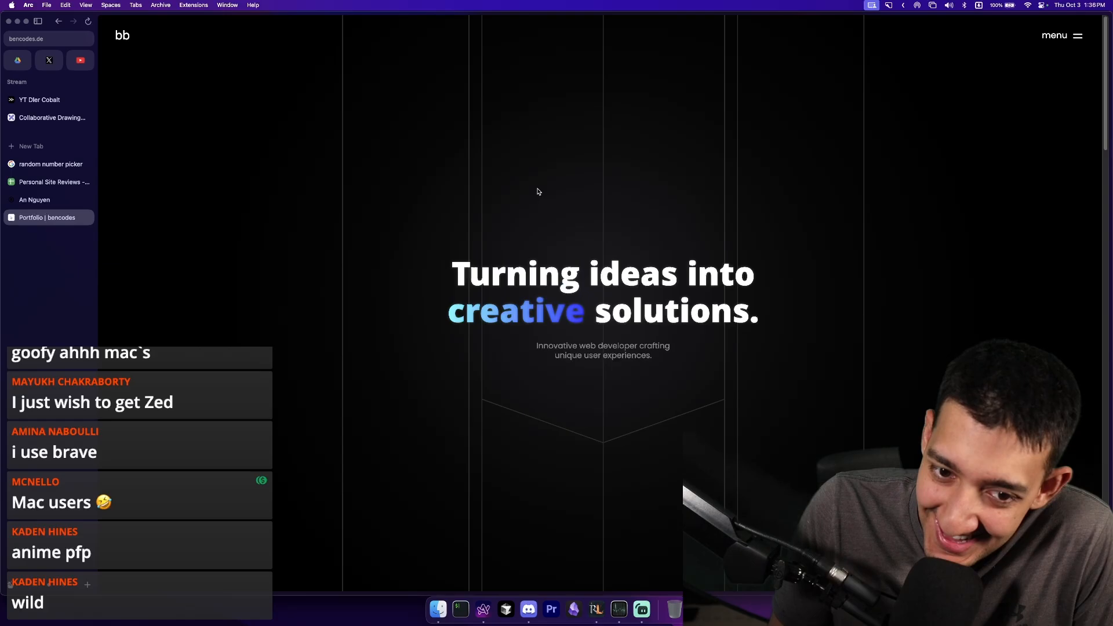
# Browse bencodes.de's Selected Projects, view the TCG-Home project details, and continue down to the contact section
pyautogui.scroll(-3)
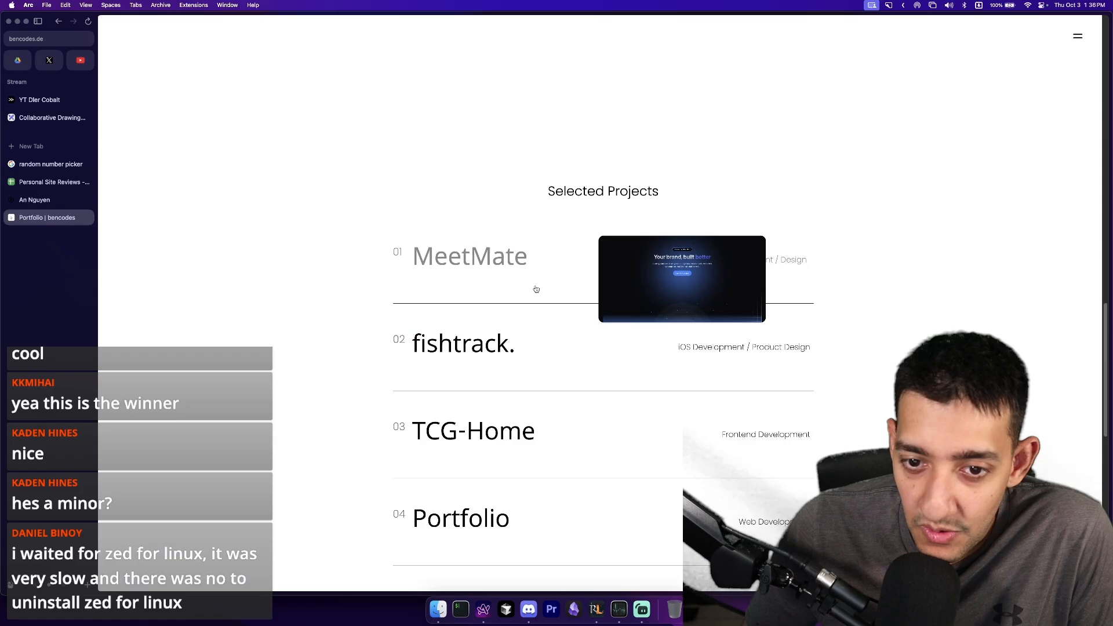
pyautogui.moveTo(525, 279)
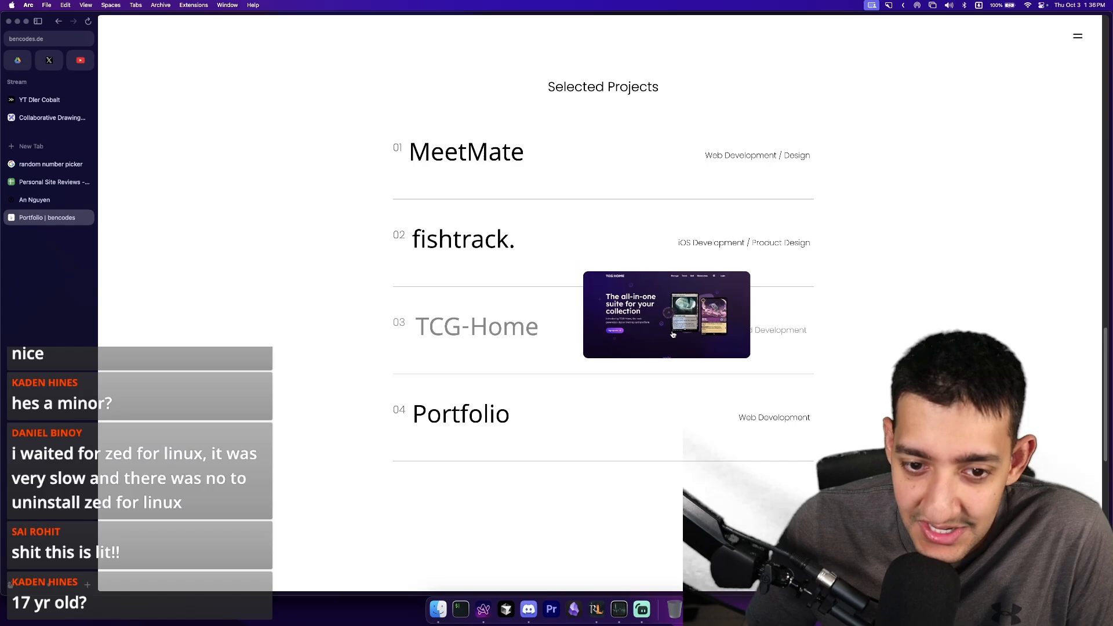
pyautogui.click(477, 327)
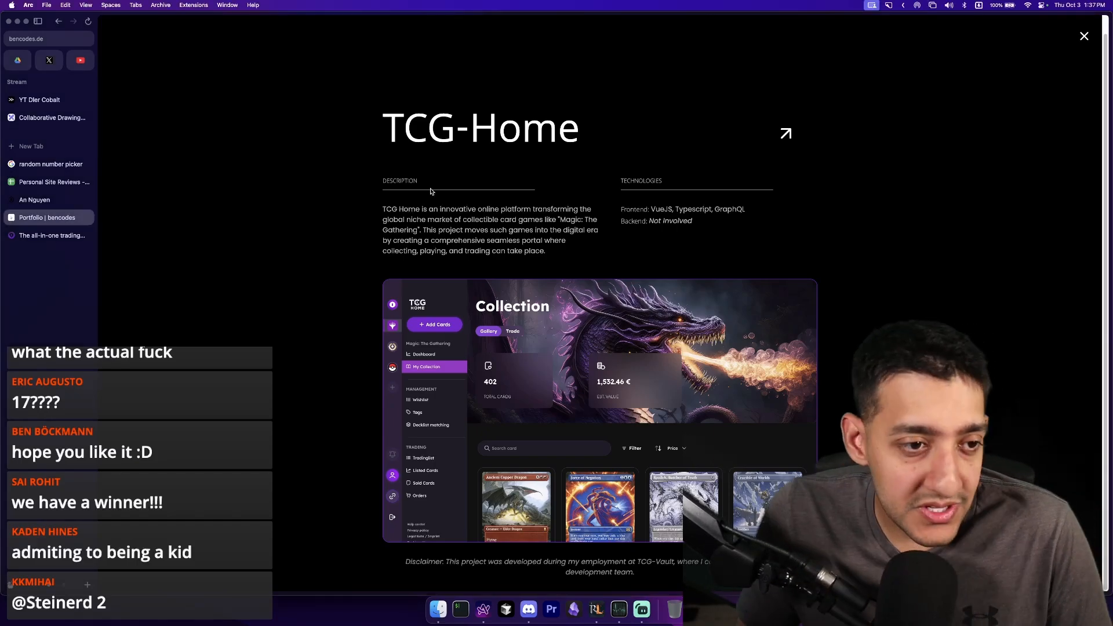
pyautogui.click(33, 199)
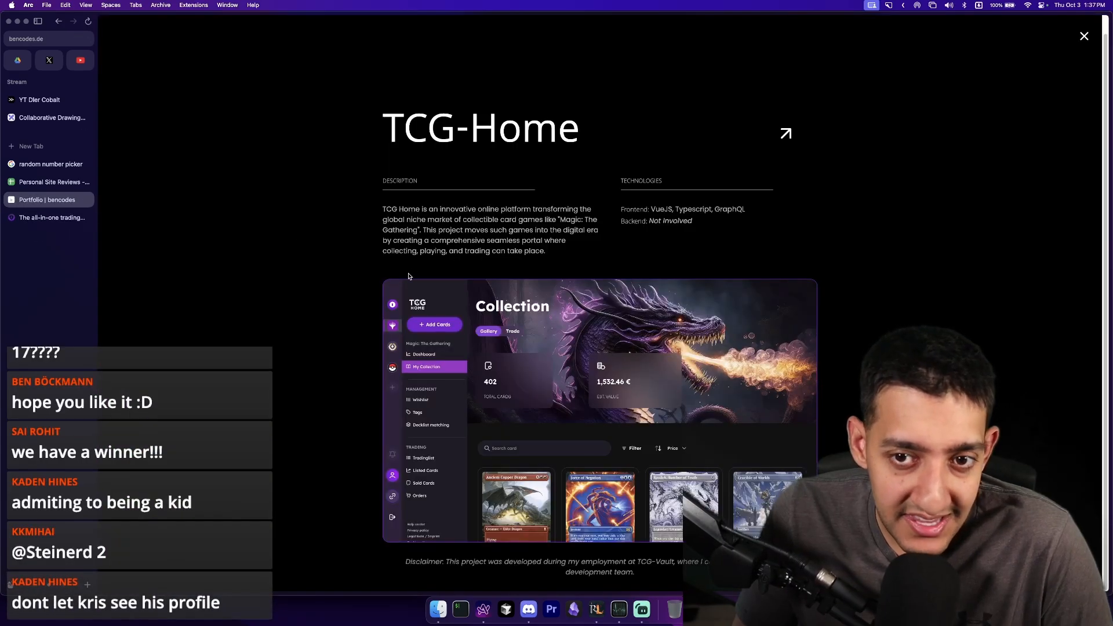
pyautogui.click(1084, 36)
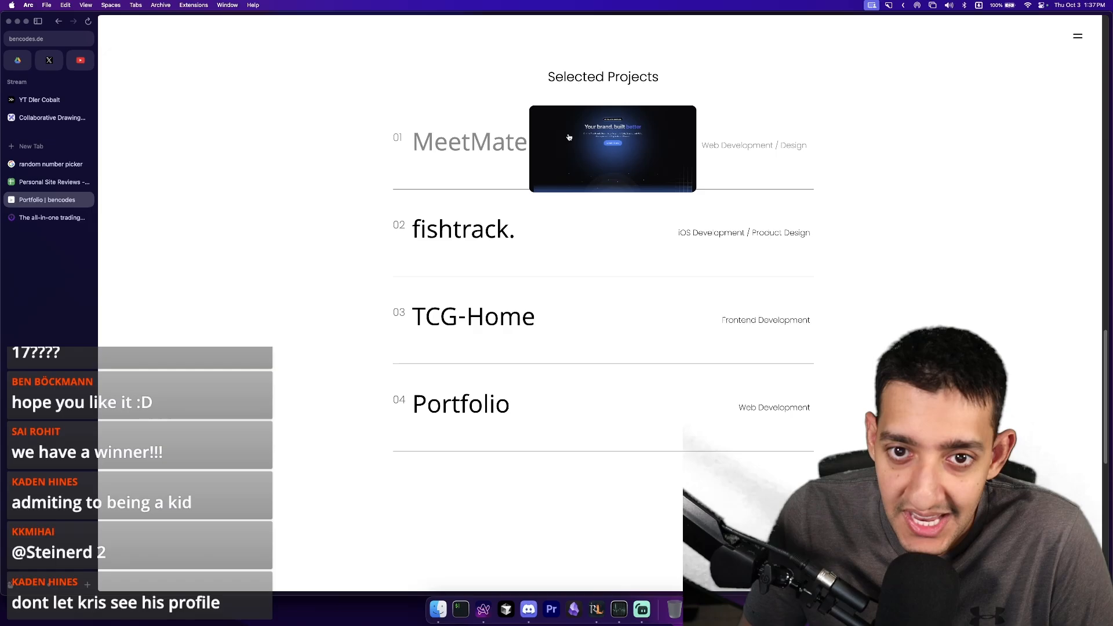
pyautogui.moveTo(415, 297)
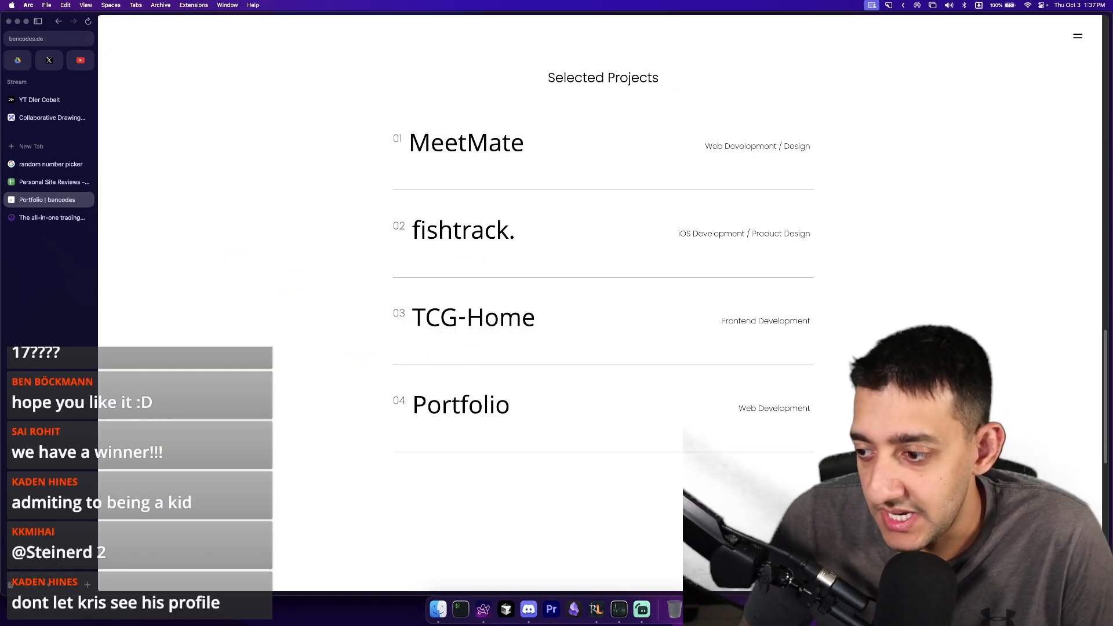
pyautogui.scroll(-3)
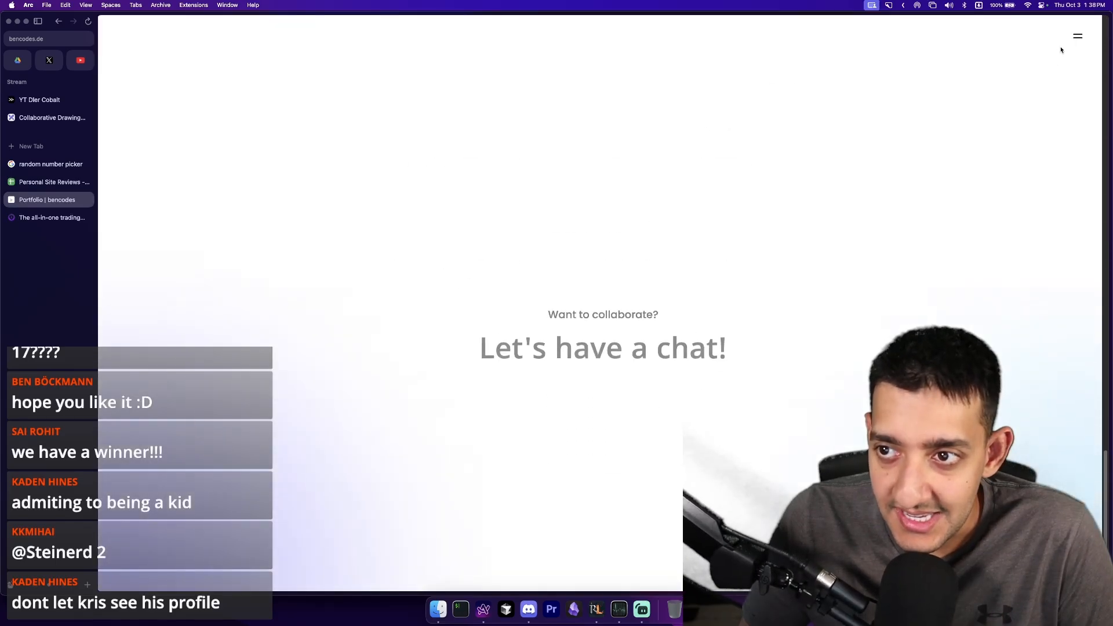
pyautogui.scroll(-3)
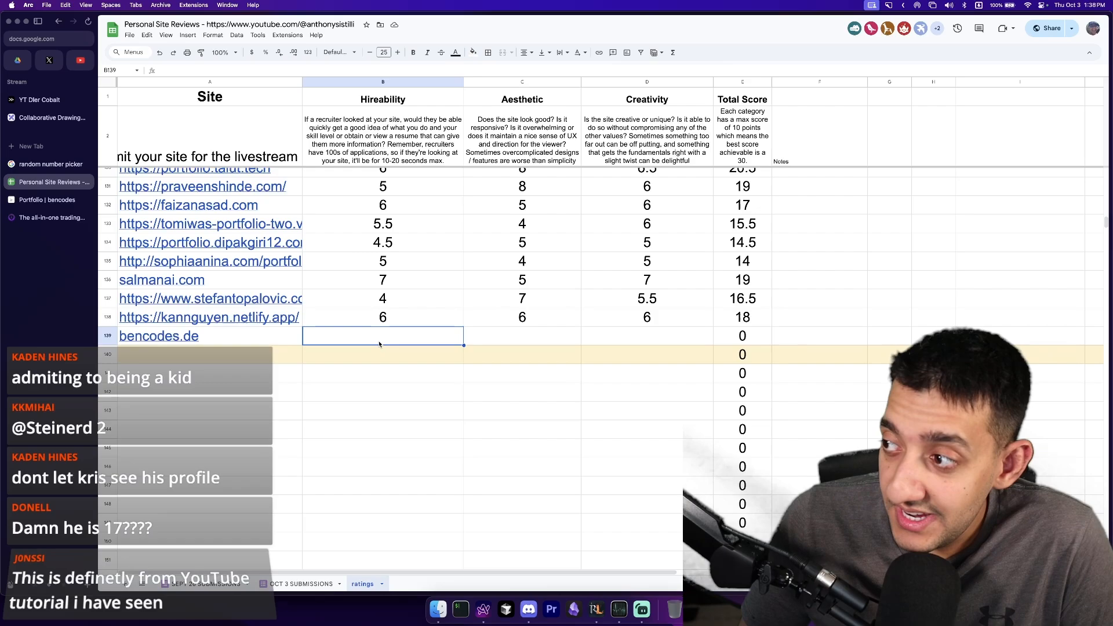
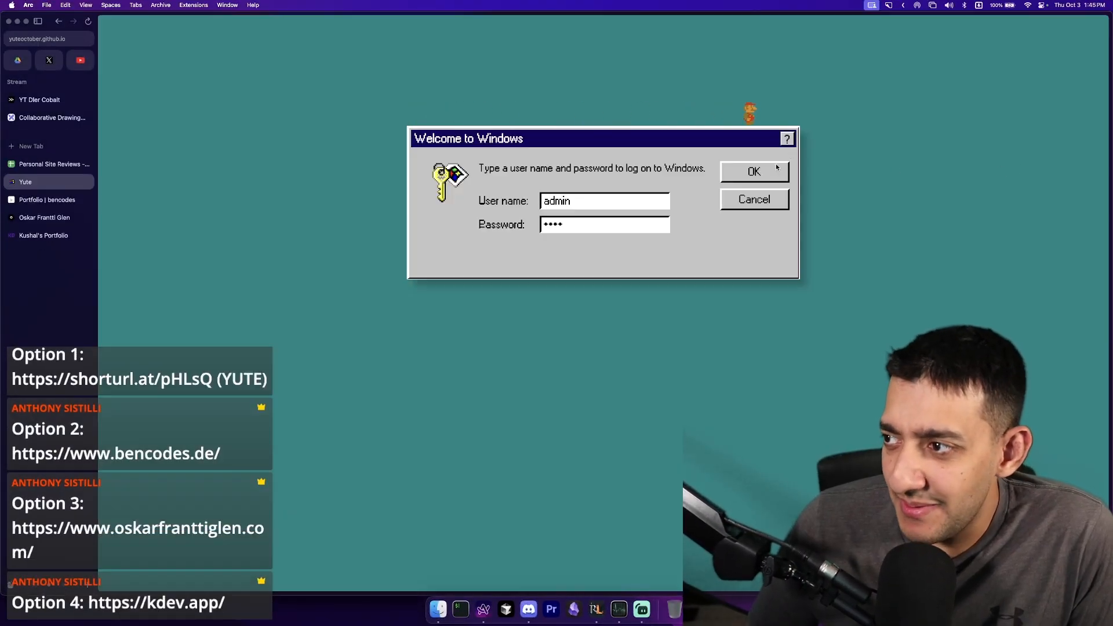
# Log into Yute's retro Windows desktop, launch Mine Sweeper, then switch to the bencodes portfolio
pyautogui.click(753, 172)
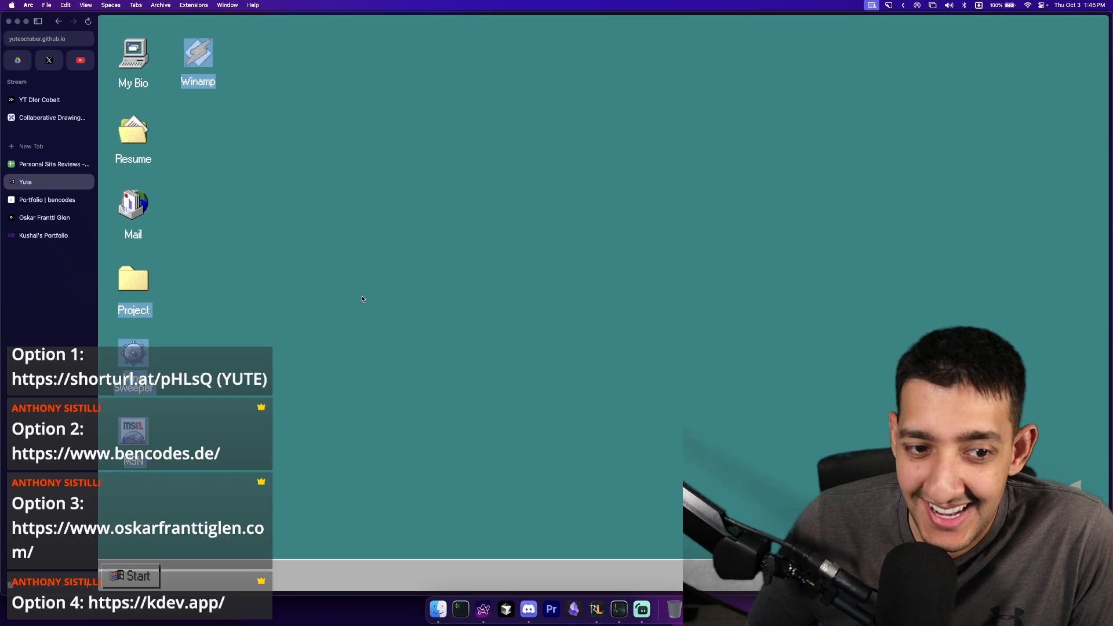
pyautogui.click(130, 575)
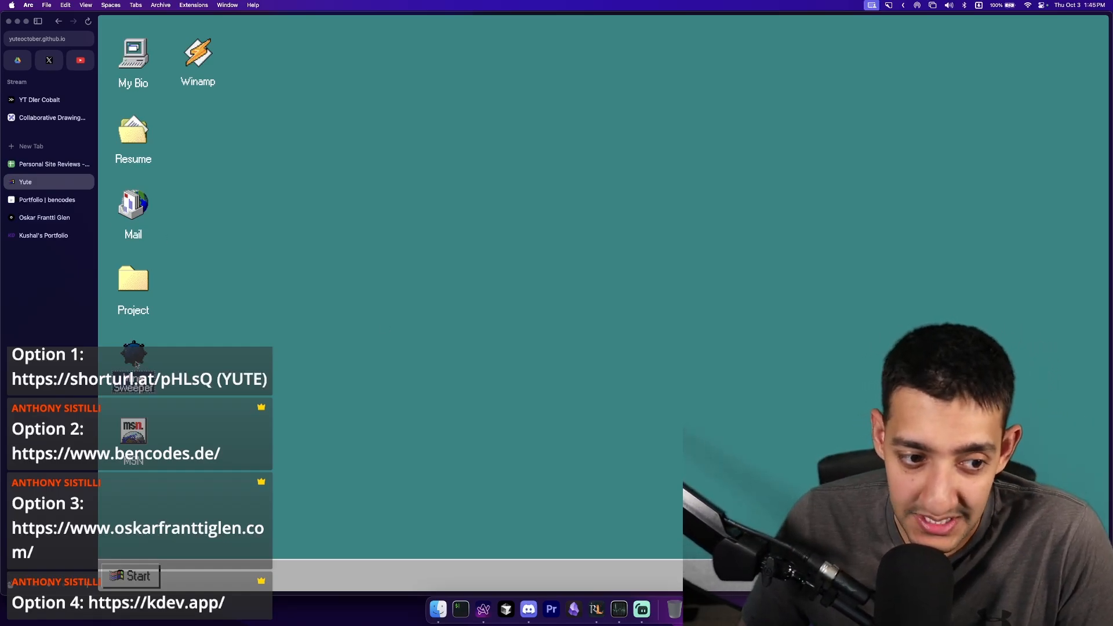
pyautogui.doubleClick(133, 354)
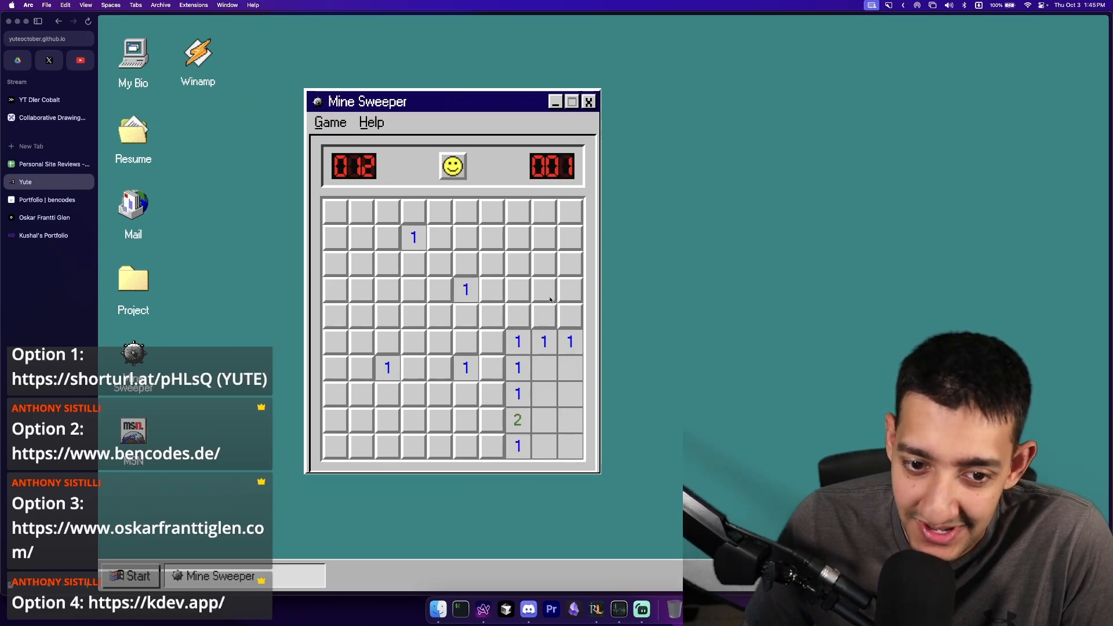
pyautogui.click(48, 199)
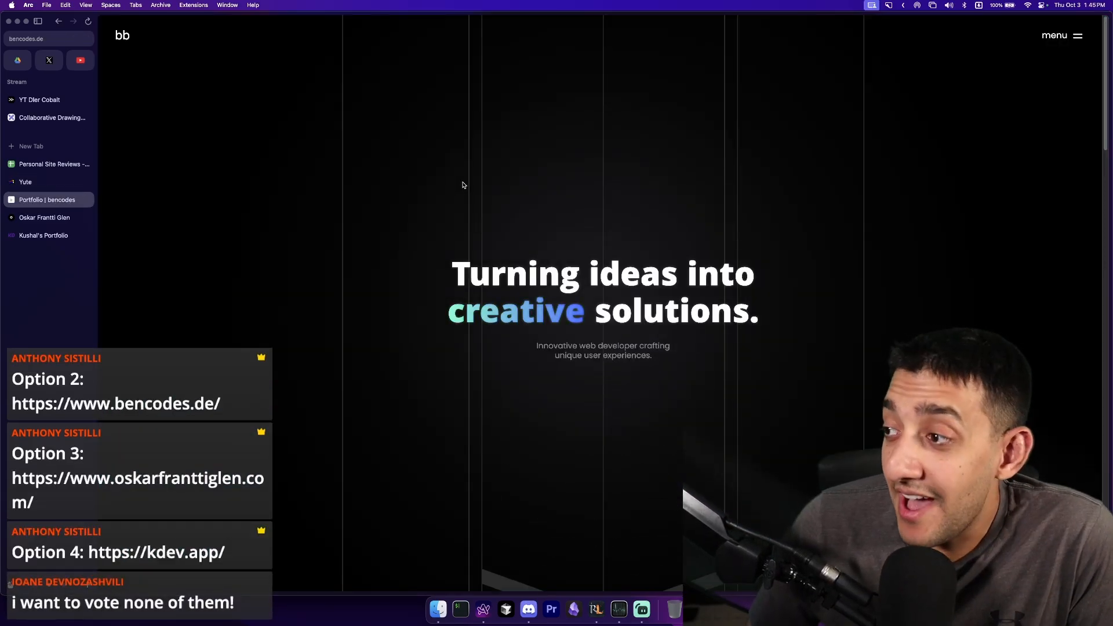
# Scroll bencodes.de from the intro down to the "Hi, I'm Ben." section
pyautogui.scroll(-3)
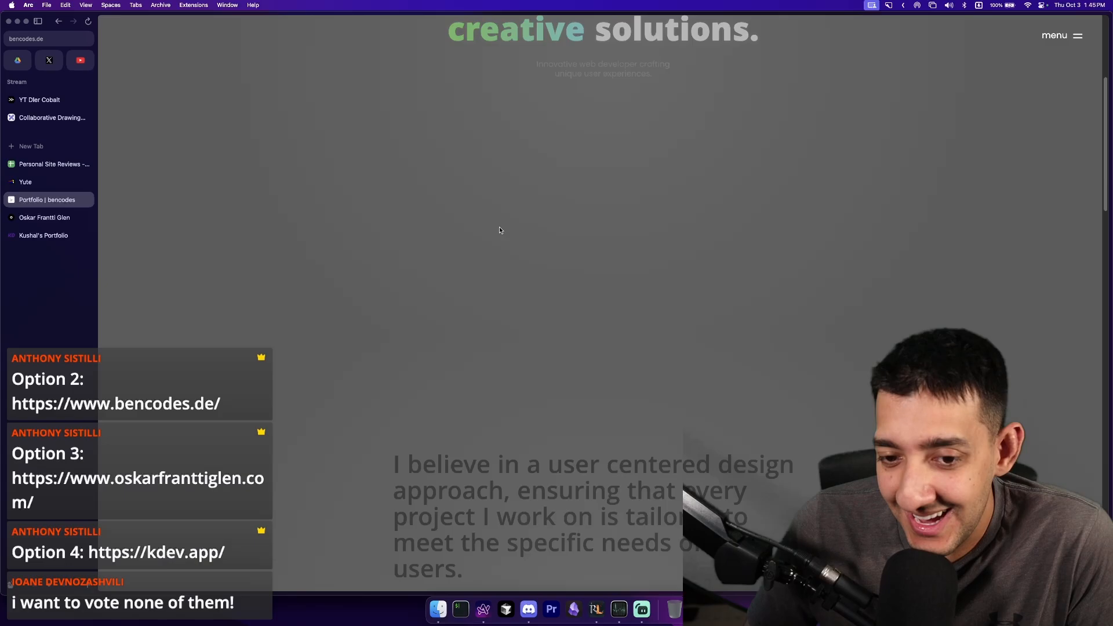
pyautogui.scroll(-3)
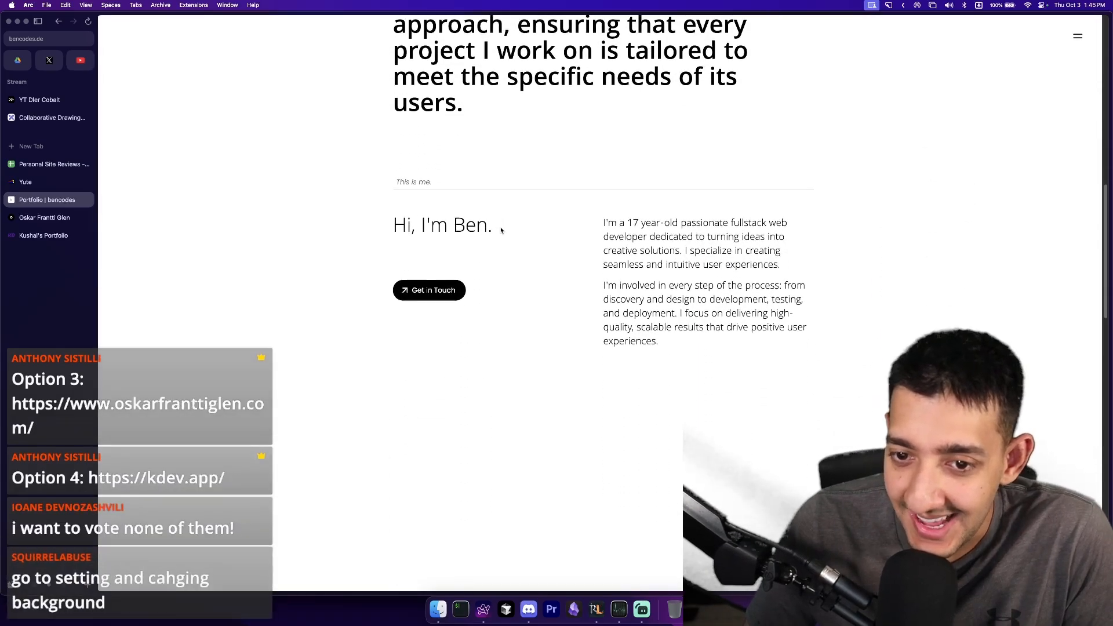
pyautogui.scroll(-3)
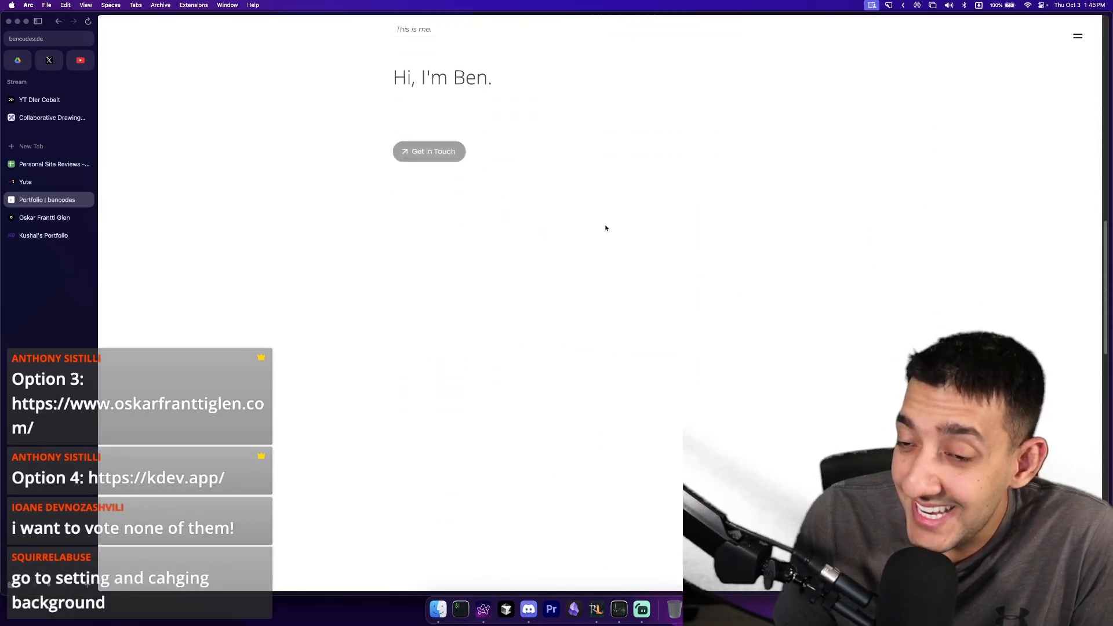
pyautogui.scroll(-3)
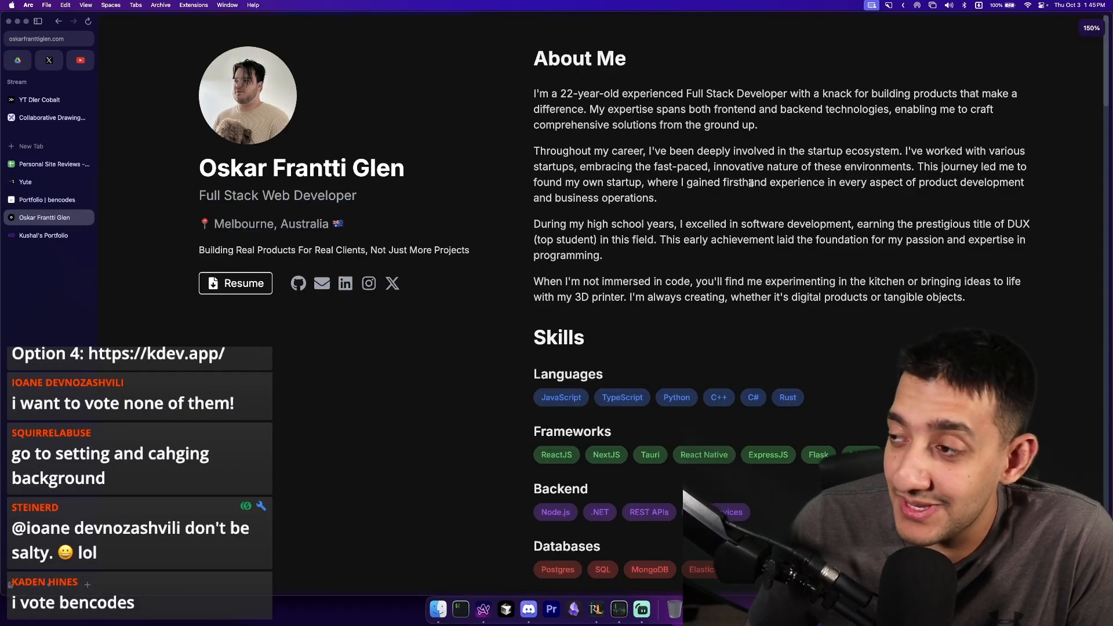
# Scroll oskarfranttiglen.com through About Me, Skills, Experience and Education, then switch to Kushal's kdev.app portfolio
pyautogui.scroll(-3)
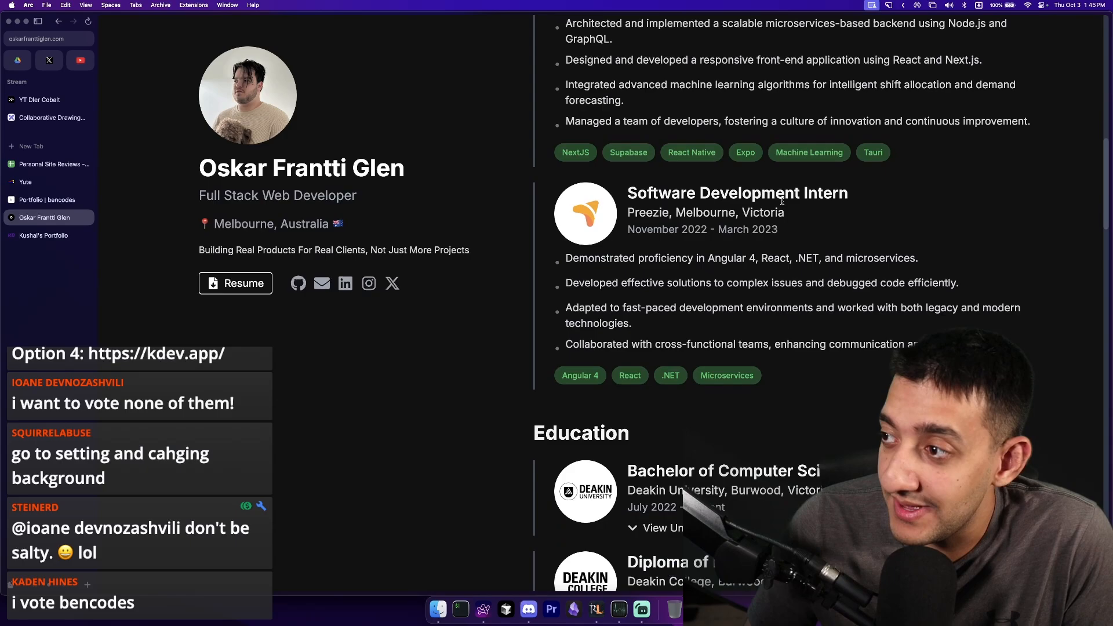
pyautogui.scroll(-3)
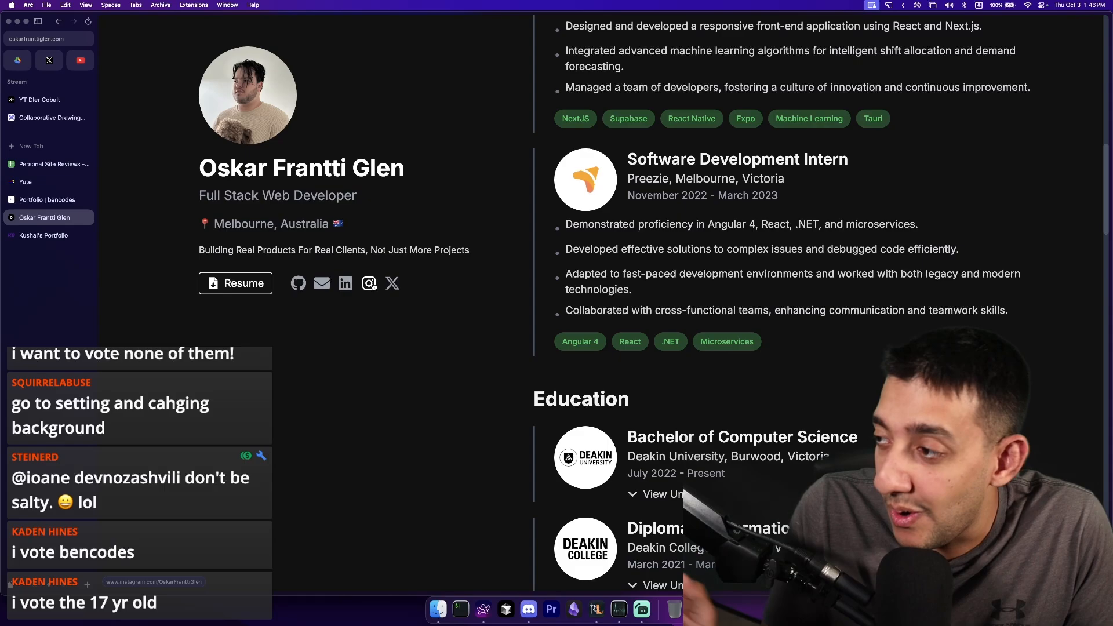
pyautogui.click(43, 236)
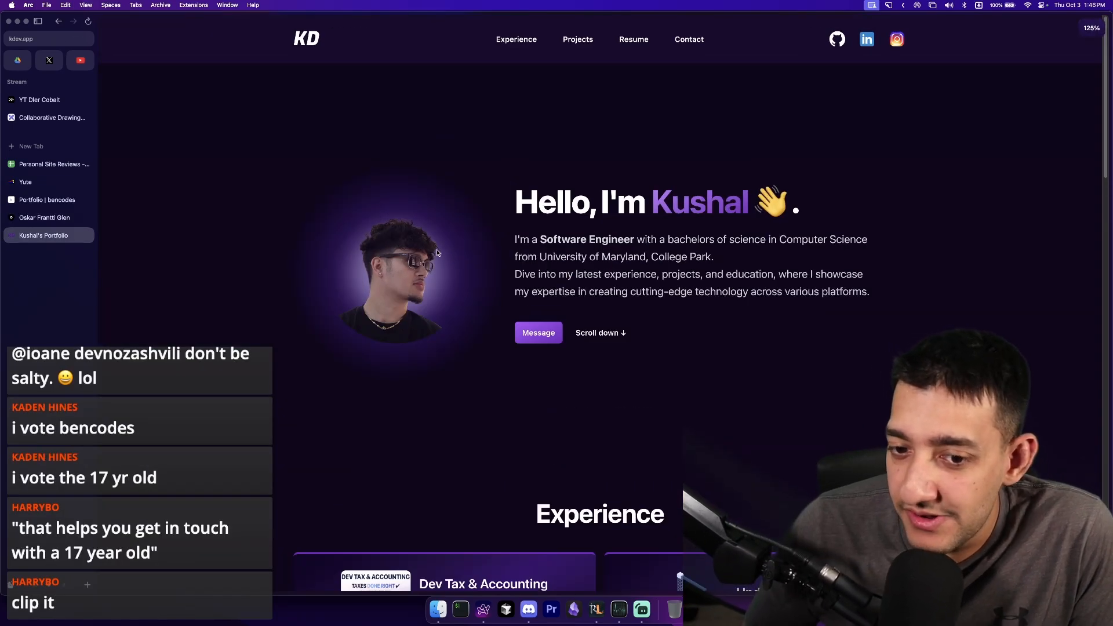
# Scroll kdev.app through Tools and GAINZ projects and back to the hero greeting, then switch to Yute's retro desktop site
pyautogui.scroll(-3)
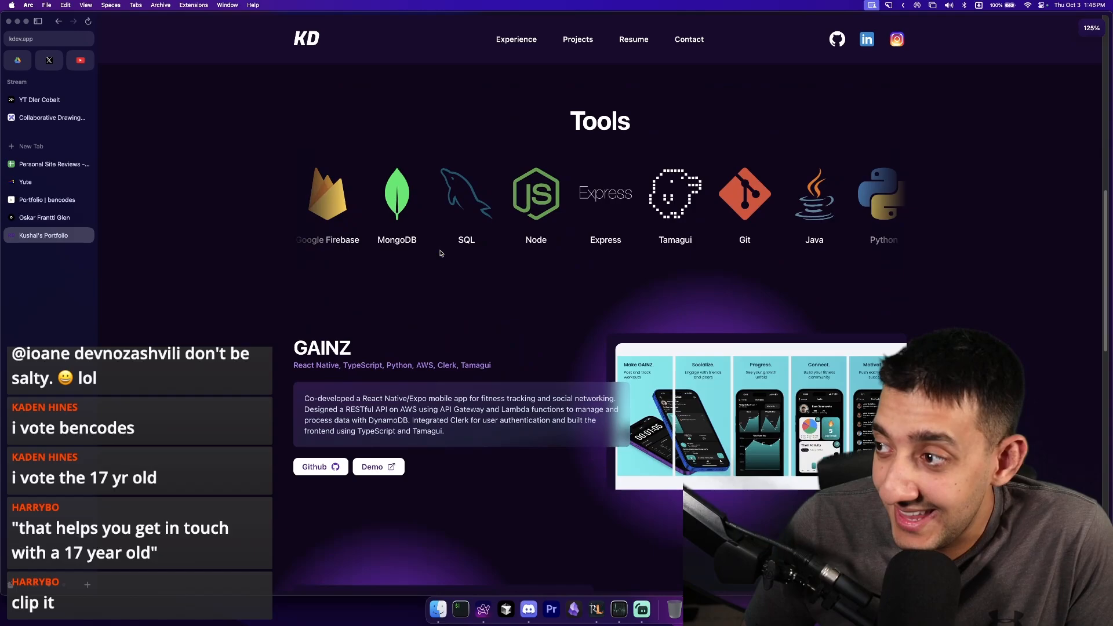
pyautogui.scroll(-3)
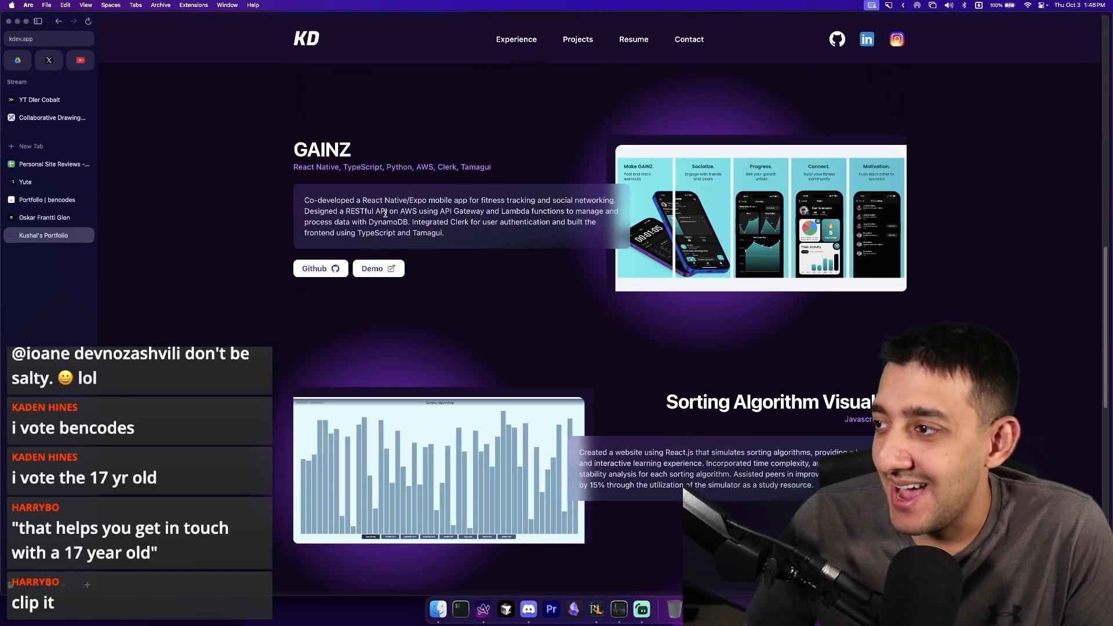
pyautogui.scroll(3)
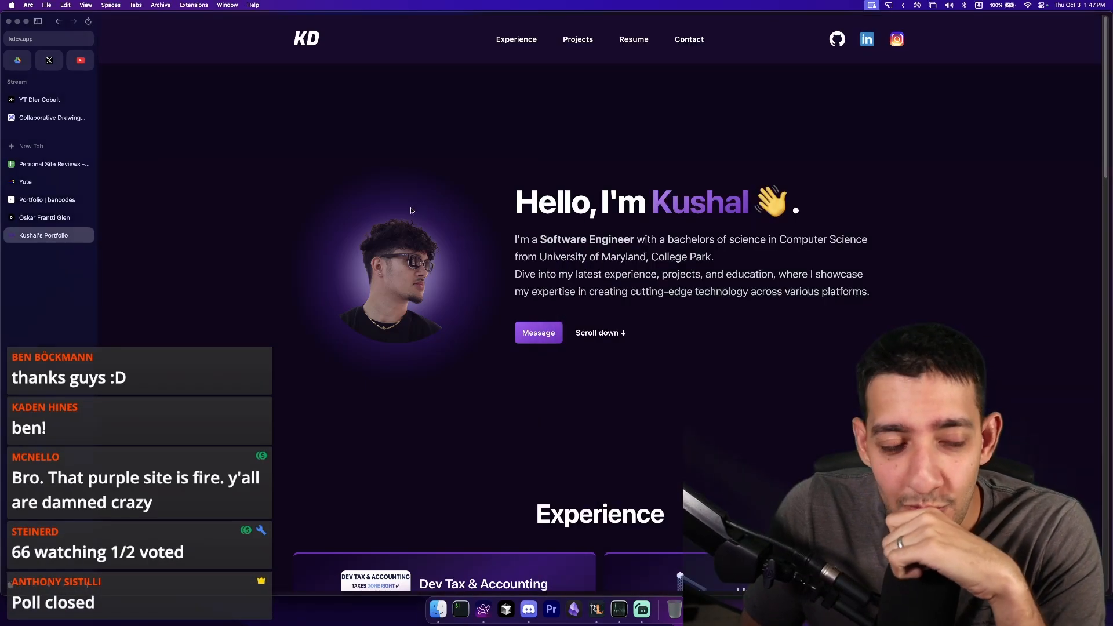
pyautogui.click(25, 182)
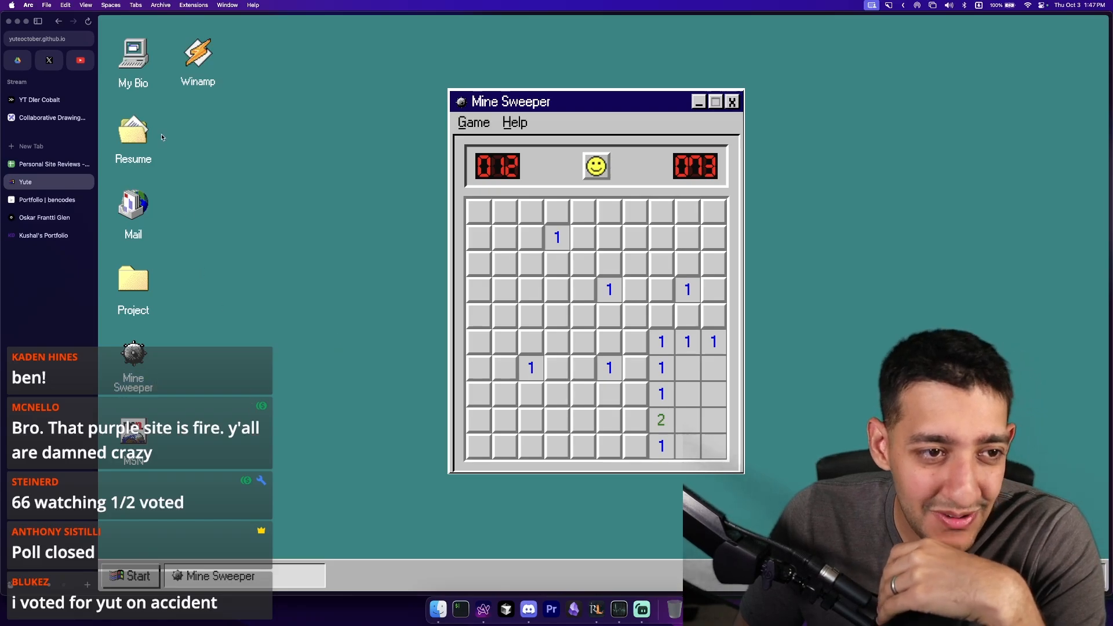
# Flick through Oskar Frantti Glen's portfolio and bencodes.de's intro and Selected Projects, ending back on Yute's Minesweeper desktop
pyautogui.click(44, 216)
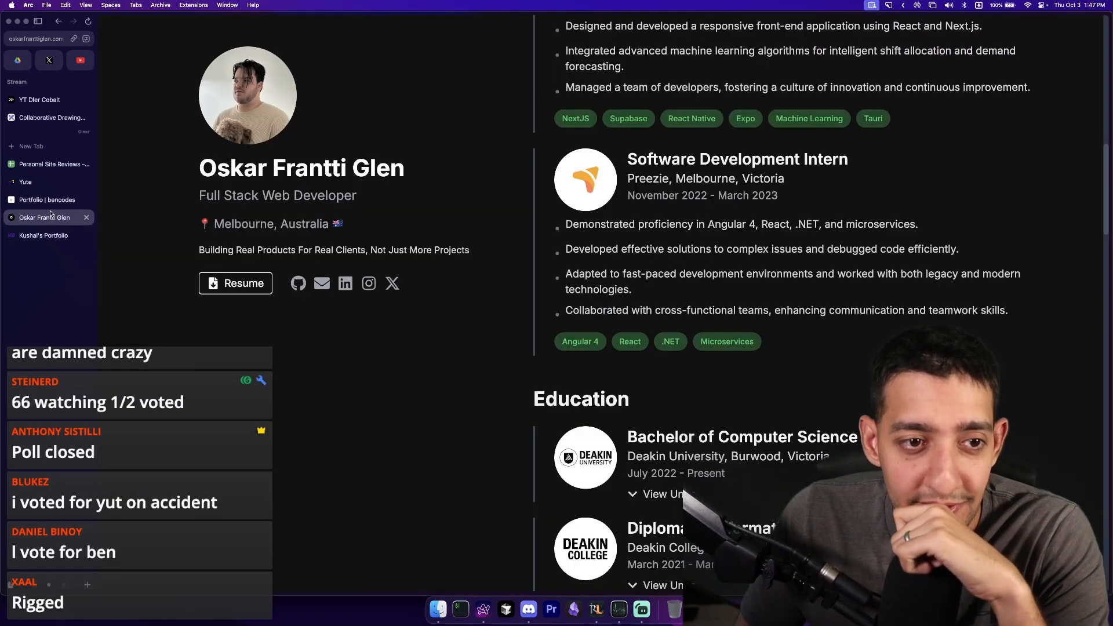
pyautogui.click(46, 199)
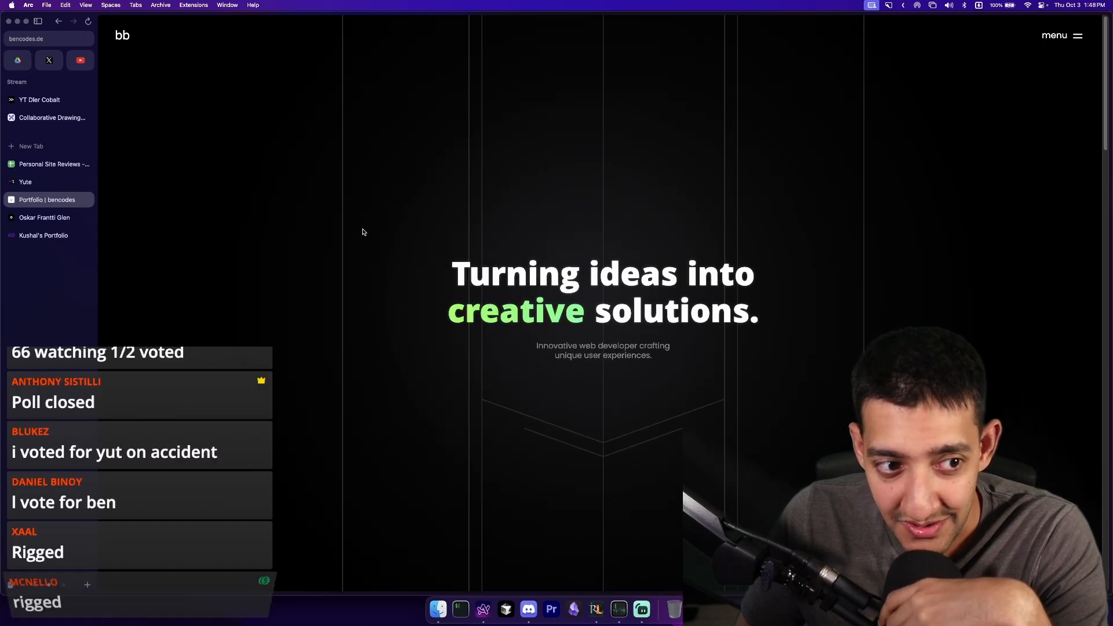
pyautogui.scroll(-3)
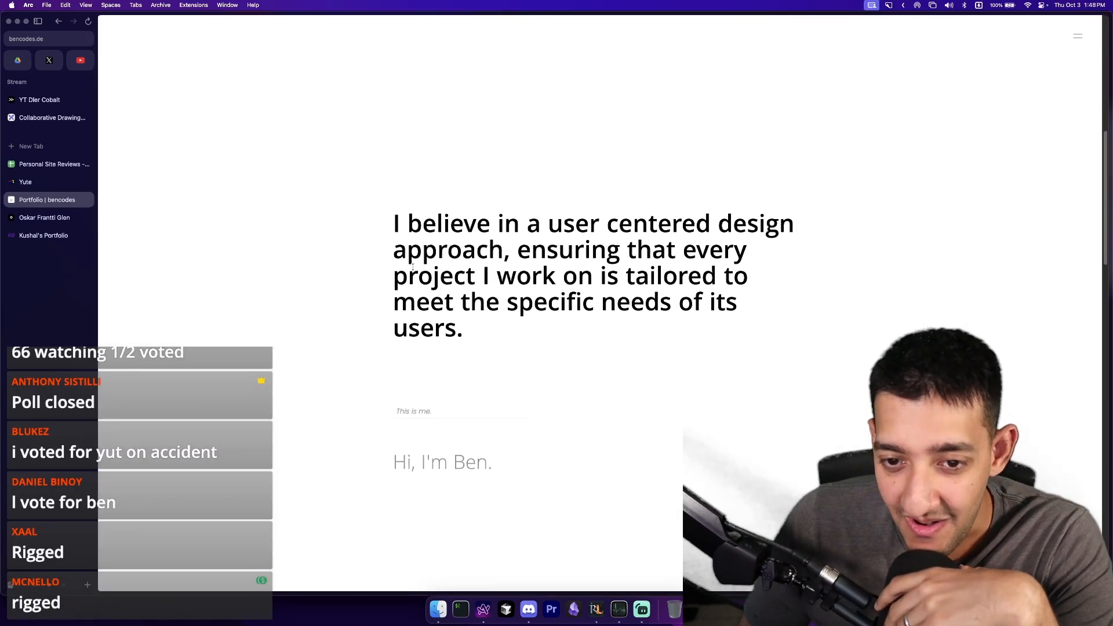
pyautogui.scroll(-3)
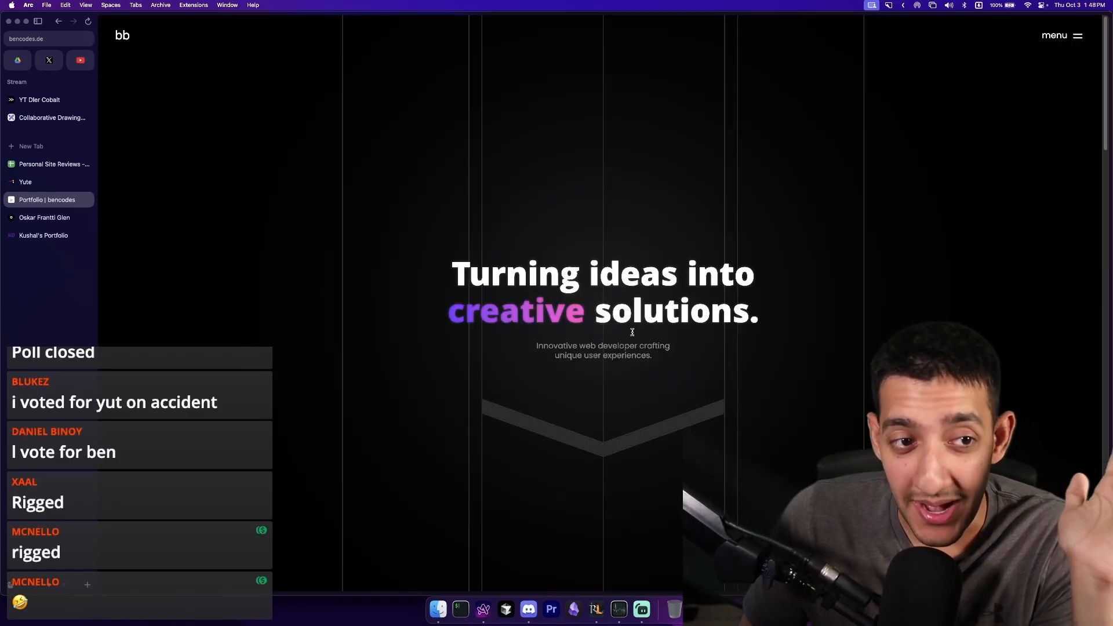
pyautogui.scroll(-3)
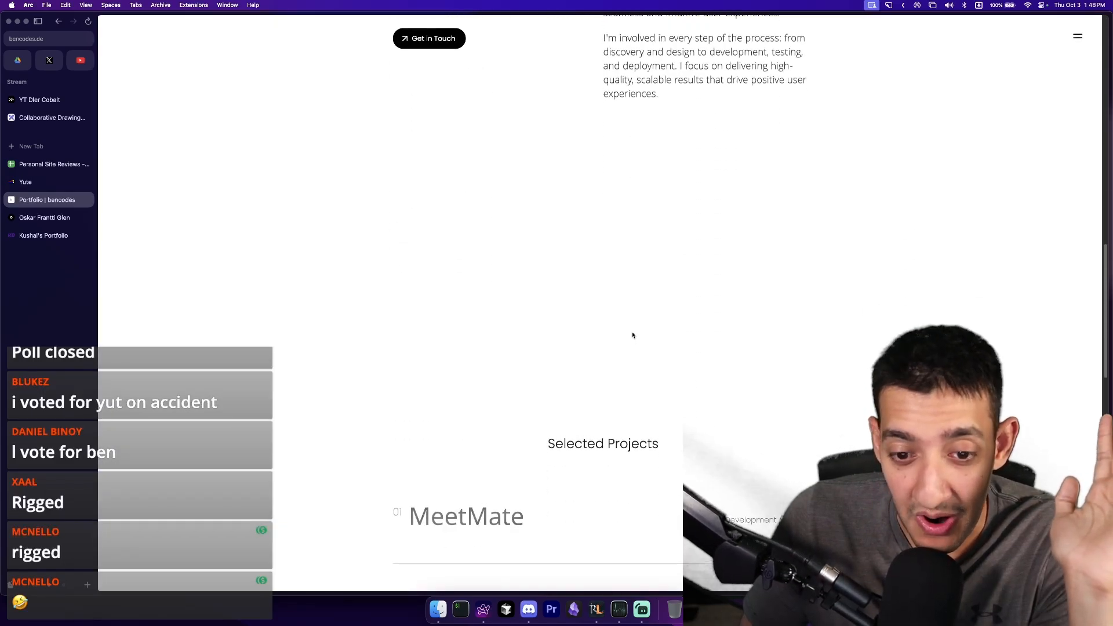
pyautogui.click(25, 182)
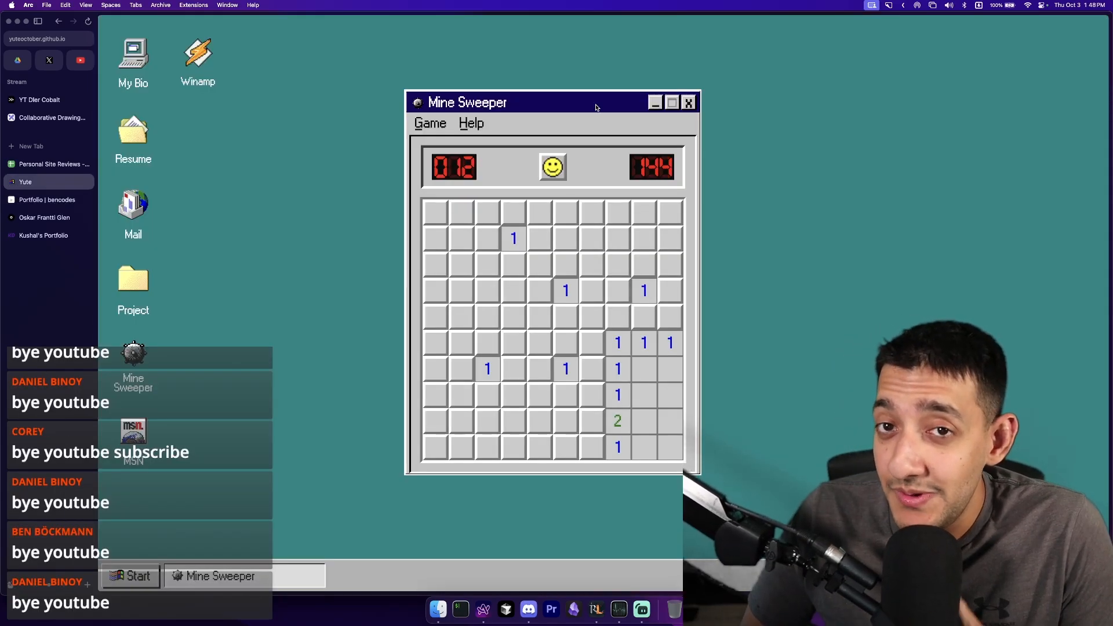